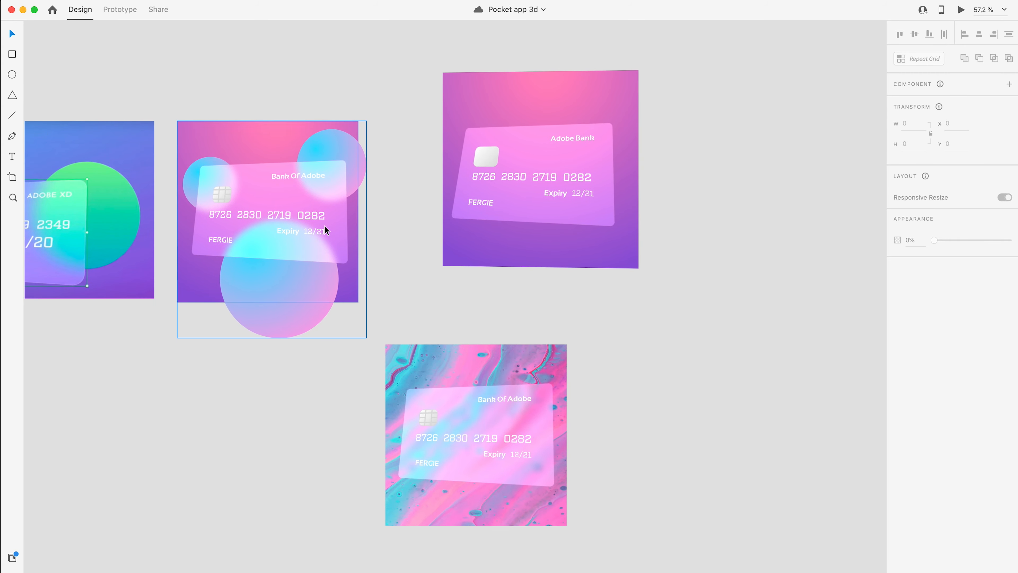
pyautogui.moveTo(294, 224)
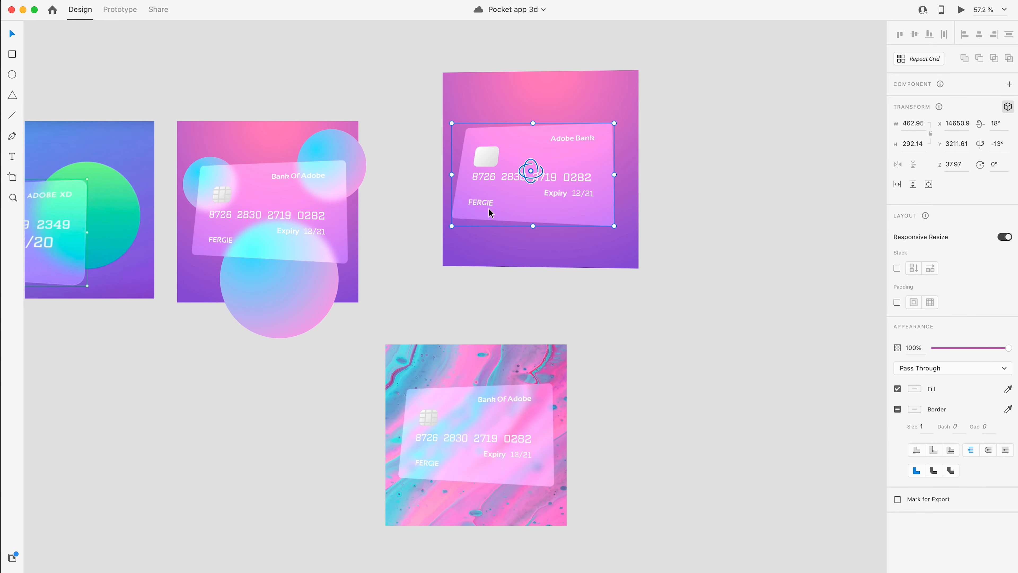
# Select the tilted Adobe Bank card group and review the existing cards on the canvas
pyautogui.click(475, 435)
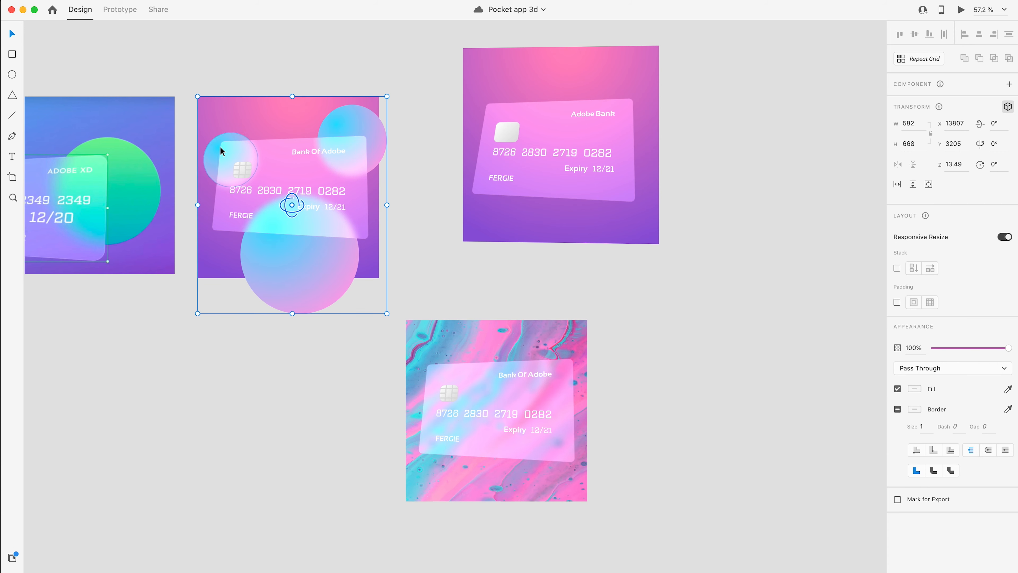
pyautogui.click(496, 410)
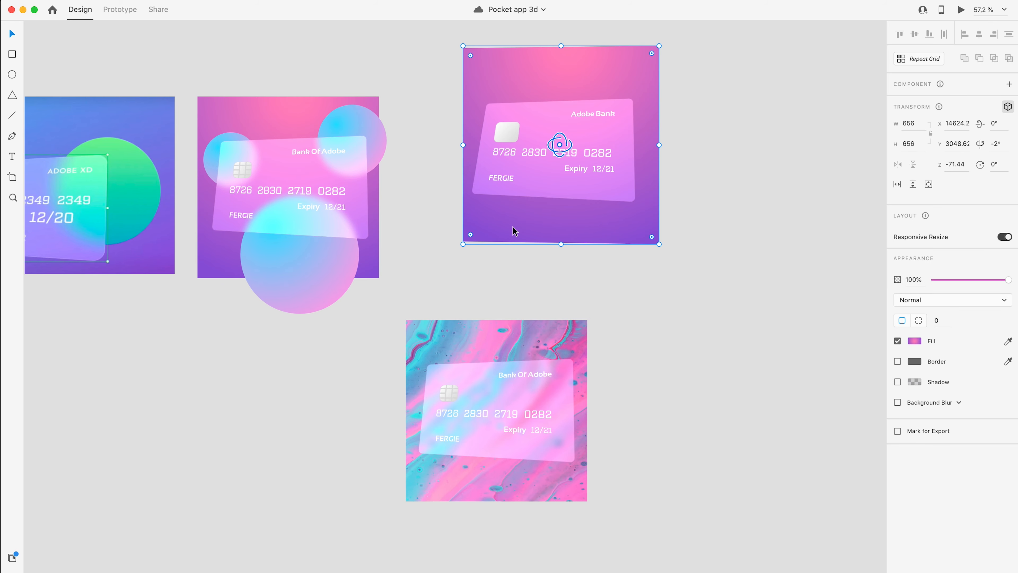
pyautogui.click(496, 411)
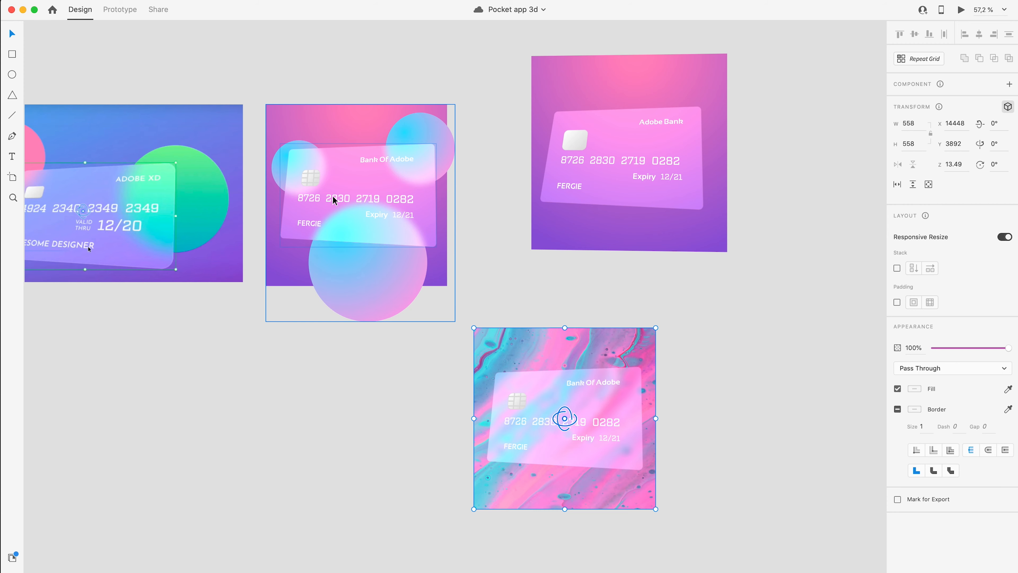
pyautogui.click(519, 288)
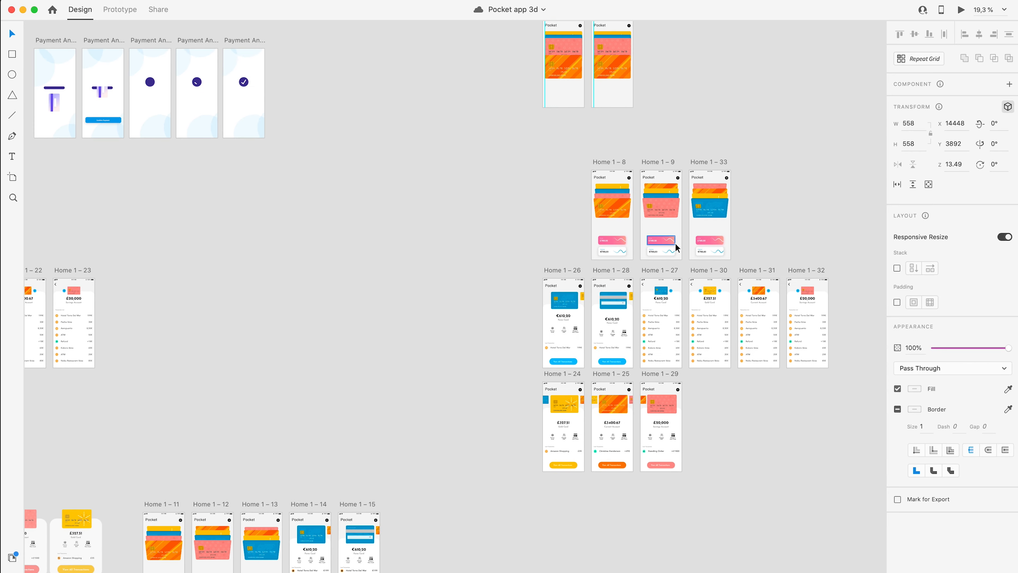
pyautogui.scroll(-3)
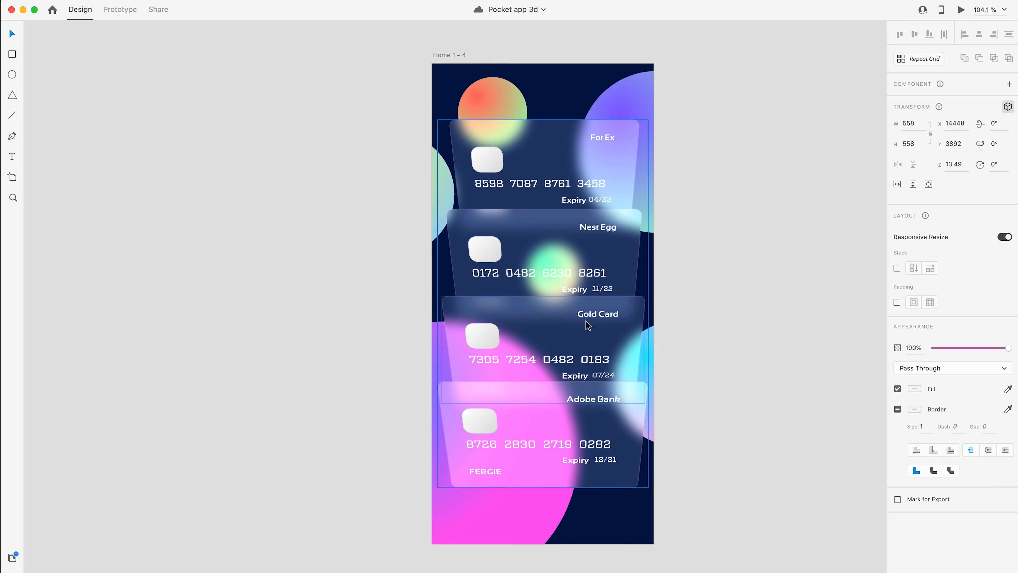
pyautogui.click(324, 420)
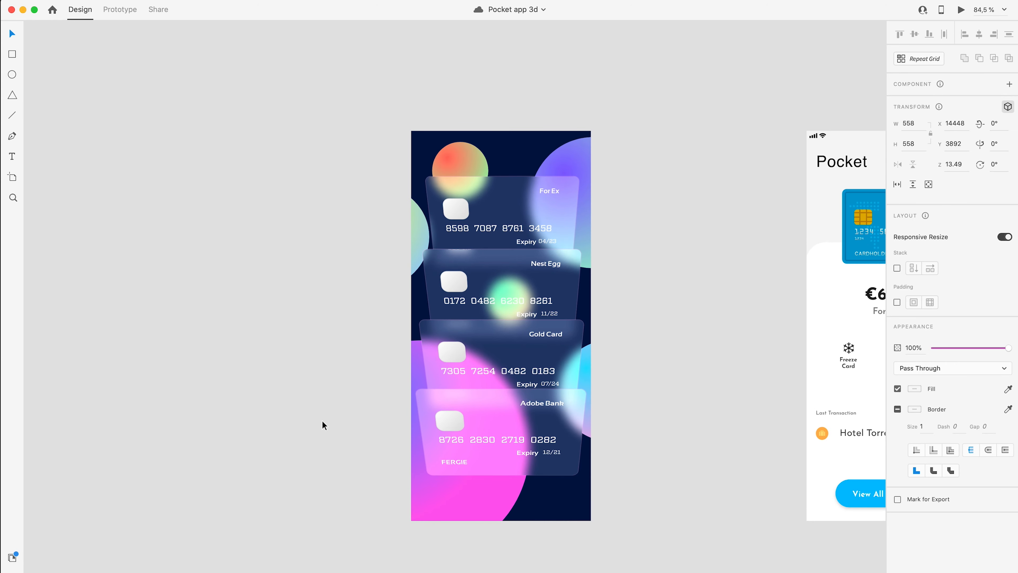
pyautogui.scroll(-3)
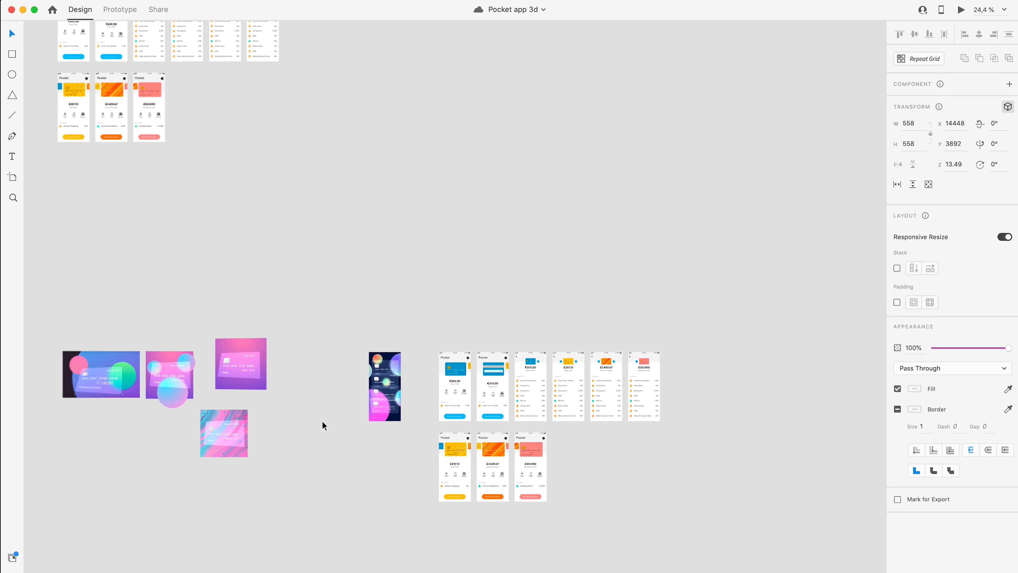
pyautogui.scroll(-3)
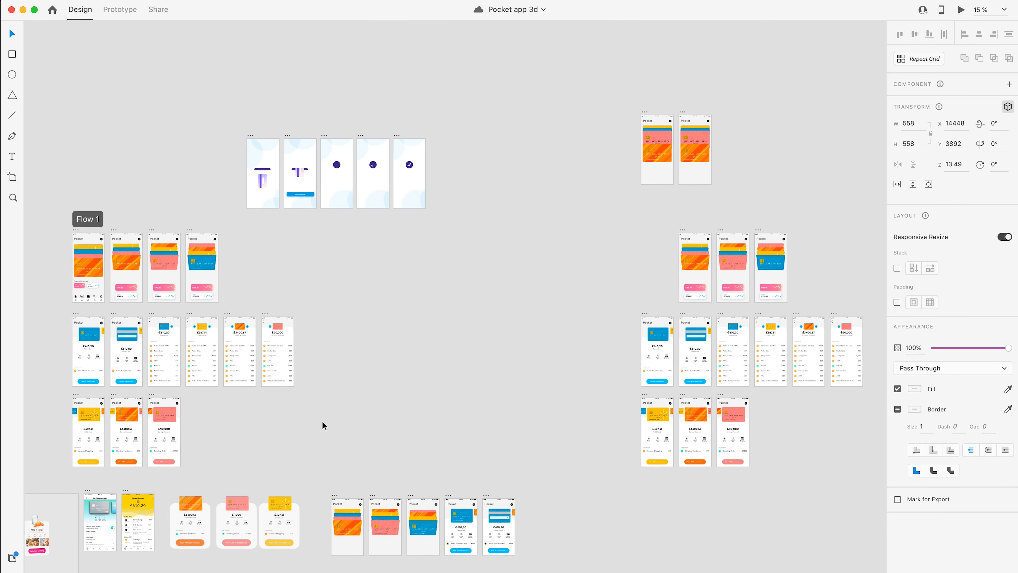
pyautogui.scroll(3)
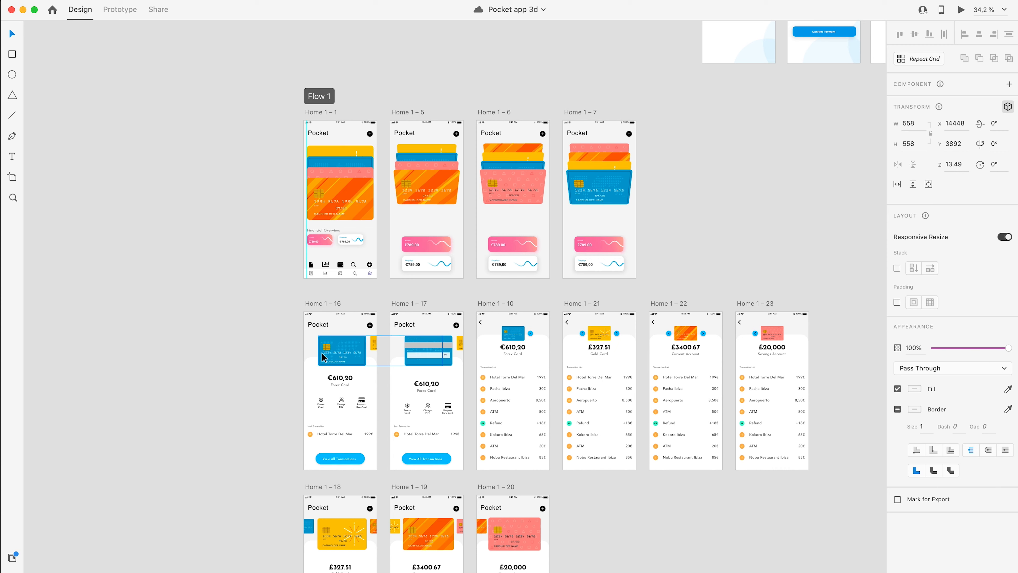
# Preview Flow 1 live, stepping through the Forex and Gold Card screens and transaction list
pyautogui.click(339, 136)
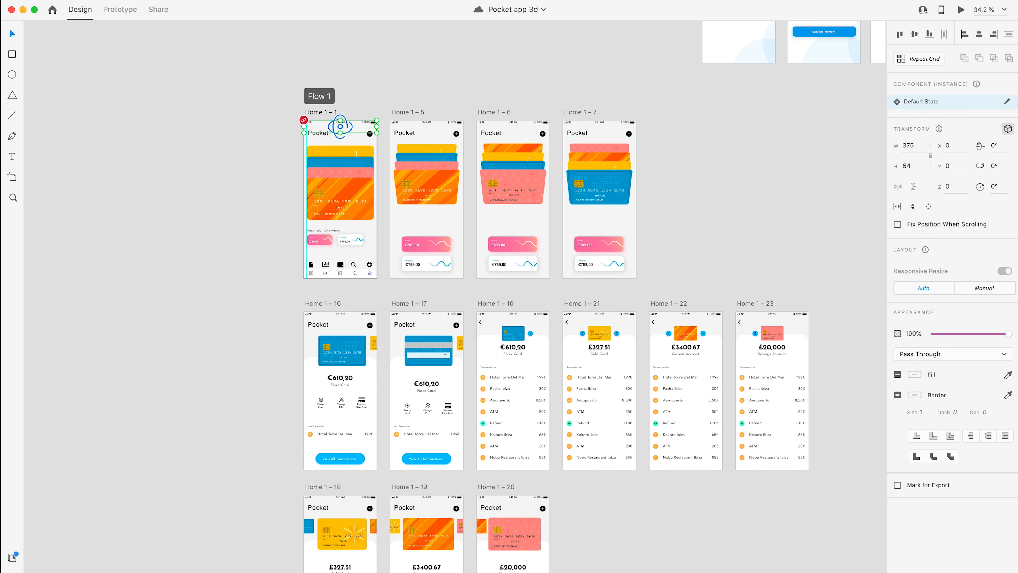
pyautogui.click(960, 9)
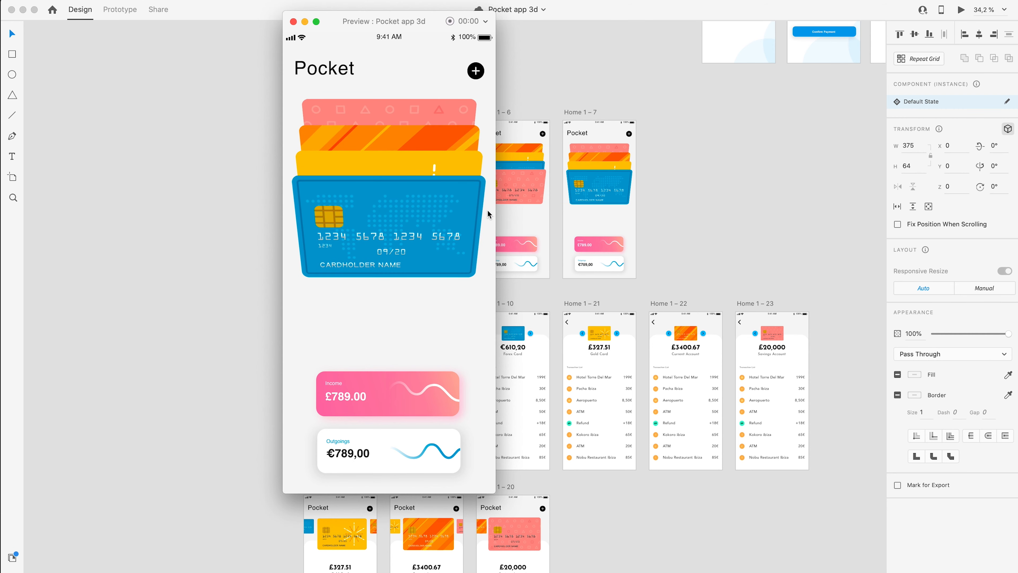
pyautogui.click(388, 227)
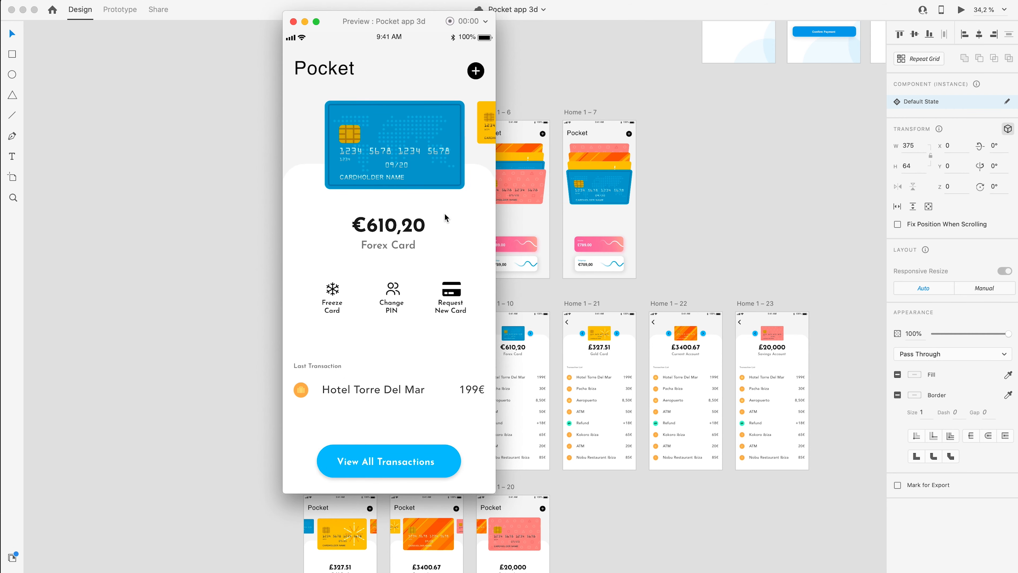
pyautogui.moveTo(454, 142)
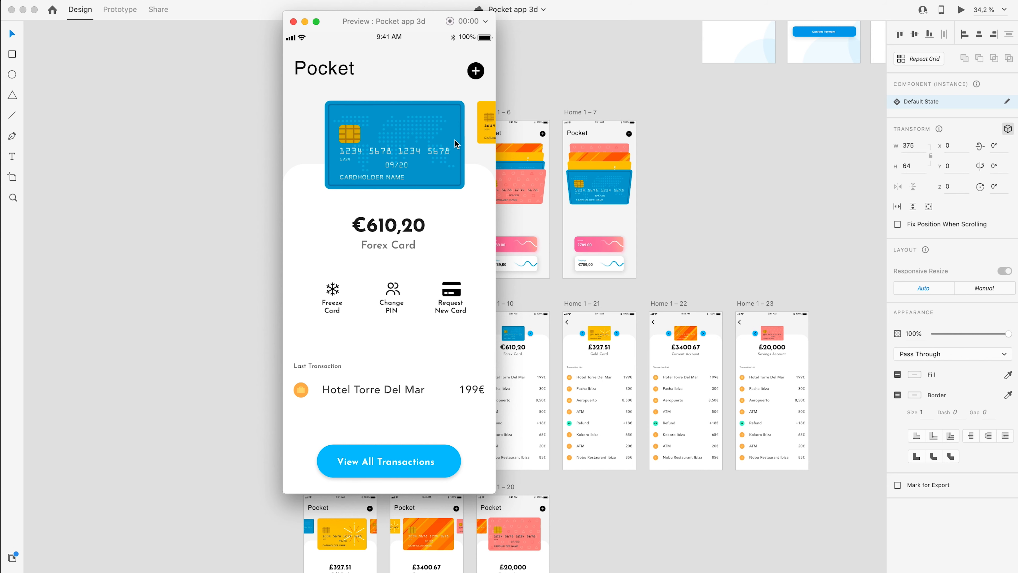
pyautogui.moveTo(430, 134)
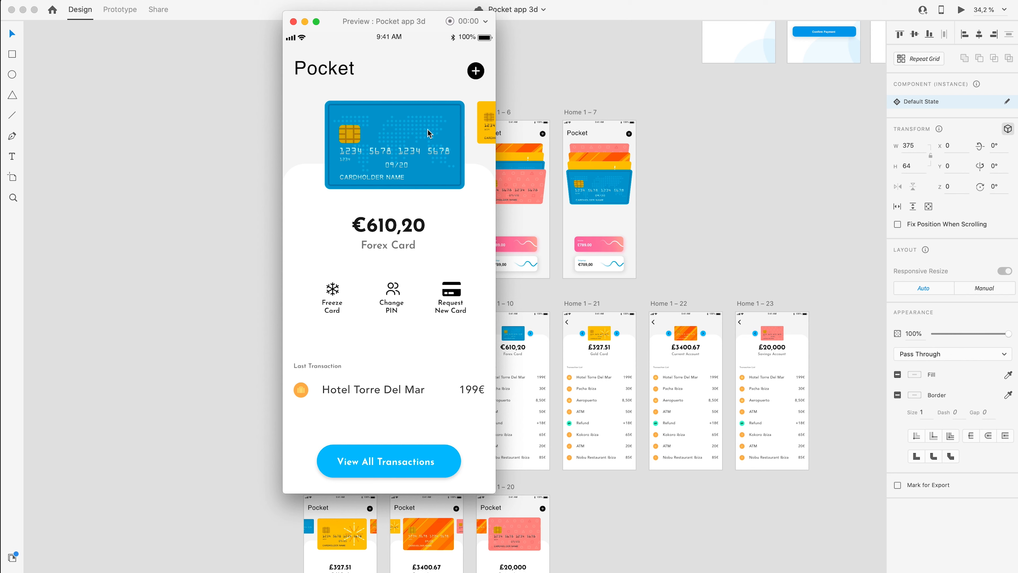
pyautogui.moveTo(424, 247)
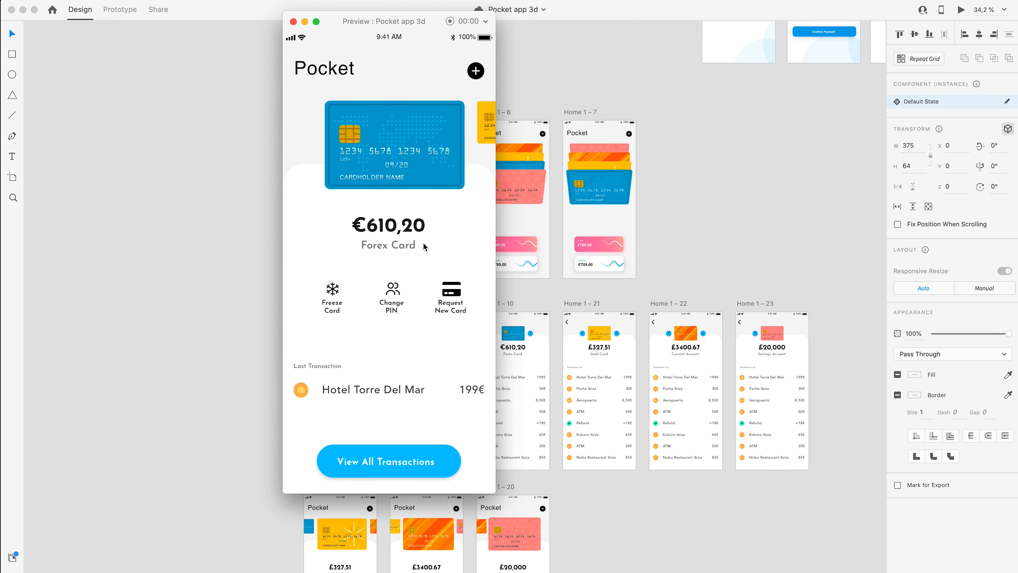
pyautogui.moveTo(504, 119)
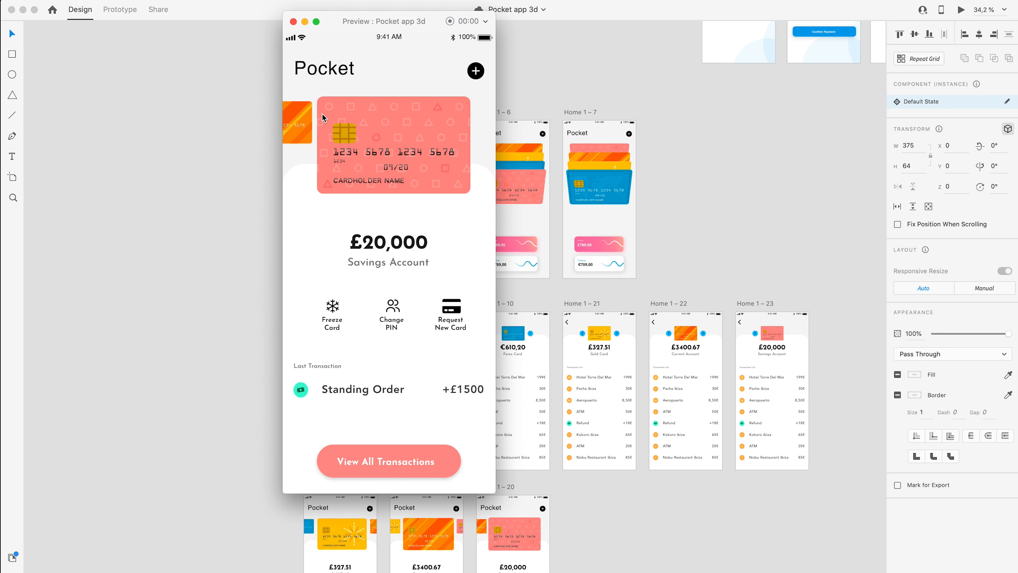
pyautogui.moveTo(383, 465)
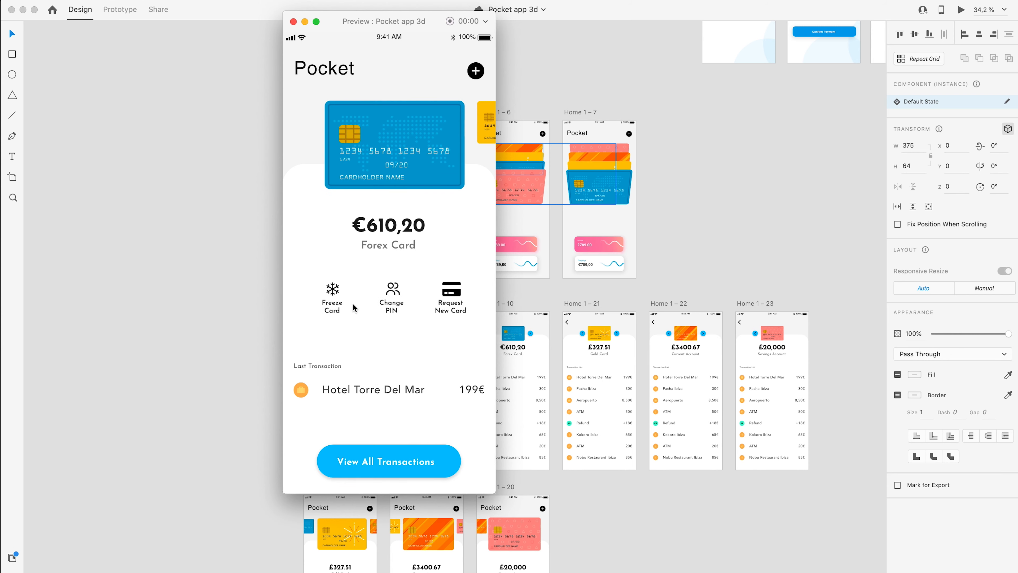
pyautogui.click(388, 460)
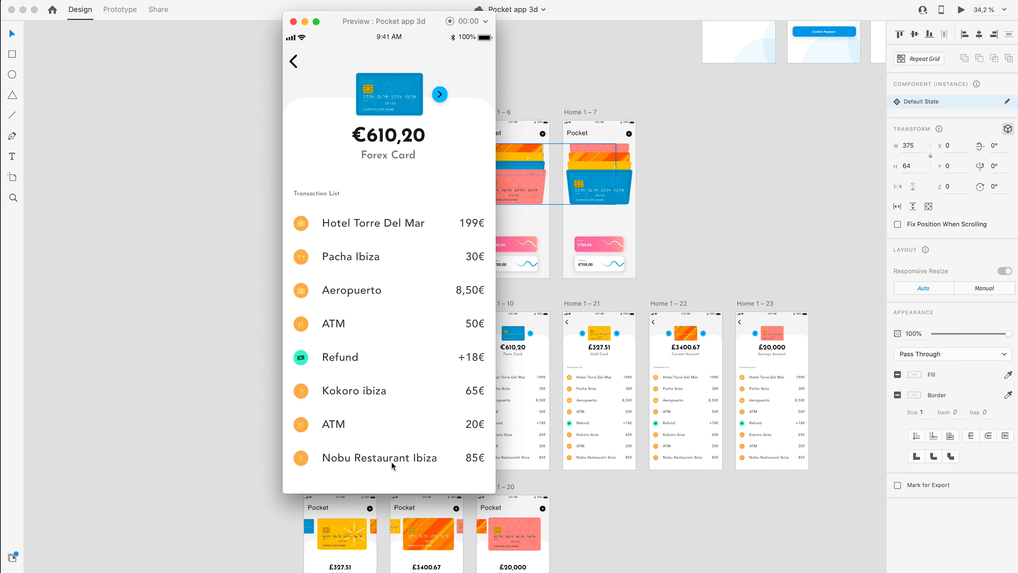
pyautogui.click(439, 93)
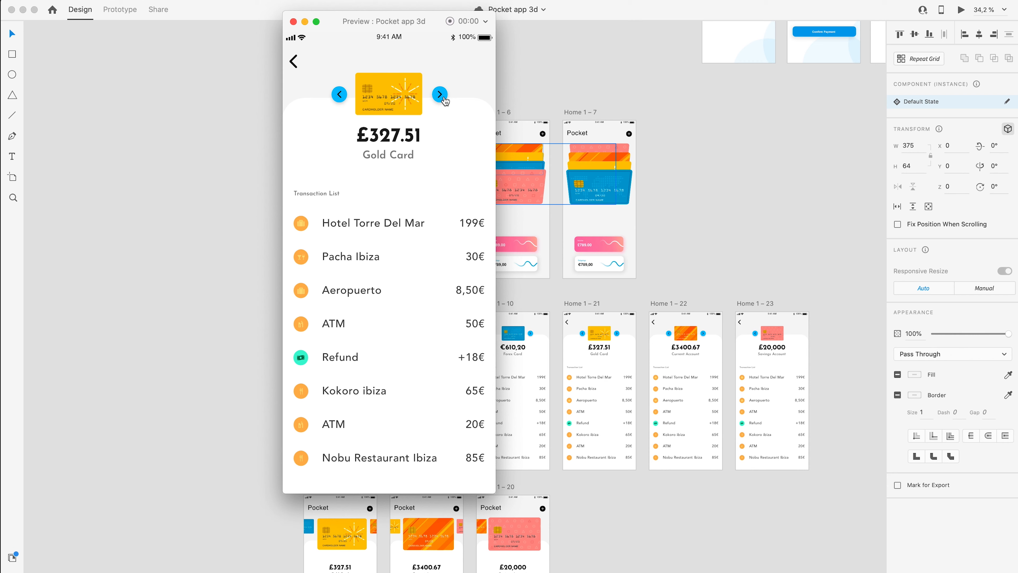
pyautogui.click(440, 94)
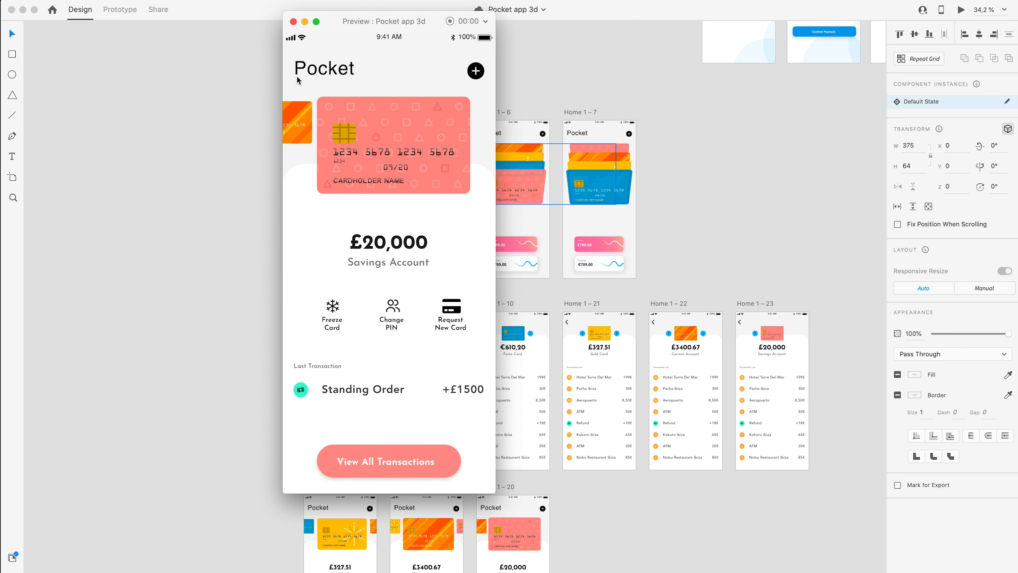
pyautogui.click(390, 125)
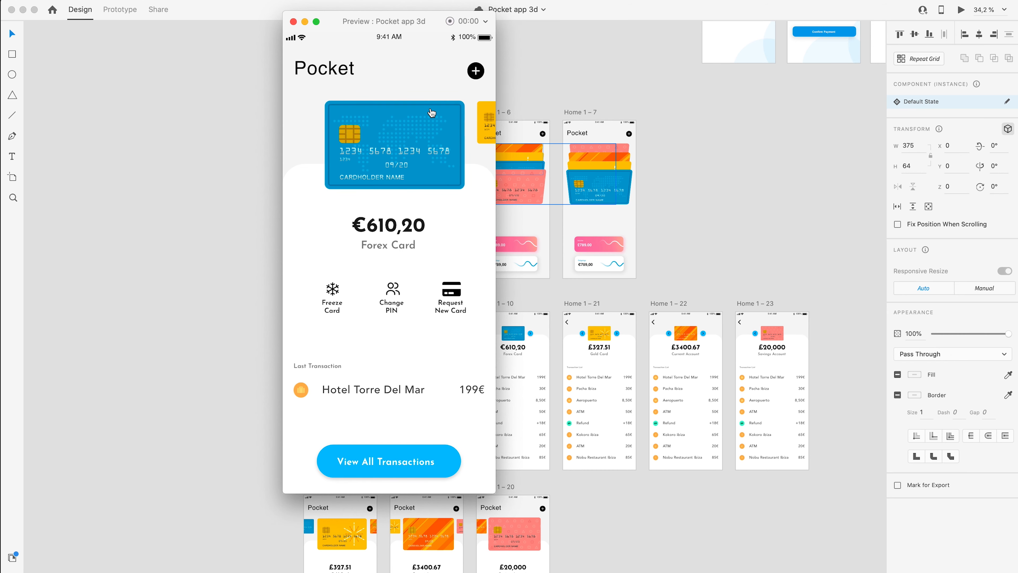
pyautogui.moveTo(295, 21)
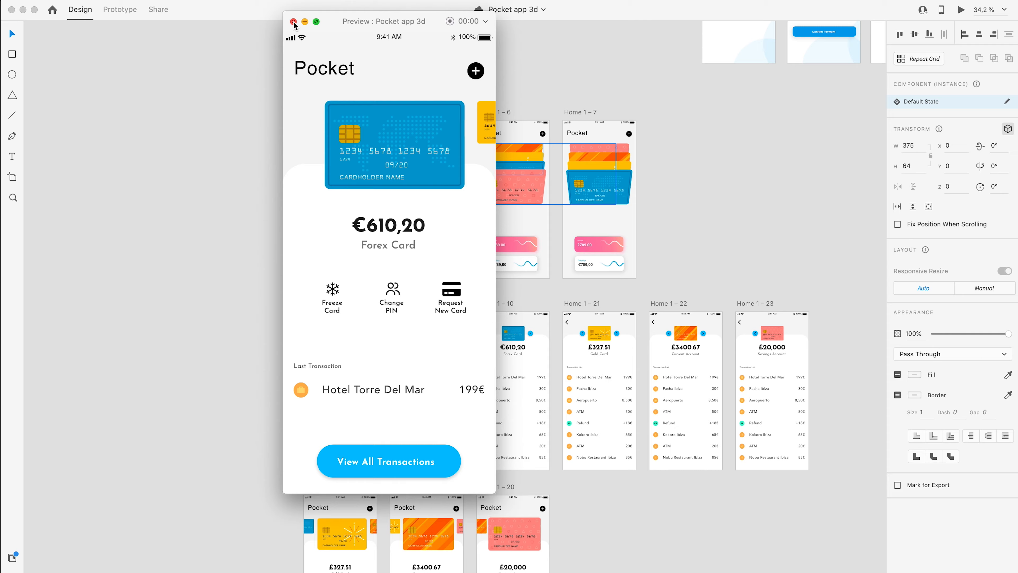
pyautogui.click(295, 21)
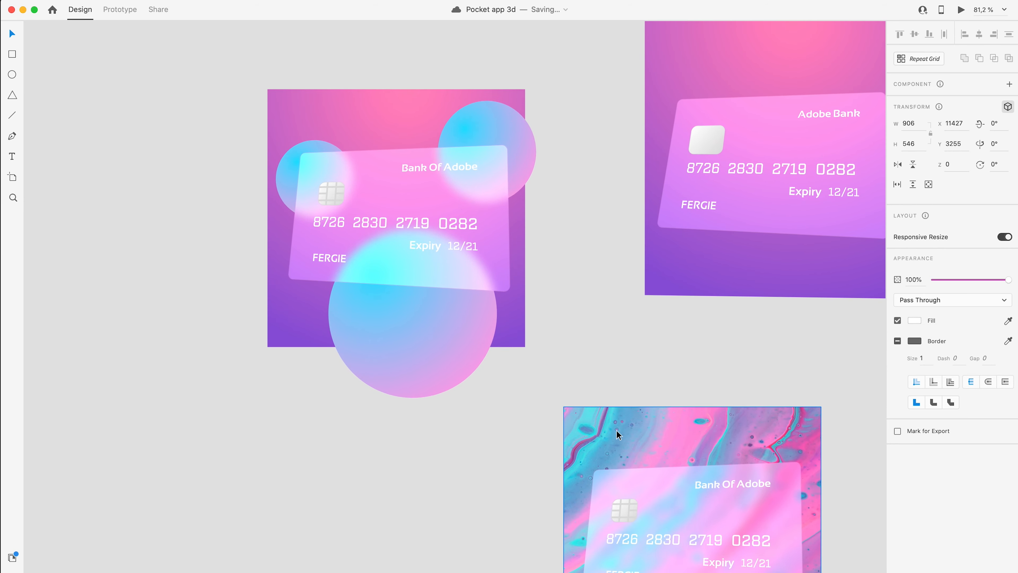
pyautogui.scroll(-3)
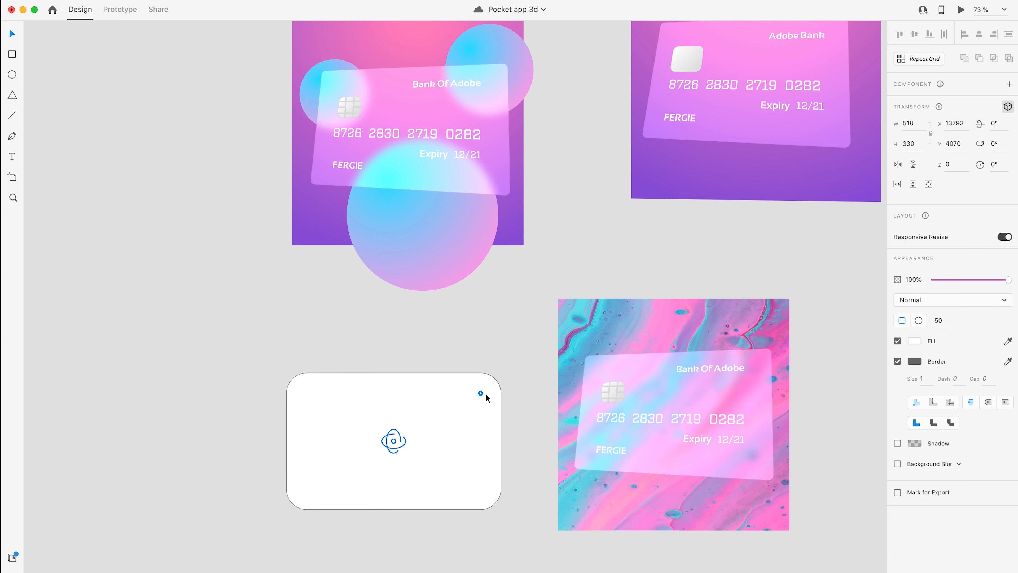
pyautogui.click(506, 362)
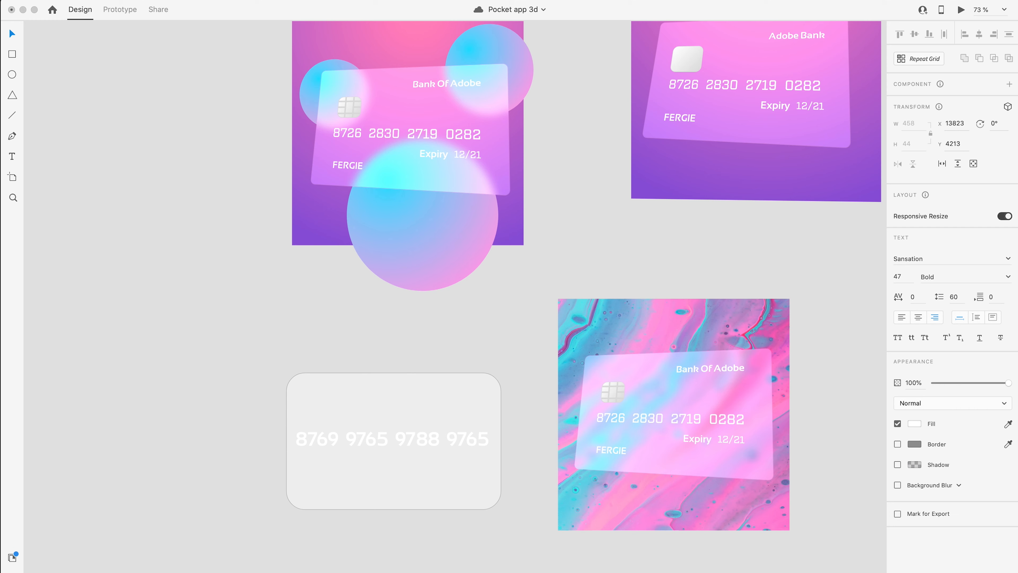
# Edit the cardholder name to Fergie on the new card below its number
pyautogui.click(392, 439)
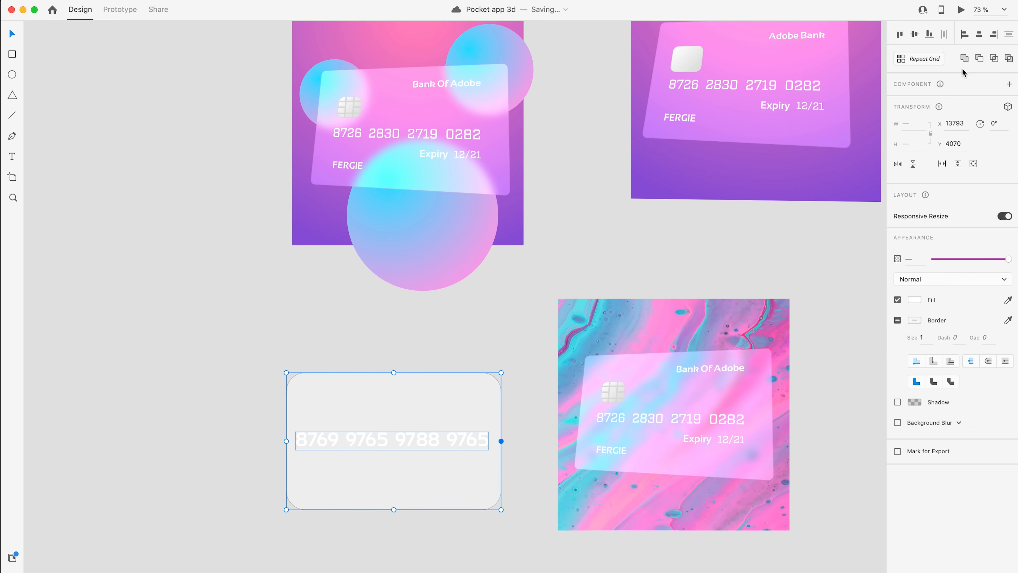
pyautogui.click(532, 287)
pyautogui.write('Fergie')
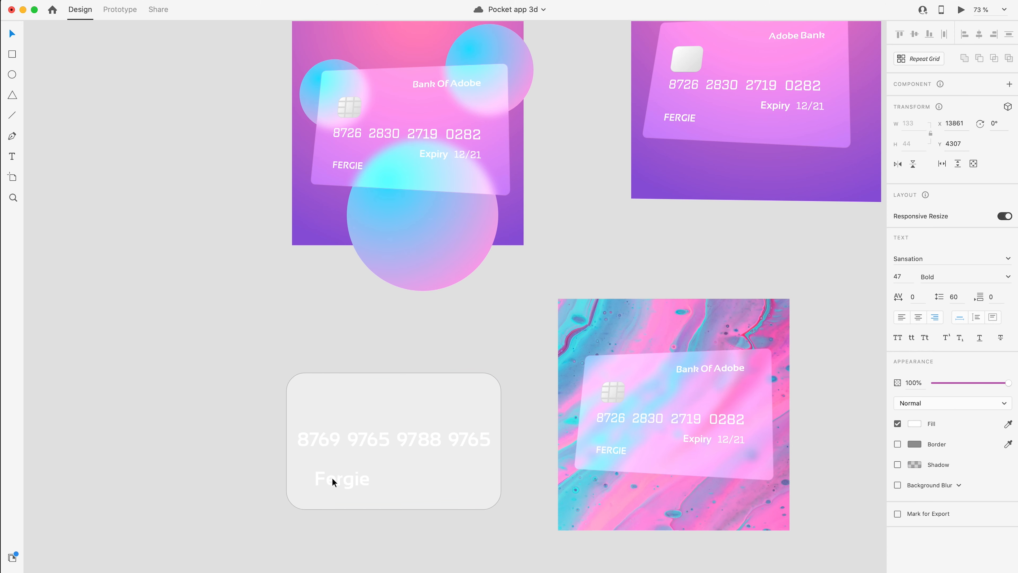
pyautogui.click(343, 478)
pyautogui.write('Exp 01/21')
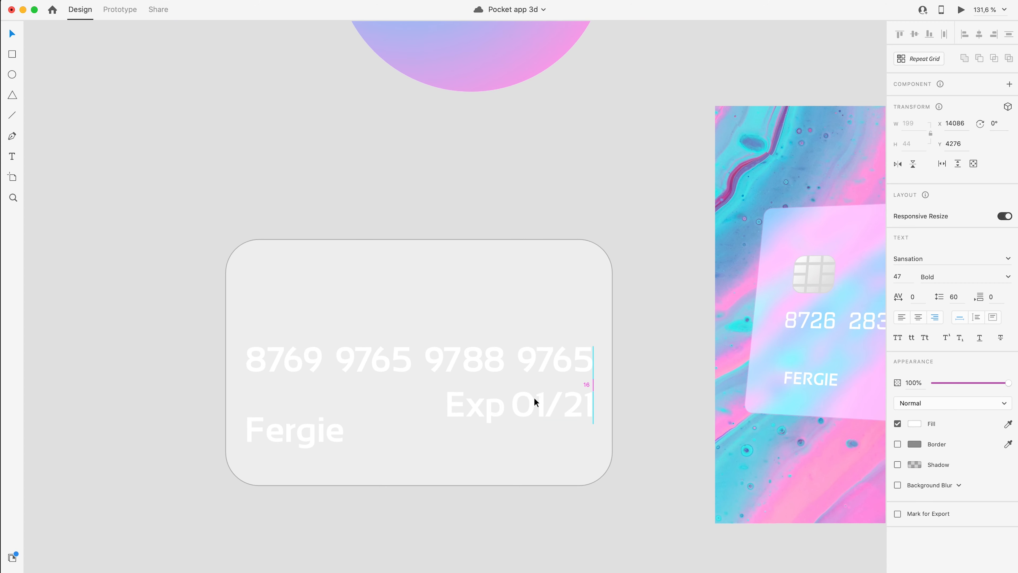
# Add the Exp 01/21 line at 45 pt and centre the card number horizontally on the card
pyautogui.click(293, 431)
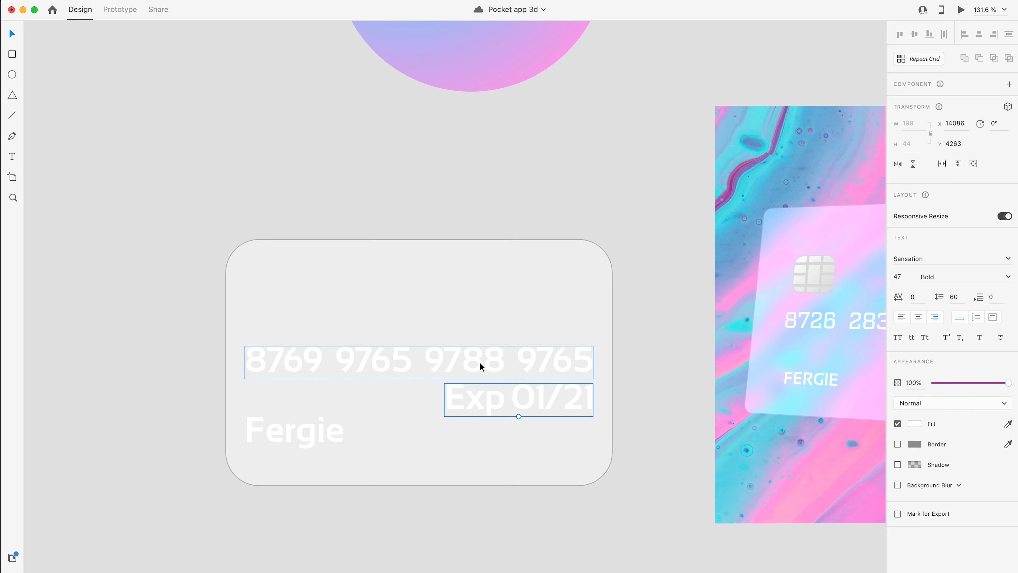
pyautogui.click(294, 432)
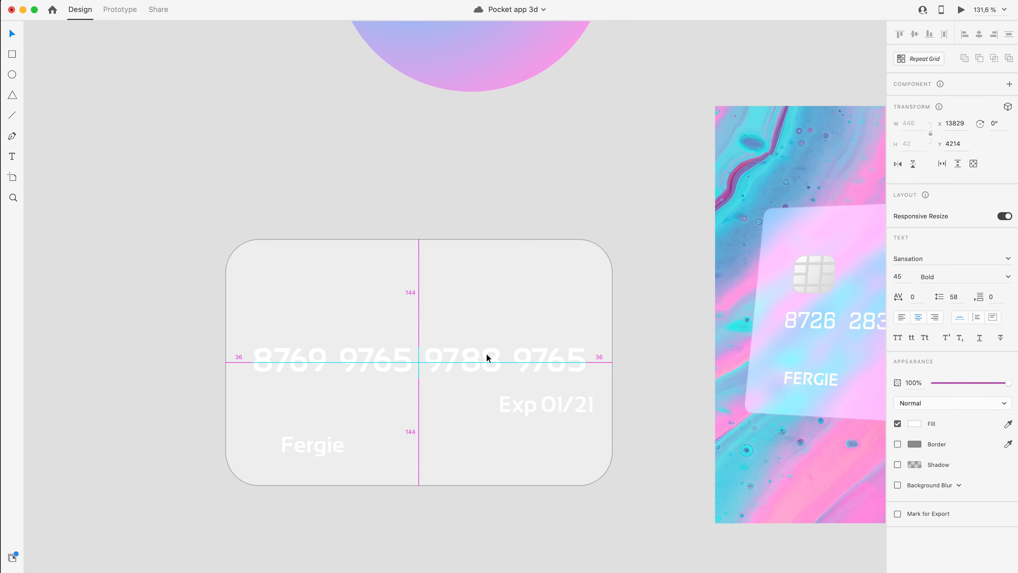
pyautogui.click(312, 445)
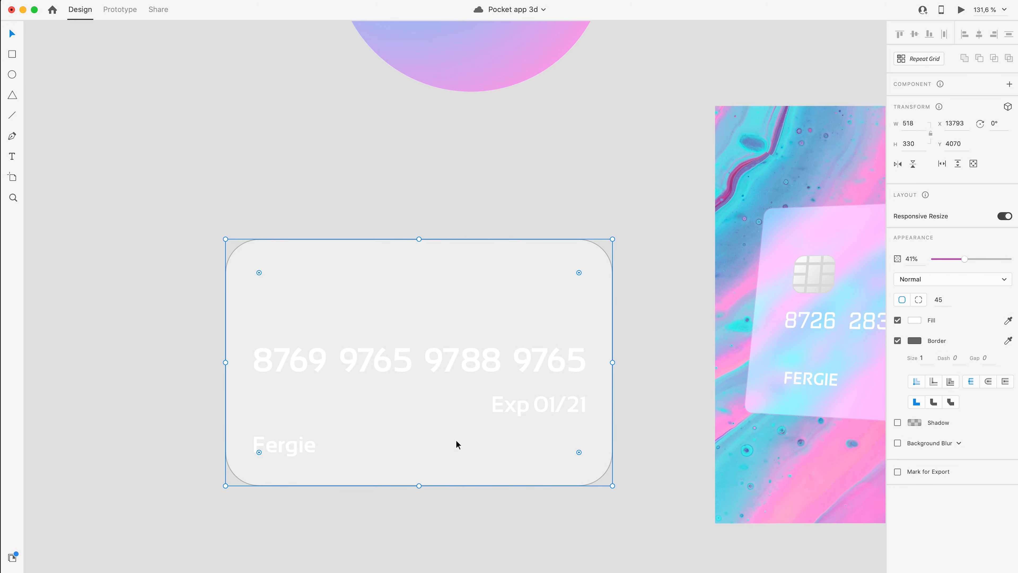
pyautogui.moveTo(537, 103)
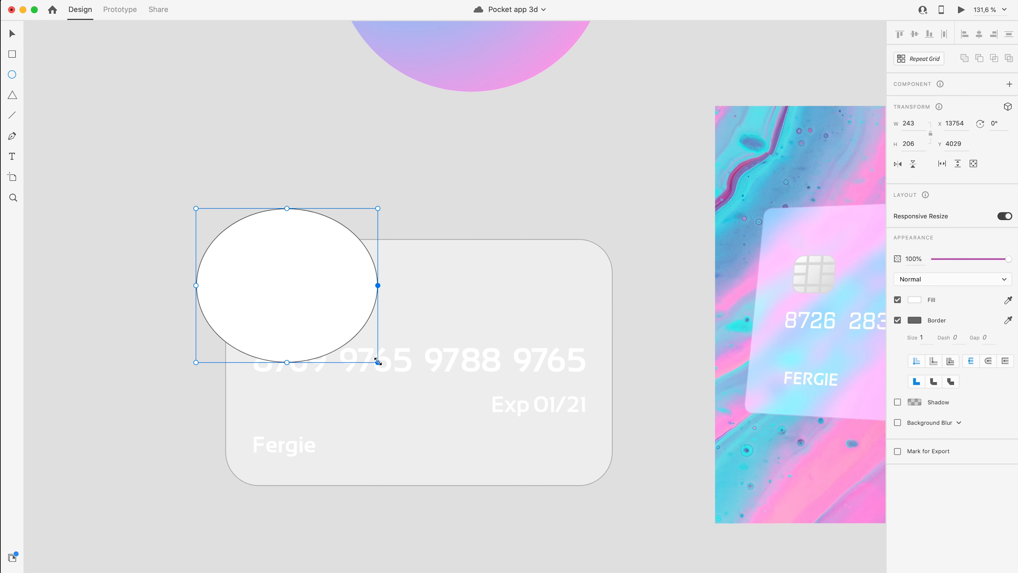
# Fill the top-left circle with a green-to-blue radial gradient and remove its border
pyautogui.click(914, 299)
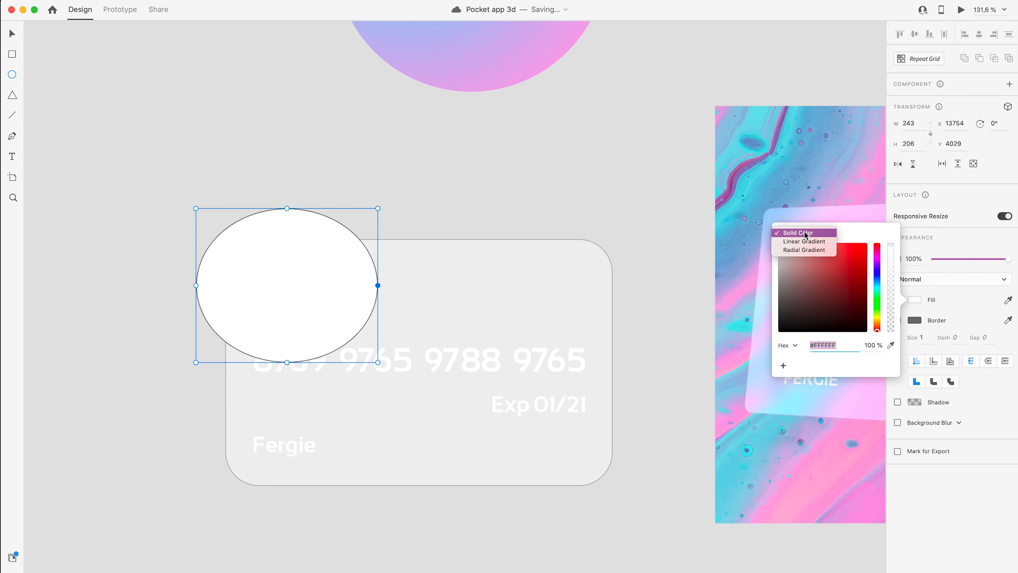
pyautogui.click(803, 249)
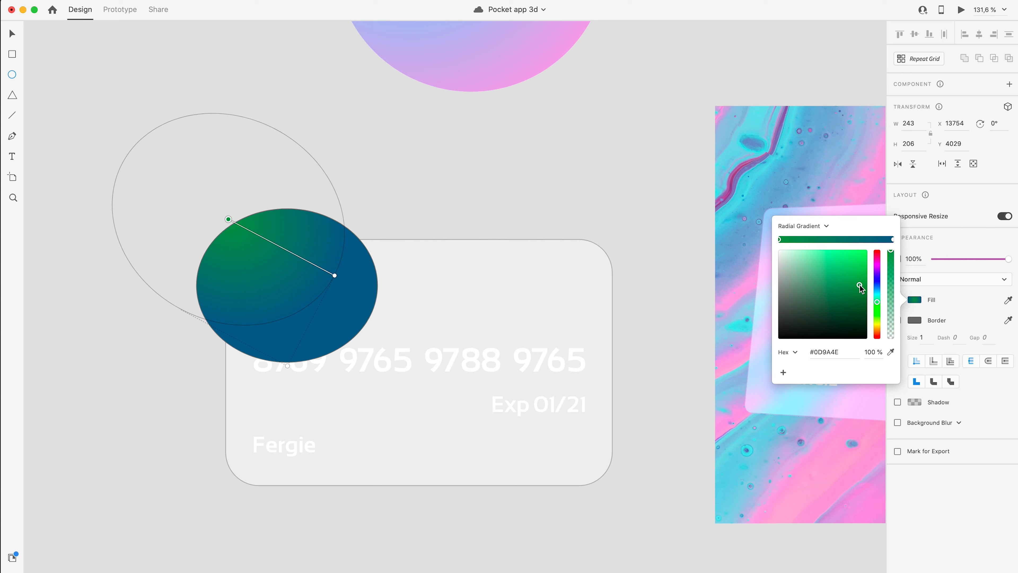
pyautogui.click(797, 254)
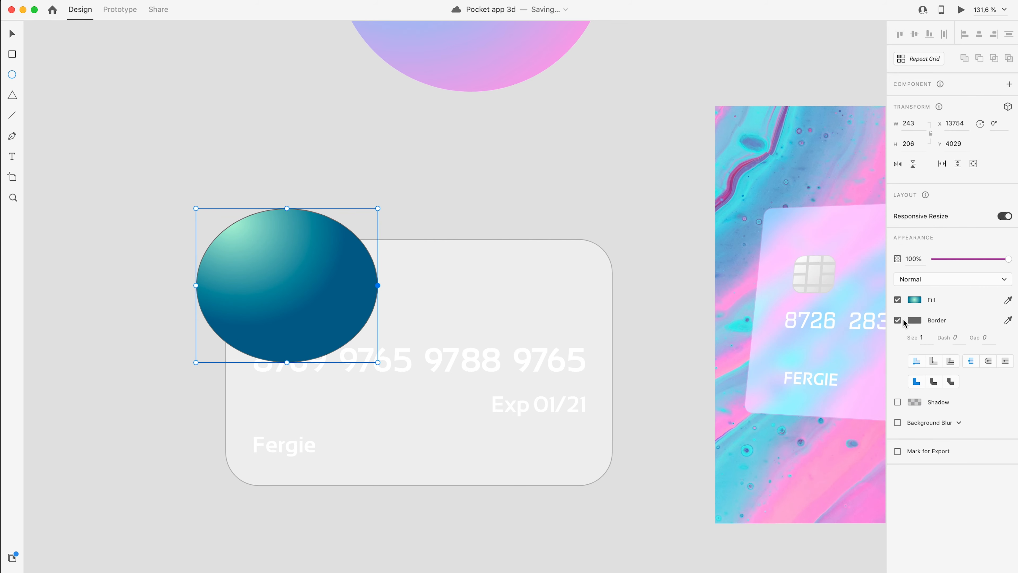
pyautogui.click(897, 319)
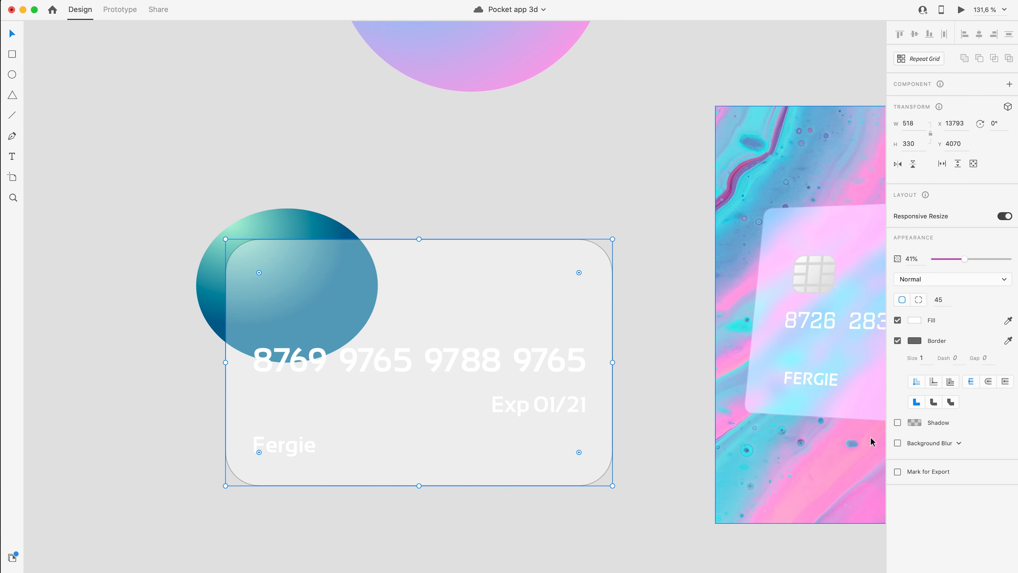
# Try object blur on the card and the gradient circle before settling on the glass effect
pyautogui.click(896, 442)
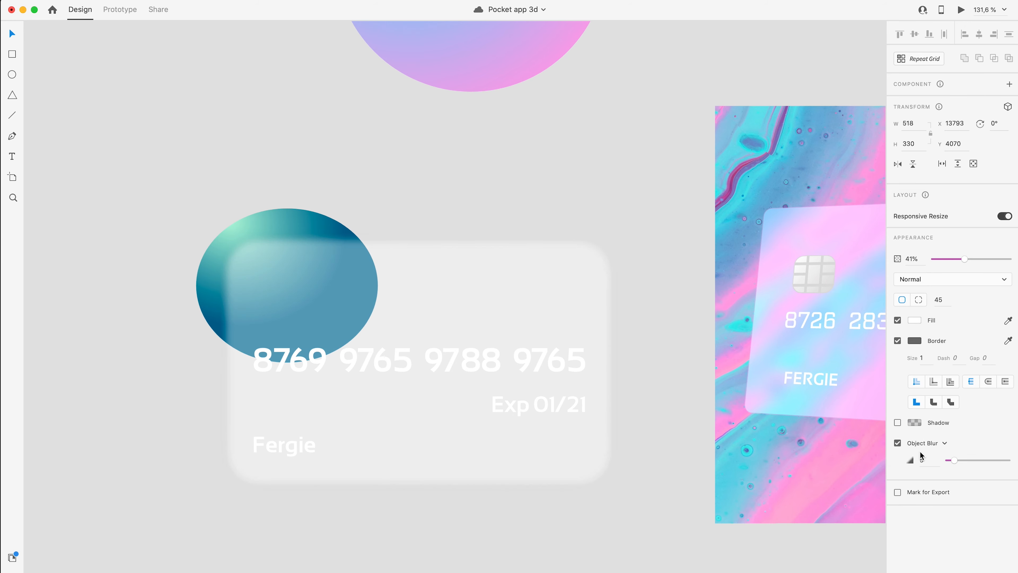
pyautogui.click(415, 292)
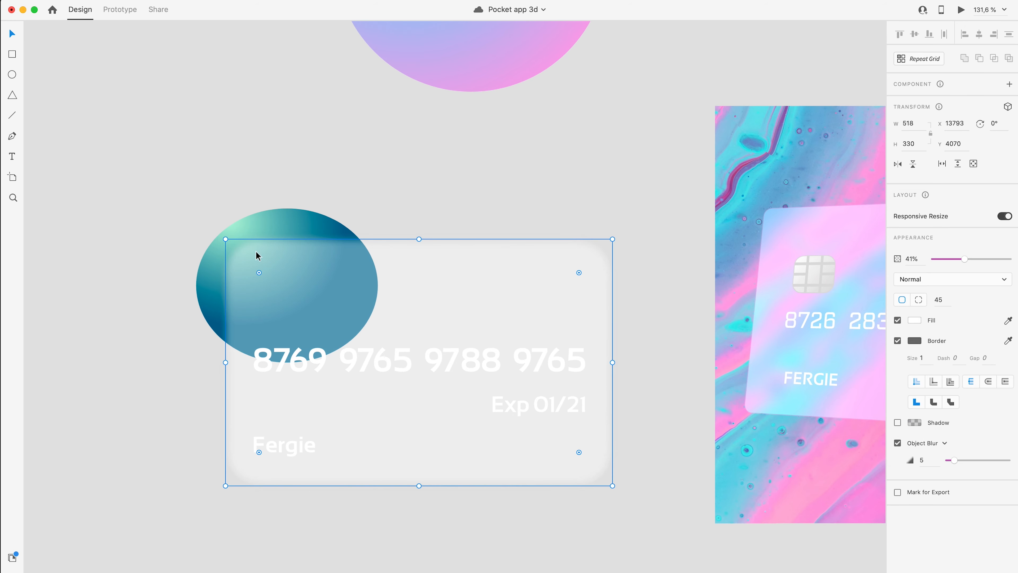
pyautogui.moveTo(233, 306)
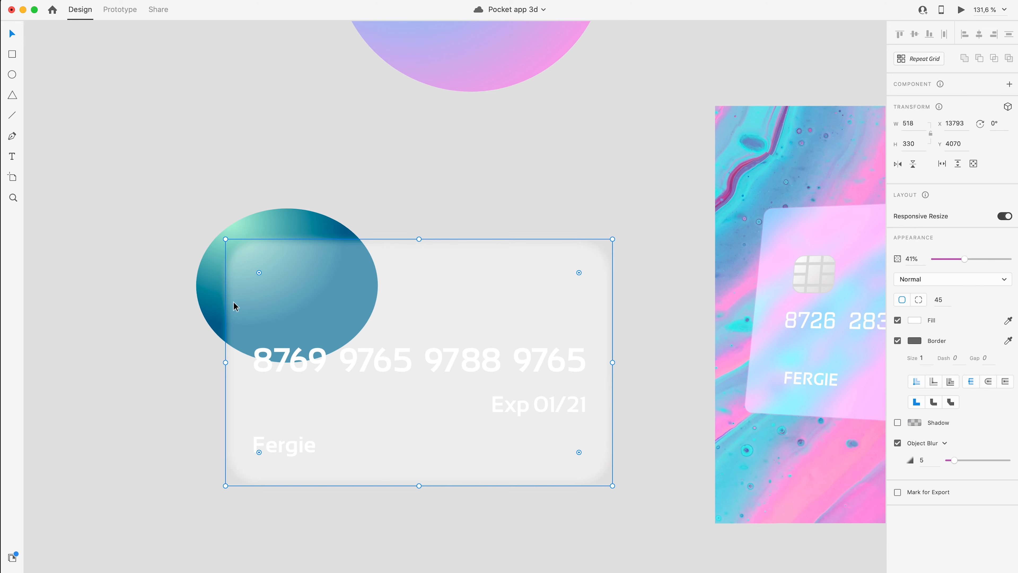
pyautogui.moveTo(273, 286)
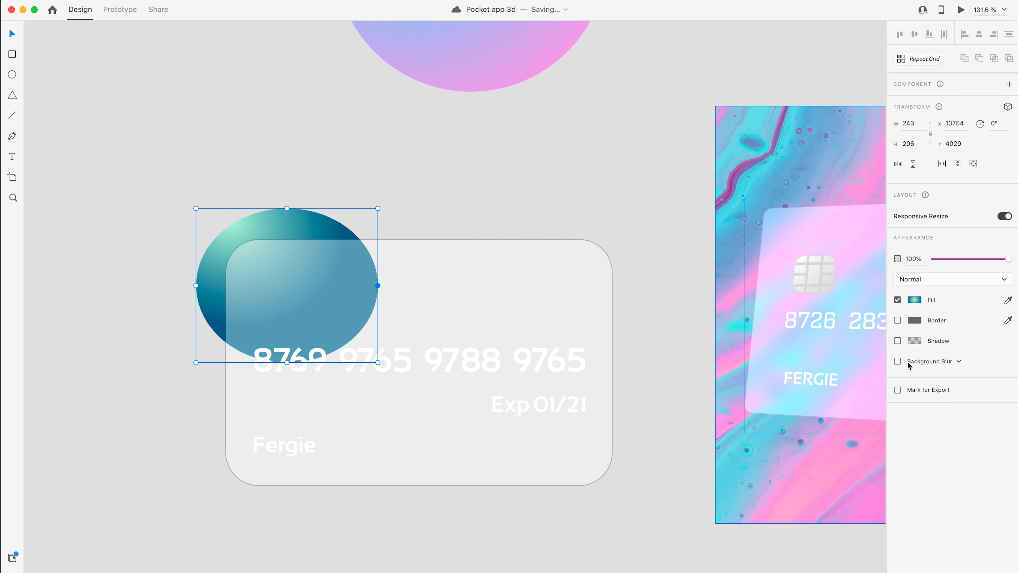
pyautogui.click(898, 361)
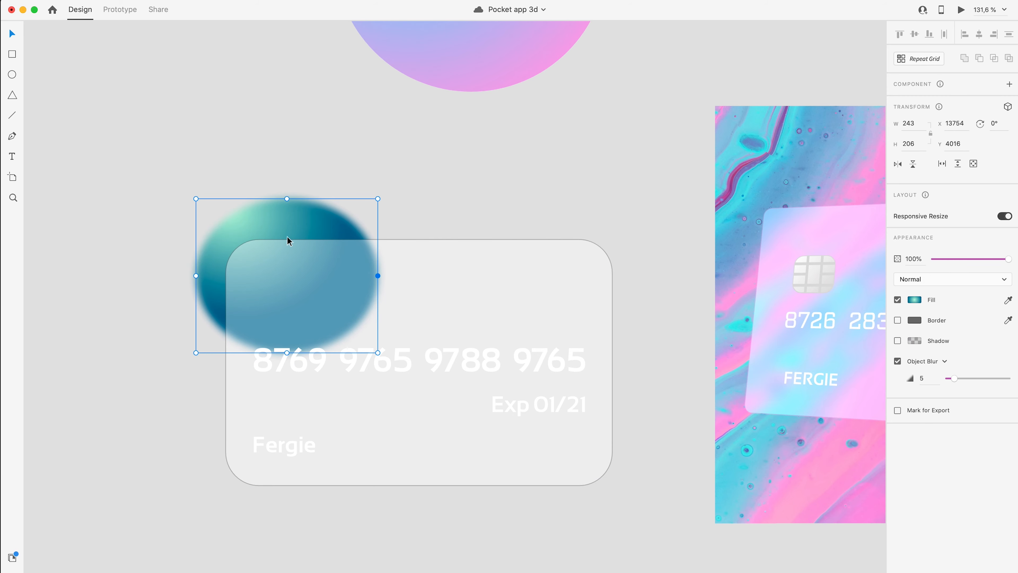
pyautogui.moveTo(200, 287)
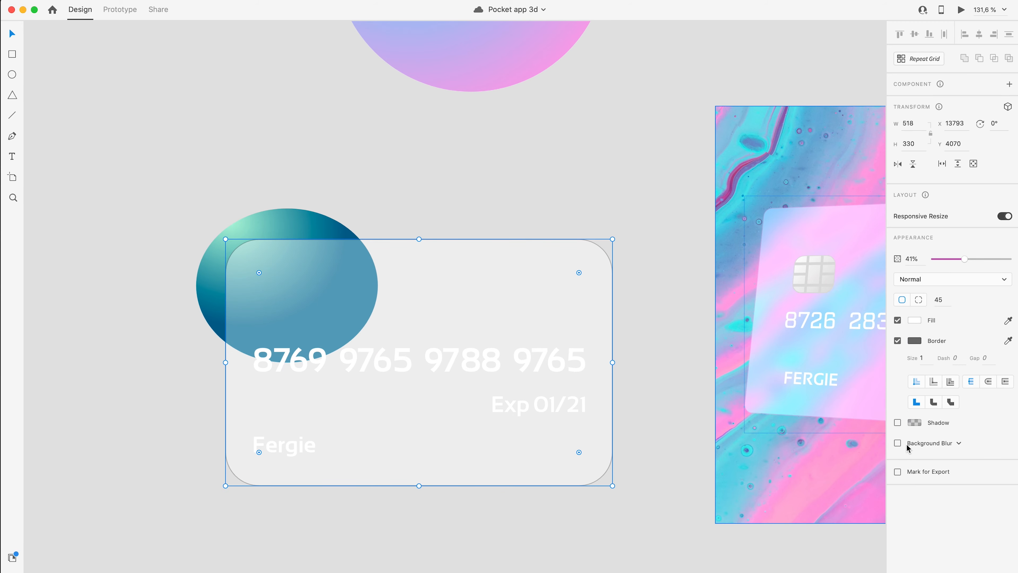
# Enable Background Blur (30 blur, 15 brightness) on the card and raise its opacity to 100%
pyautogui.click(898, 442)
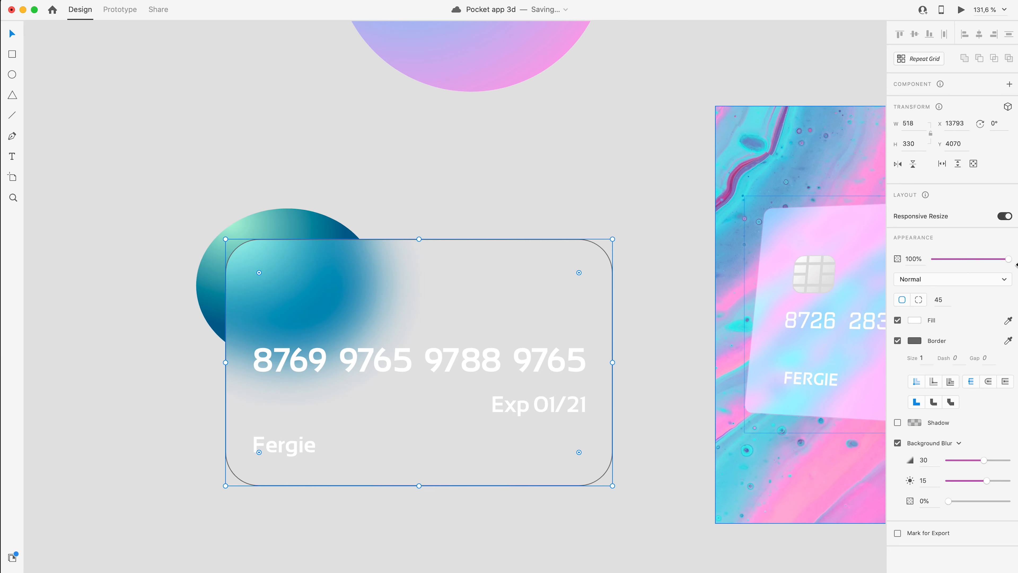
pyautogui.click(324, 359)
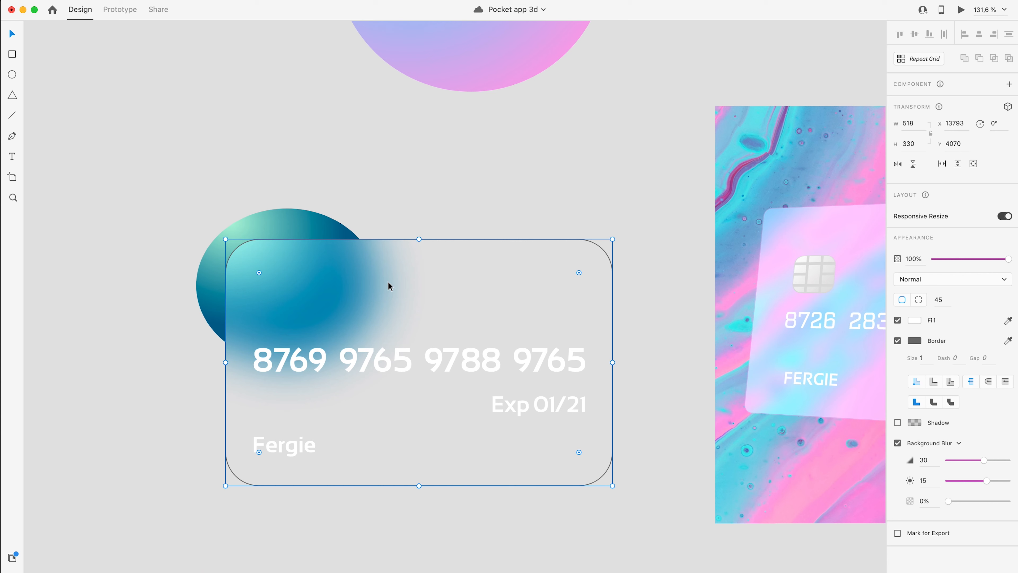
pyautogui.click(419, 360)
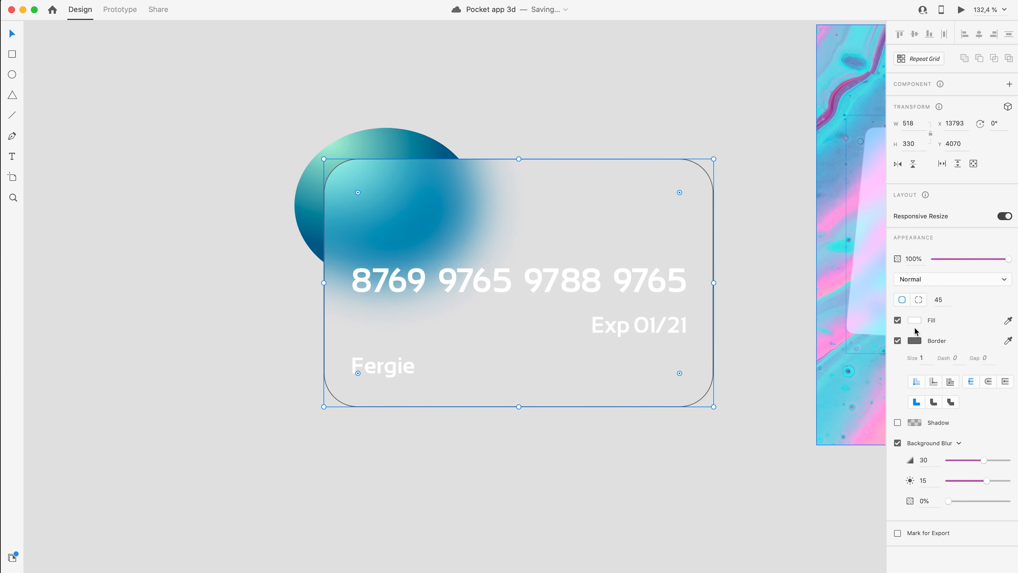
# Set the card fill to a white #FFFFFF radial gradient with 40% stop opacity
pyautogui.click(914, 319)
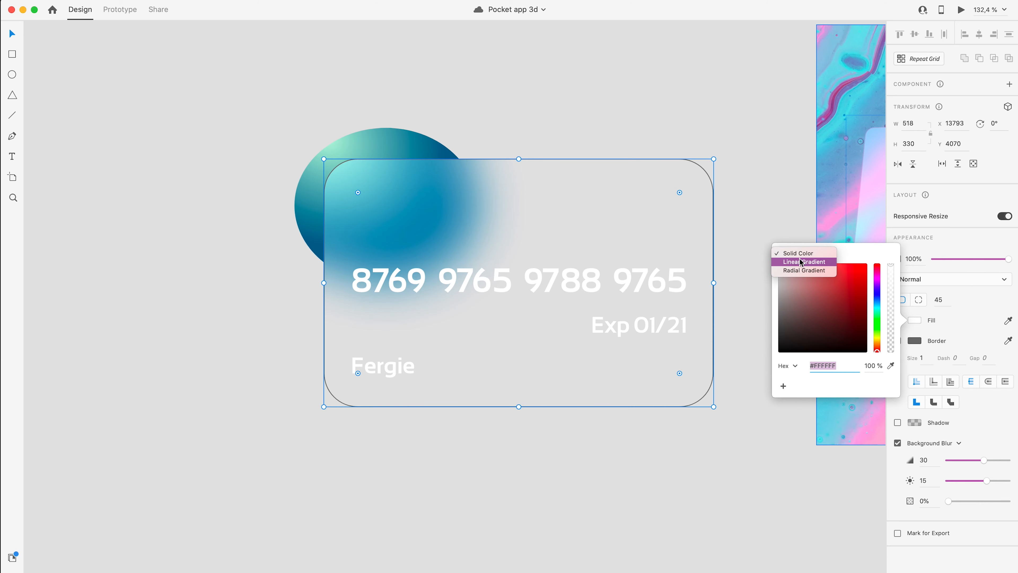
pyautogui.click(804, 270)
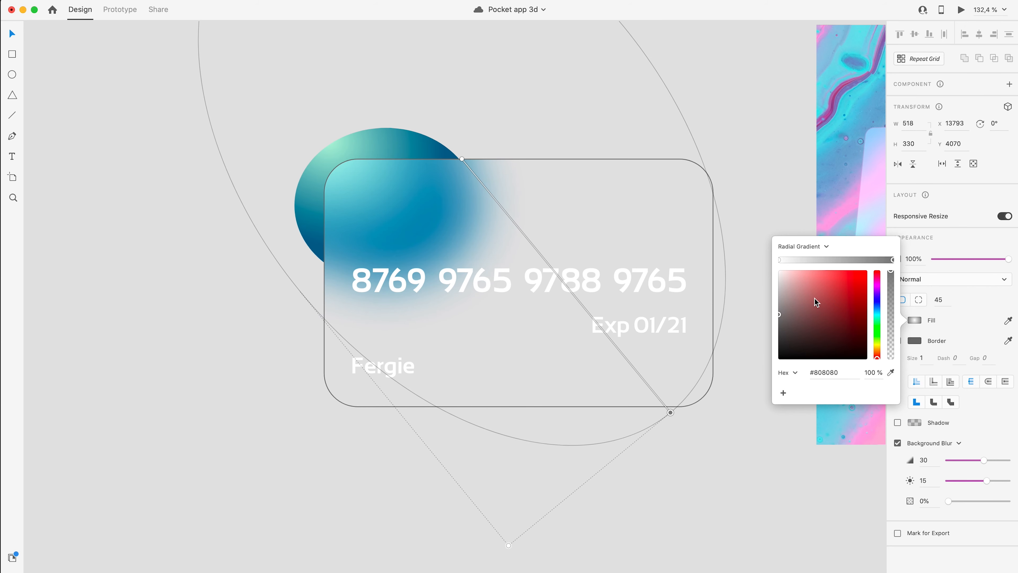
pyautogui.moveTo(897, 368)
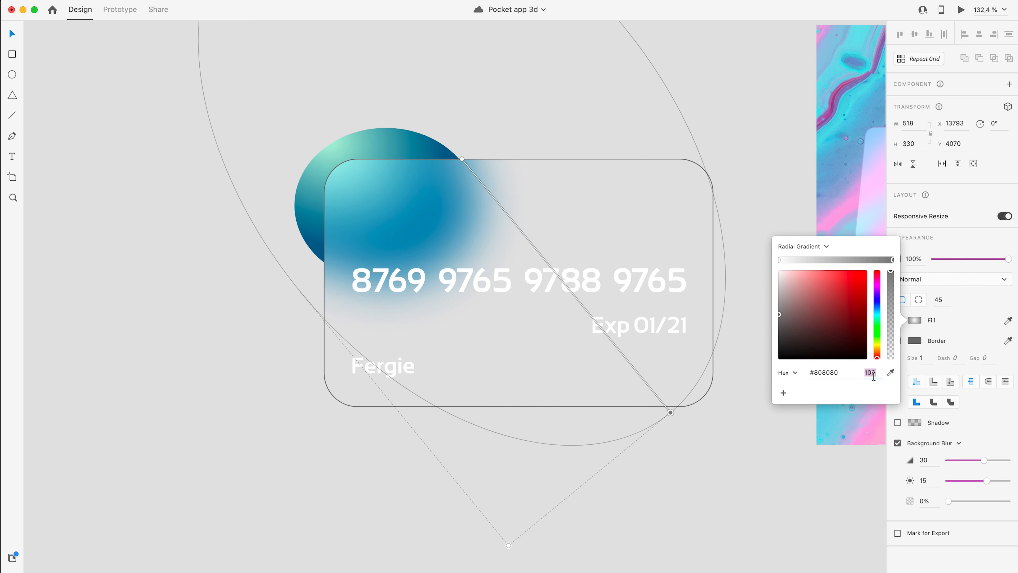
pyautogui.write('40')
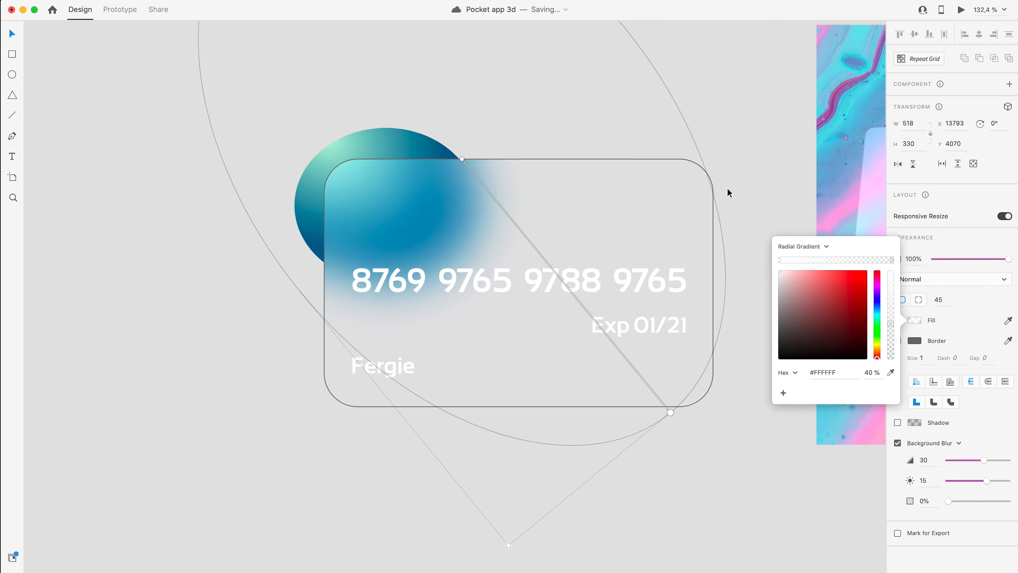
pyautogui.click(651, 228)
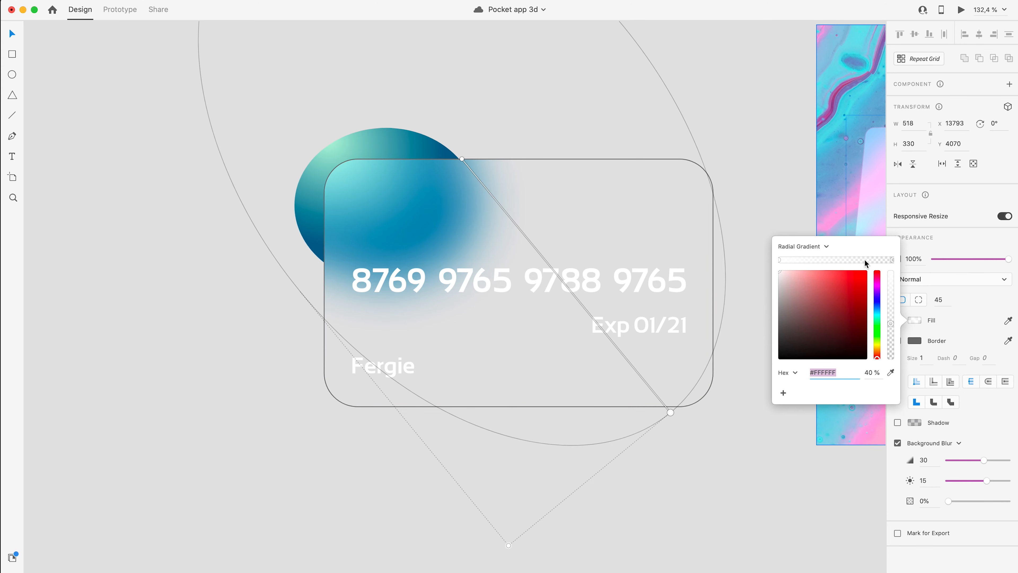
pyautogui.click(801, 246)
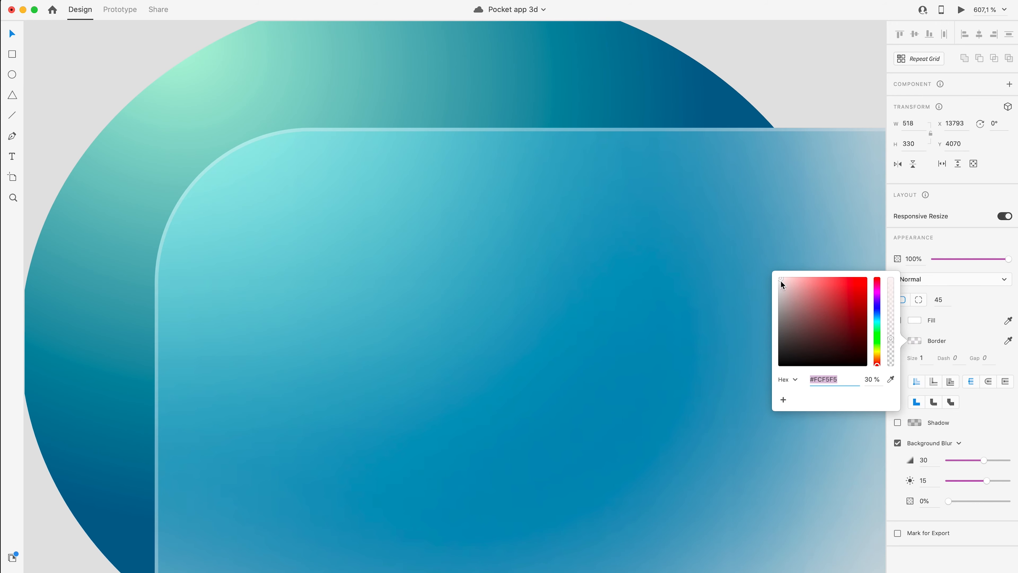
# Set the card border to light grey #DDDDDD at 30% opacity
pyautogui.click(781, 291)
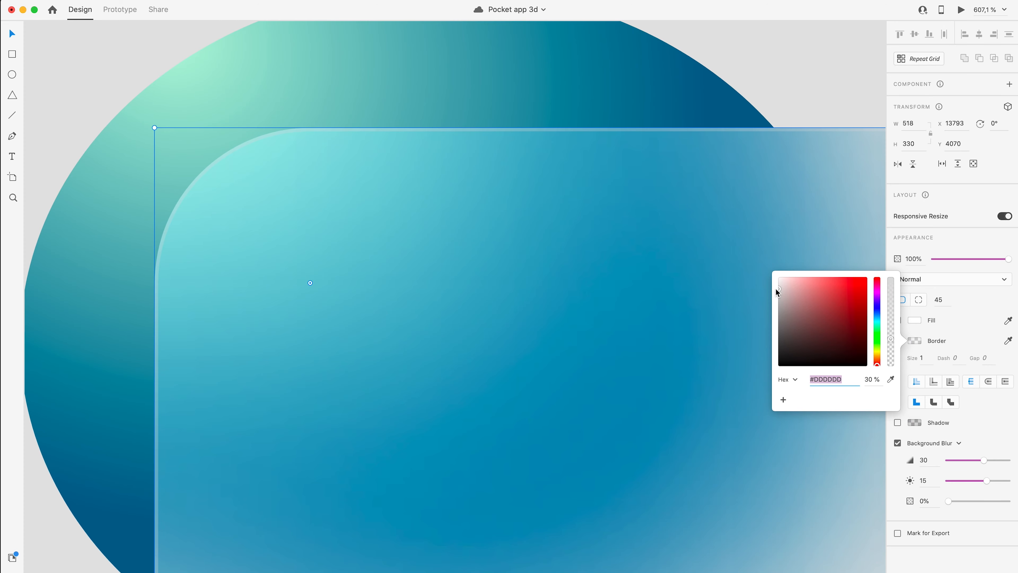
pyautogui.moveTo(824, 390)
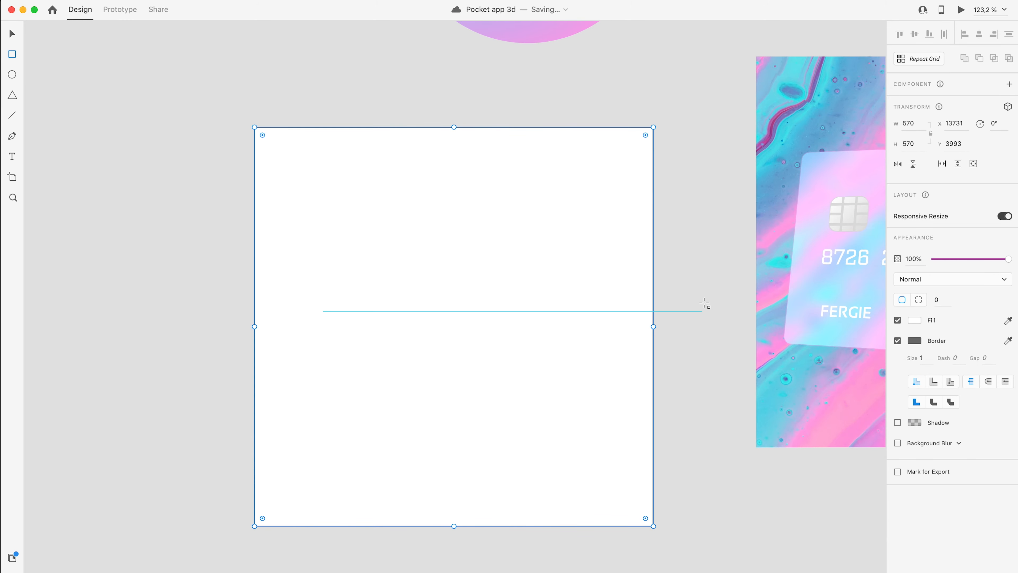
# Change the background square's darker gradient stop to purple #AC37F5
pyautogui.click(914, 320)
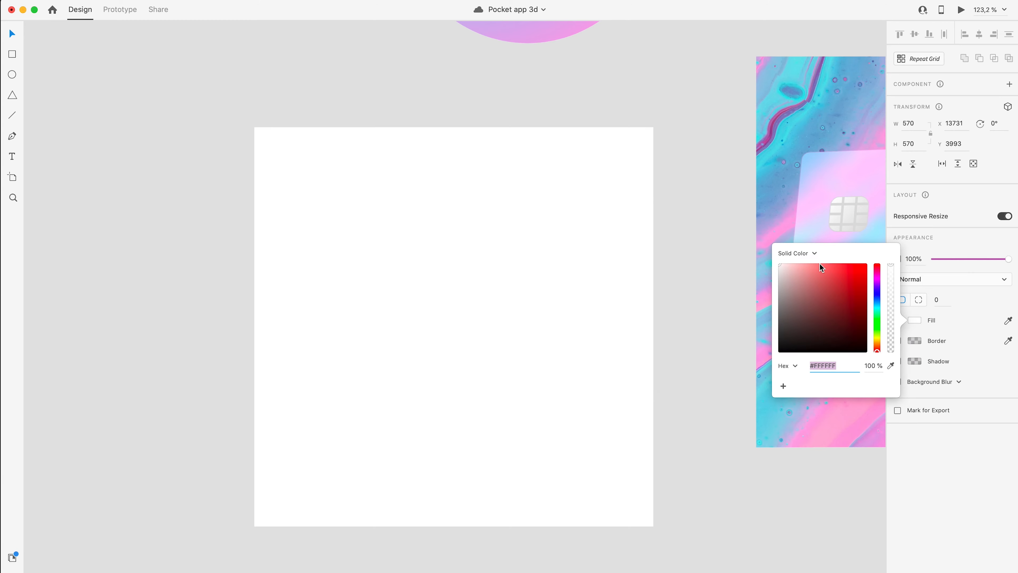
pyautogui.click(798, 254)
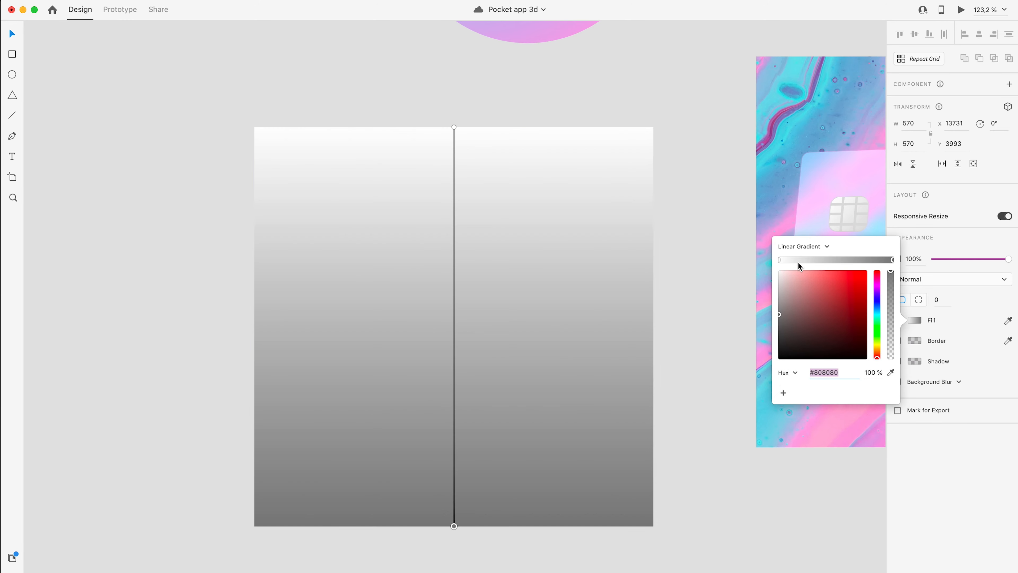
pyautogui.moveTo(877, 318)
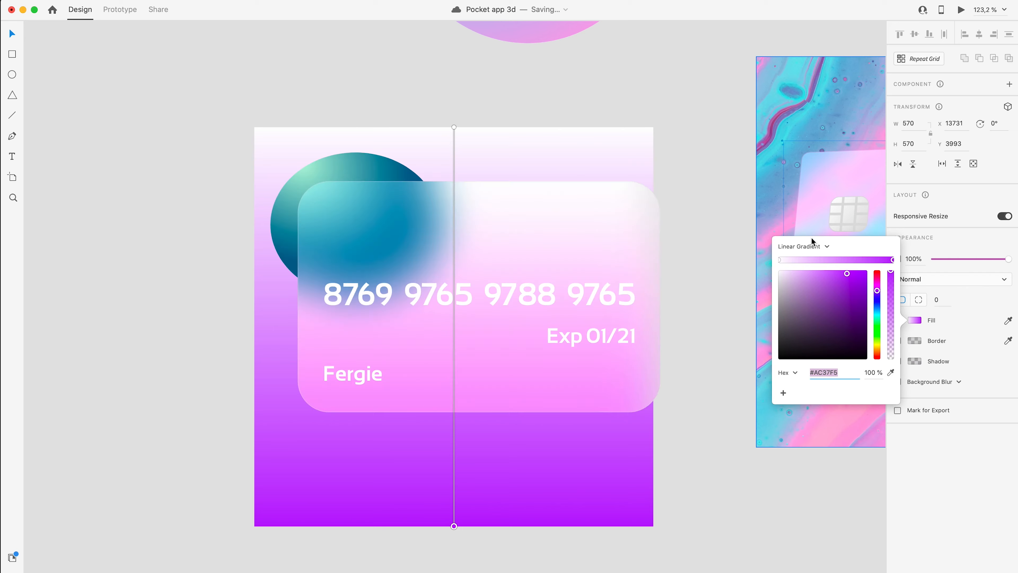
# Shrink and reposition the teal ellipse's radial gradient highlight
pyautogui.click(383, 171)
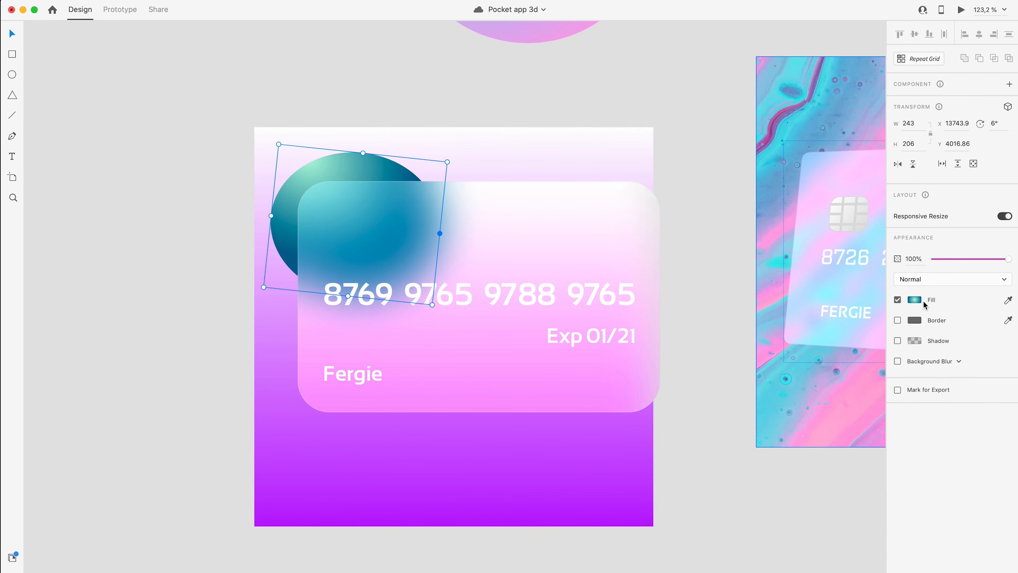
pyautogui.click(914, 299)
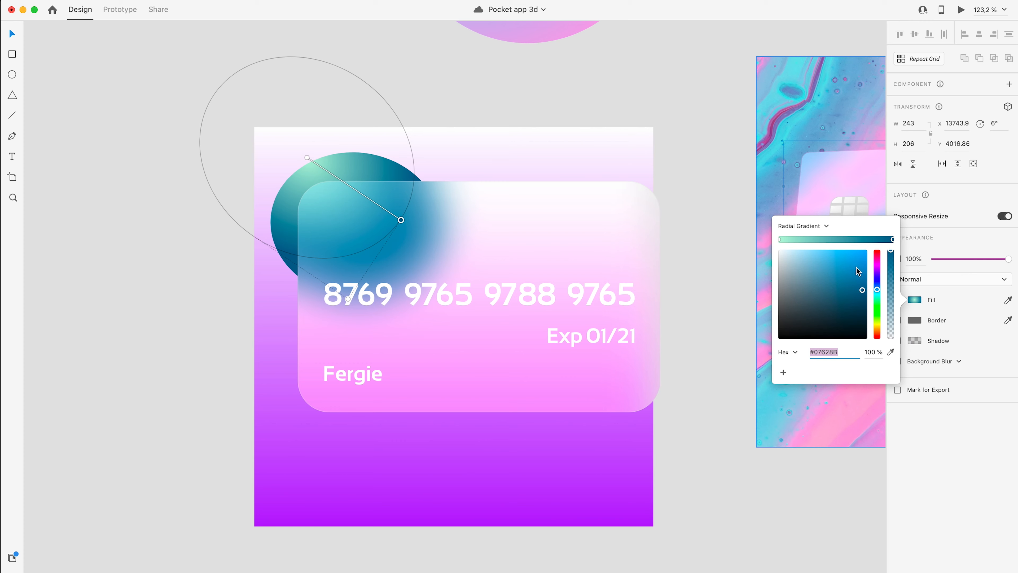
pyautogui.moveTo(851, 241)
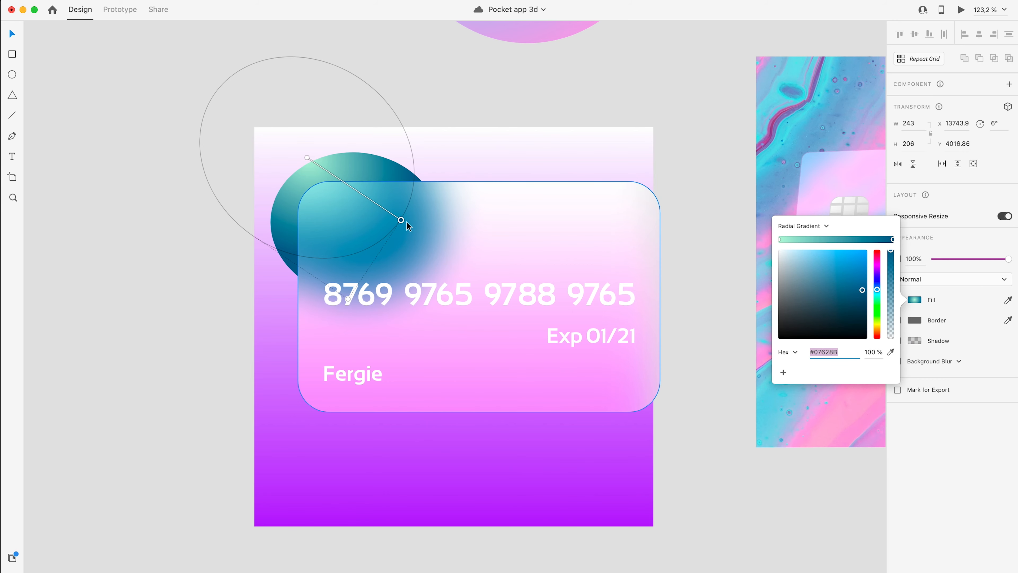
pyautogui.moveTo(401, 219); pyautogui.dragTo(364, 206)
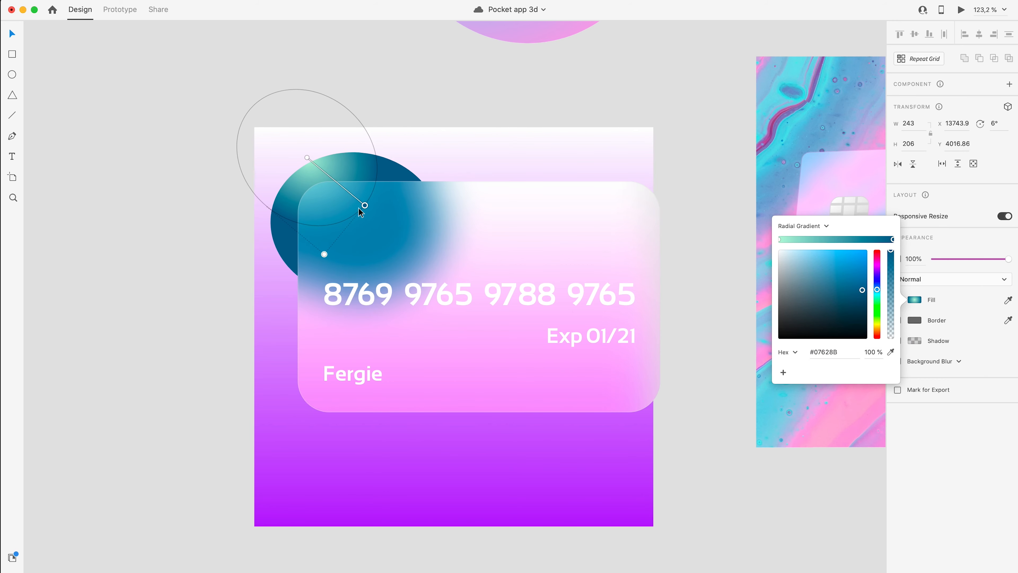
pyautogui.moveTo(365, 205); pyautogui.dragTo(397, 216)
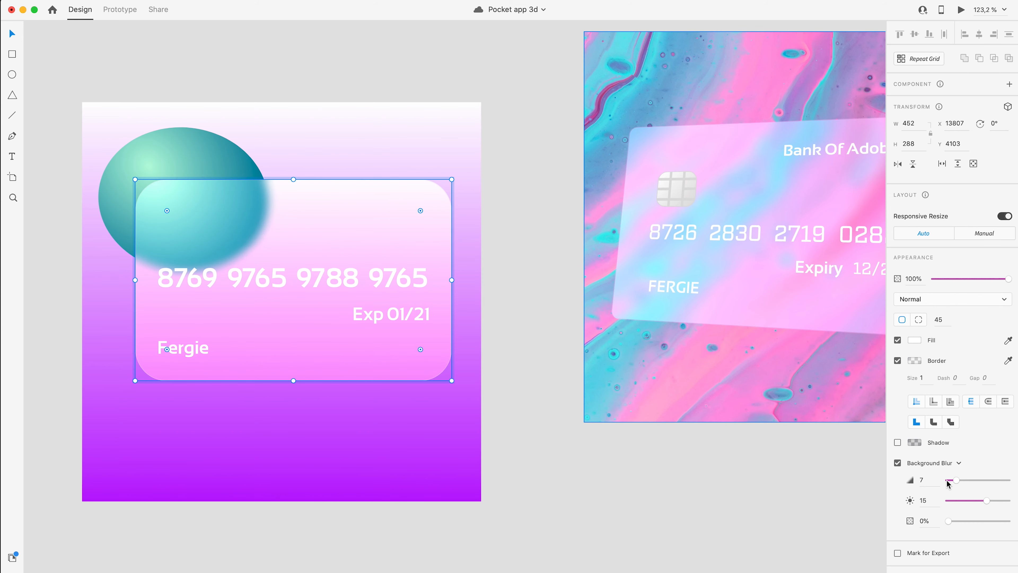
pyautogui.moveTo(911, 481)
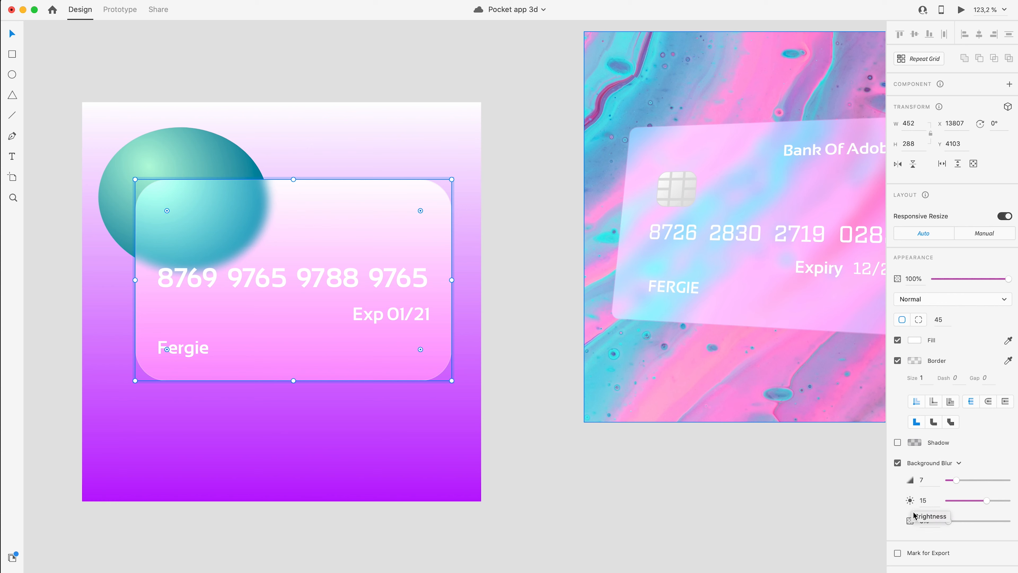
pyautogui.moveTo(910, 520)
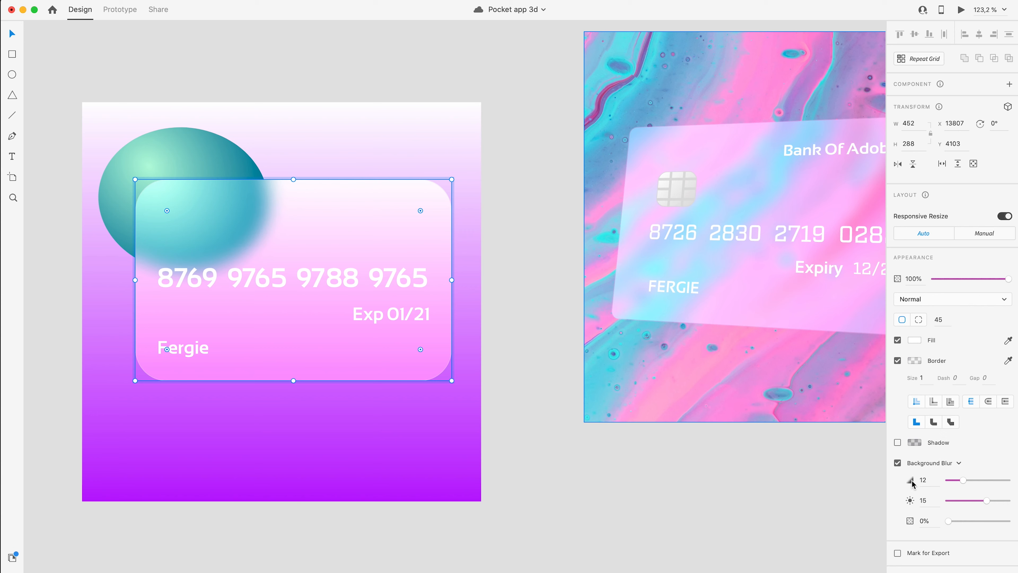
pyautogui.moveTo(912, 500)
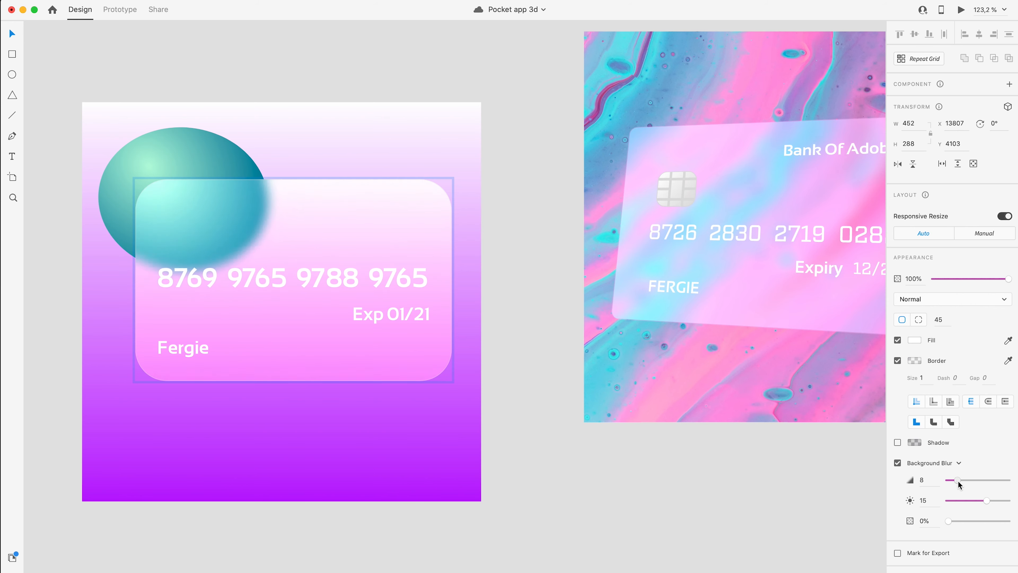
# Raise the card's Blur Amount to 15 and drop Brightness to 2, then deselect to review
pyautogui.click(293, 280)
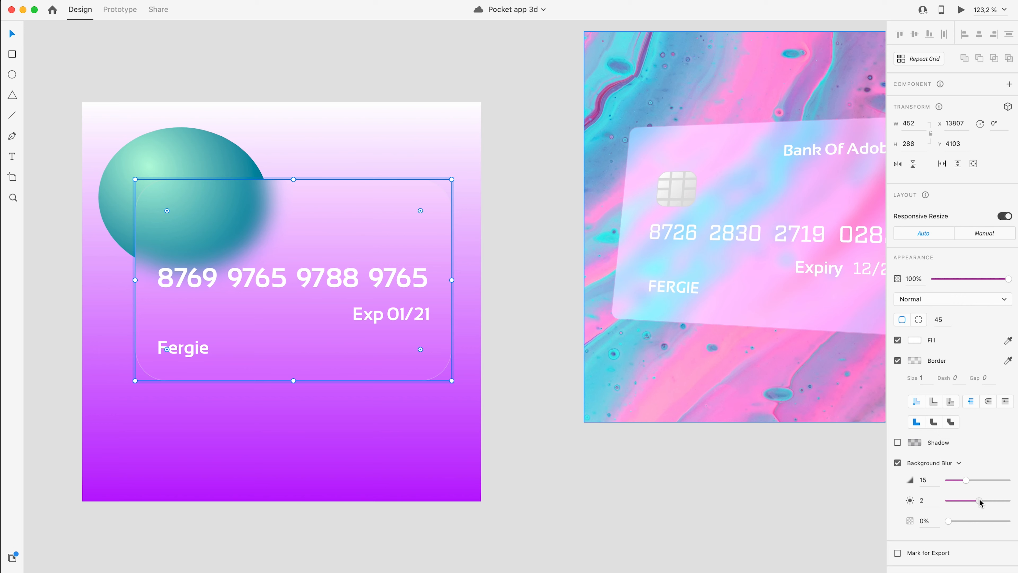
pyautogui.click(821, 540)
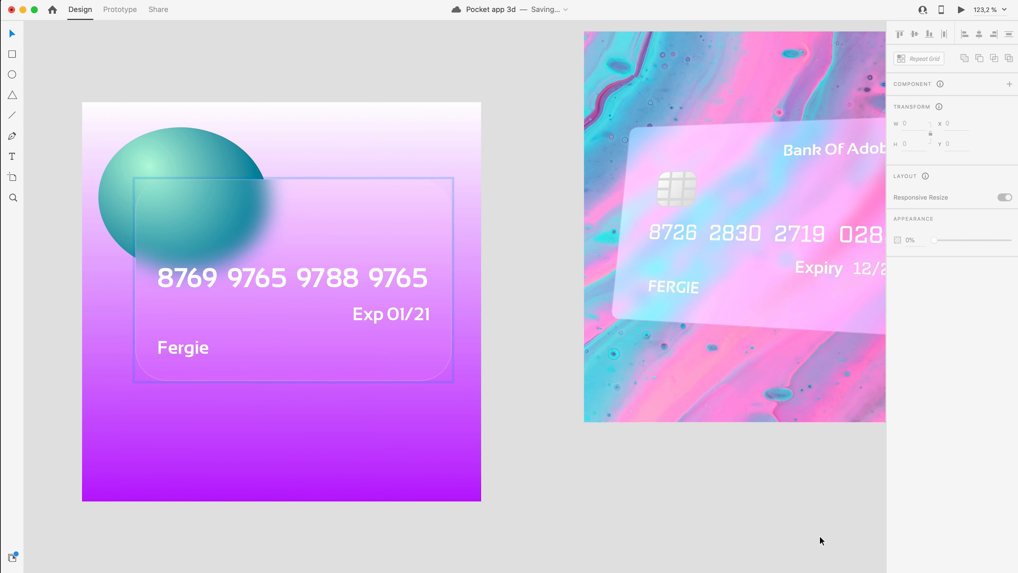
pyautogui.moveTo(396, 206)
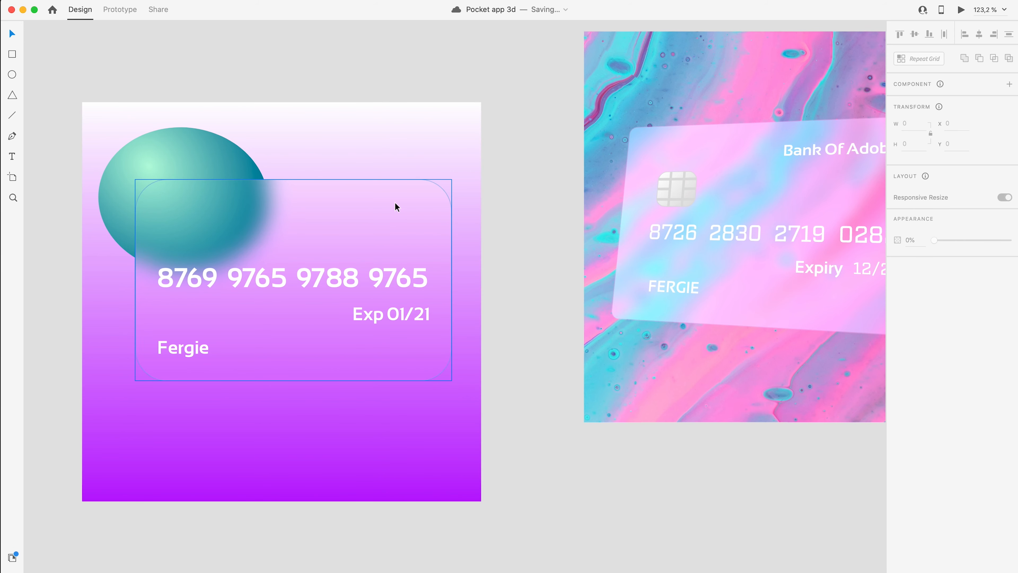
pyautogui.moveTo(400, 364)
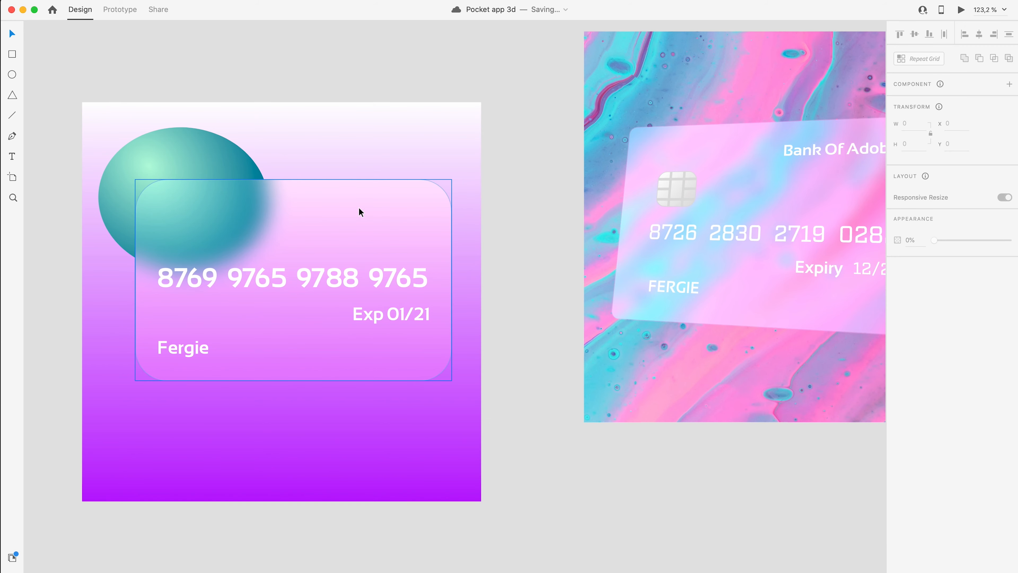
pyautogui.click(530, 200)
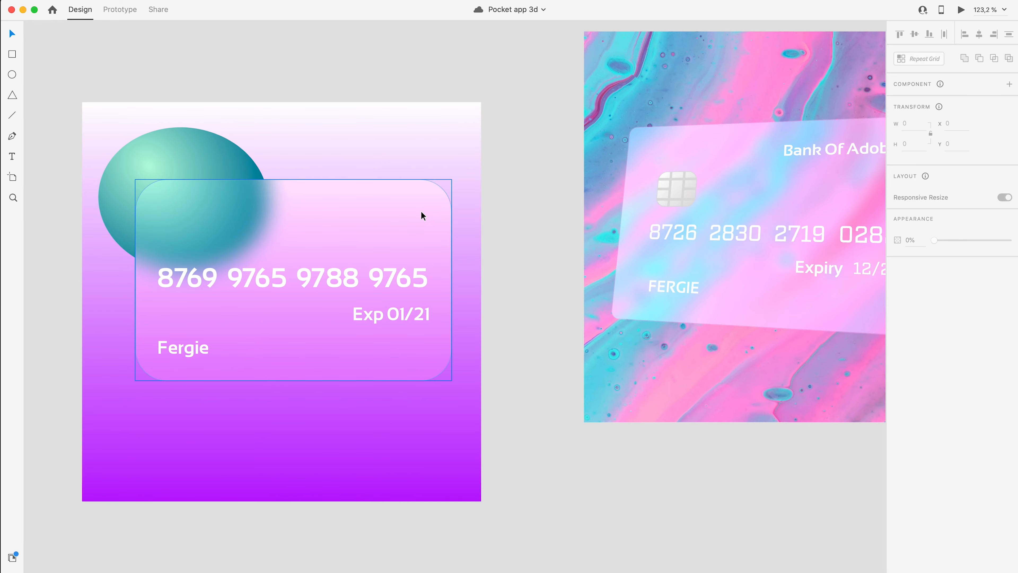
pyautogui.moveTo(402, 237)
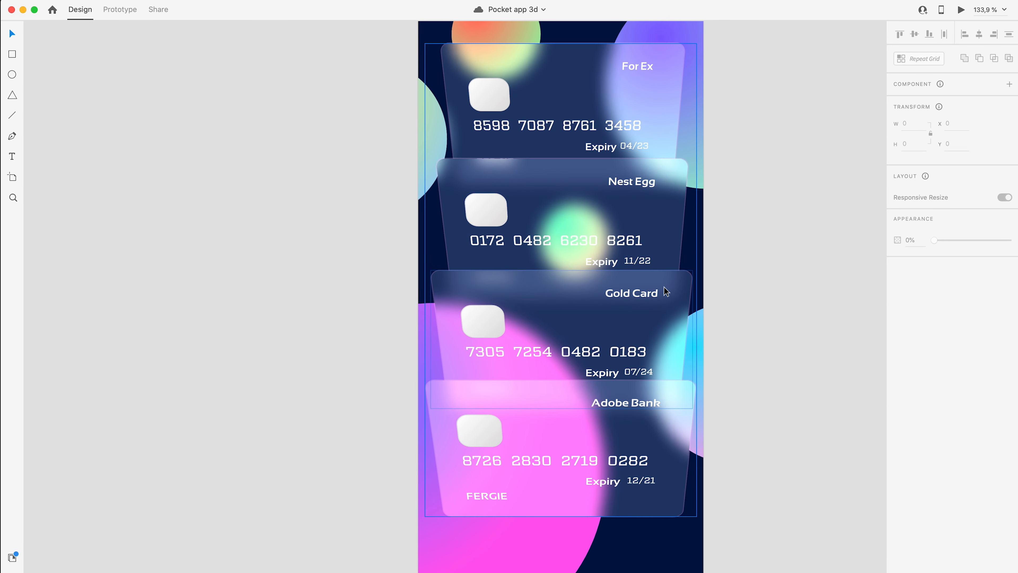
pyautogui.moveTo(627, 196)
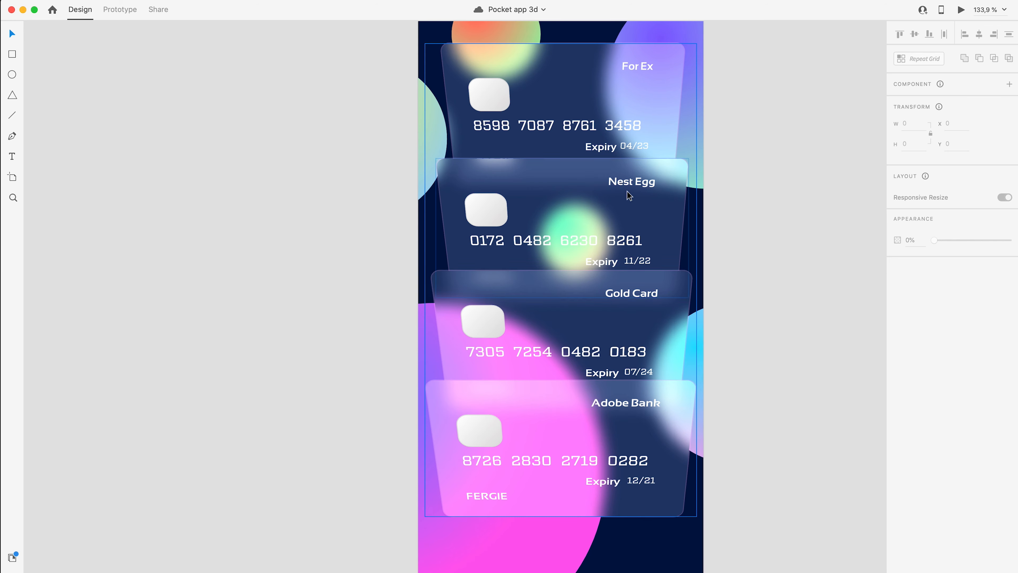
pyautogui.moveTo(629, 73)
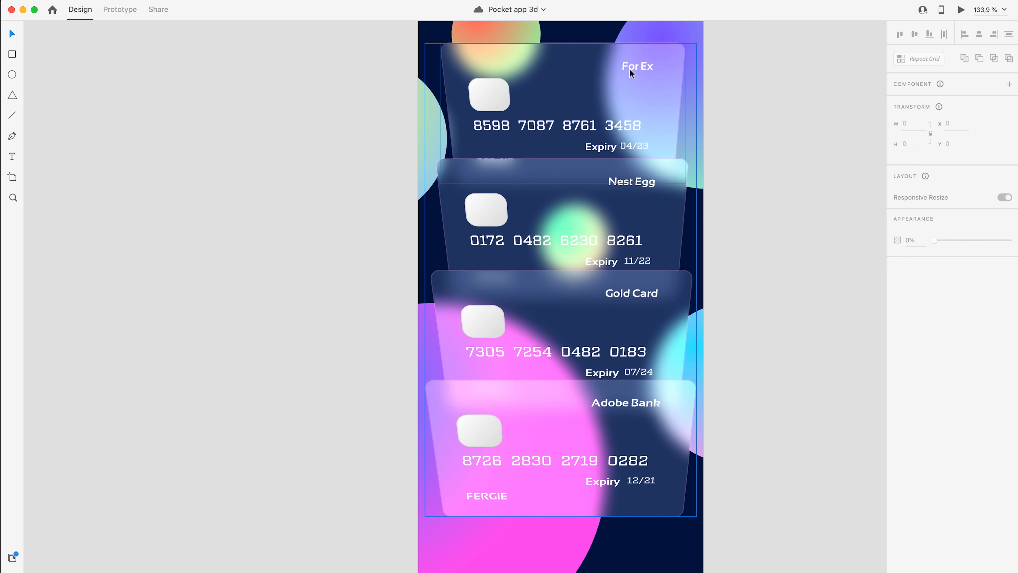
pyautogui.moveTo(612, 406)
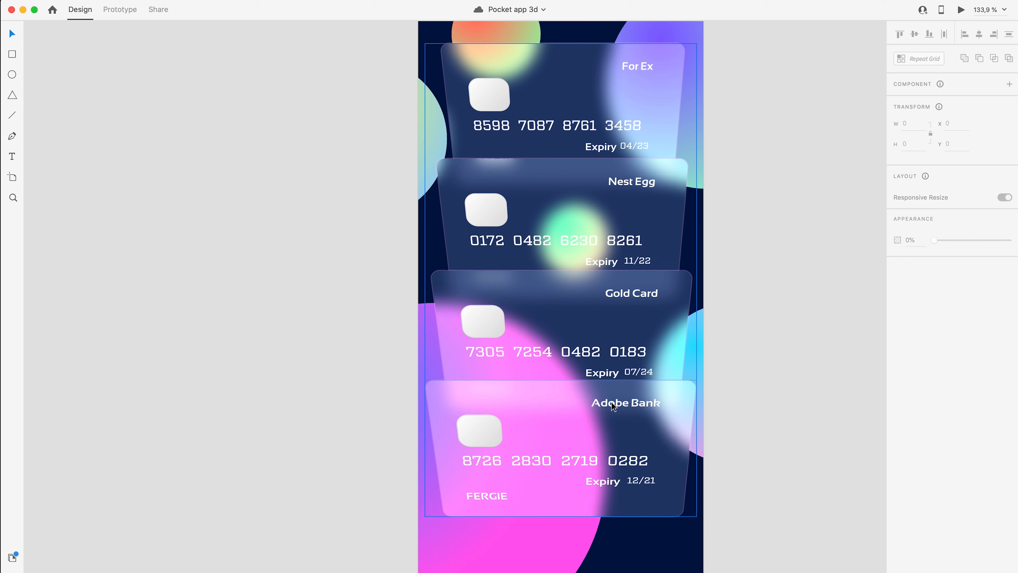
pyautogui.moveTo(626, 265)
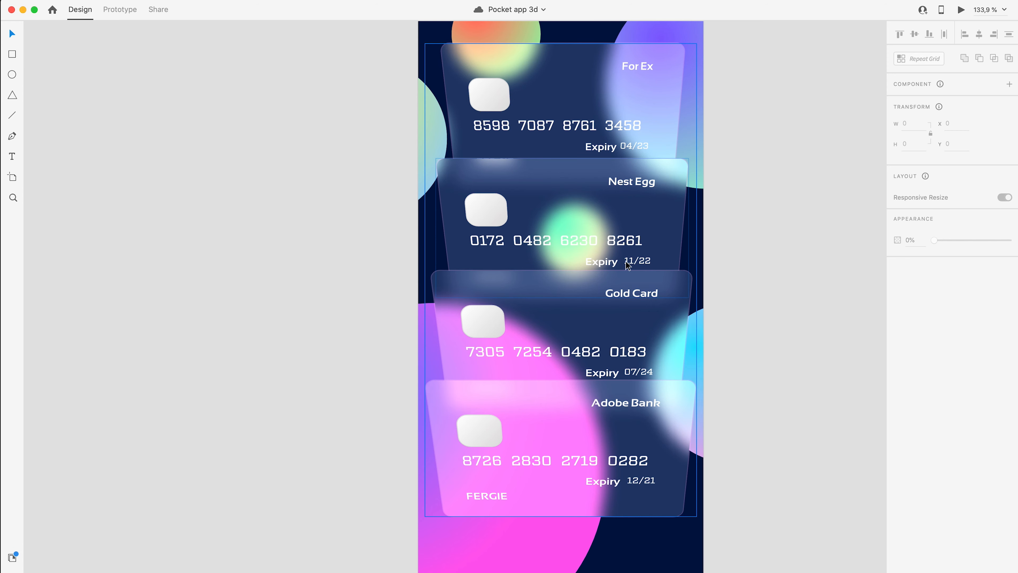
pyautogui.moveTo(630, 248)
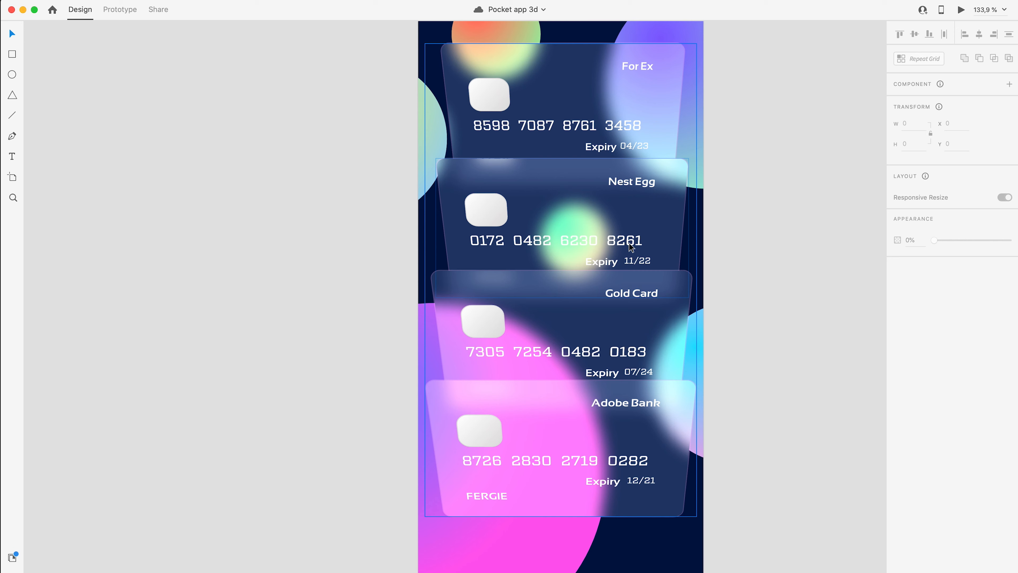
pyautogui.moveTo(642, 461)
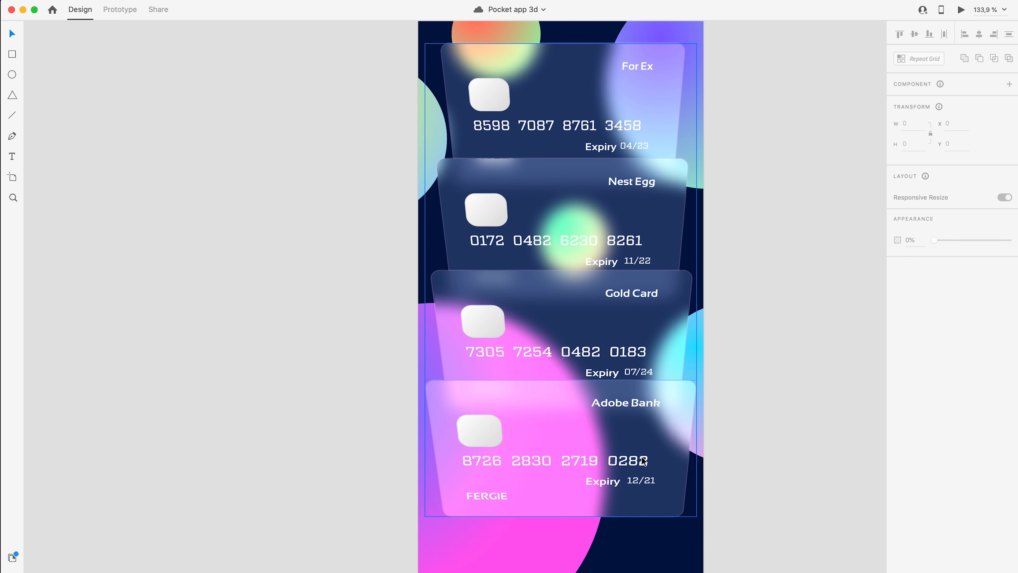
pyautogui.moveTo(643, 468)
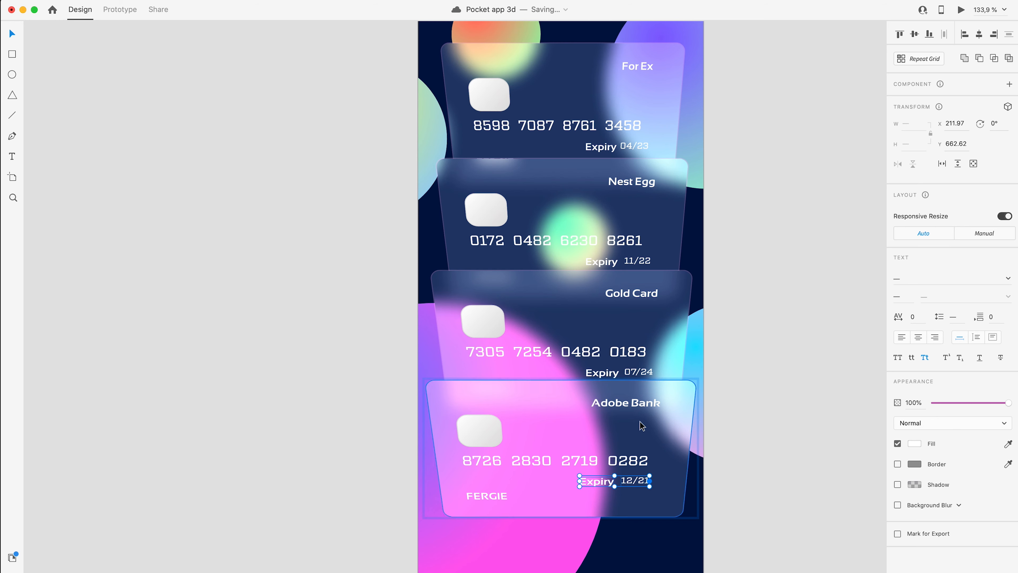
# Check the Adobe Bank label font and make the card number a fixed-size text box
pyautogui.click(625, 402)
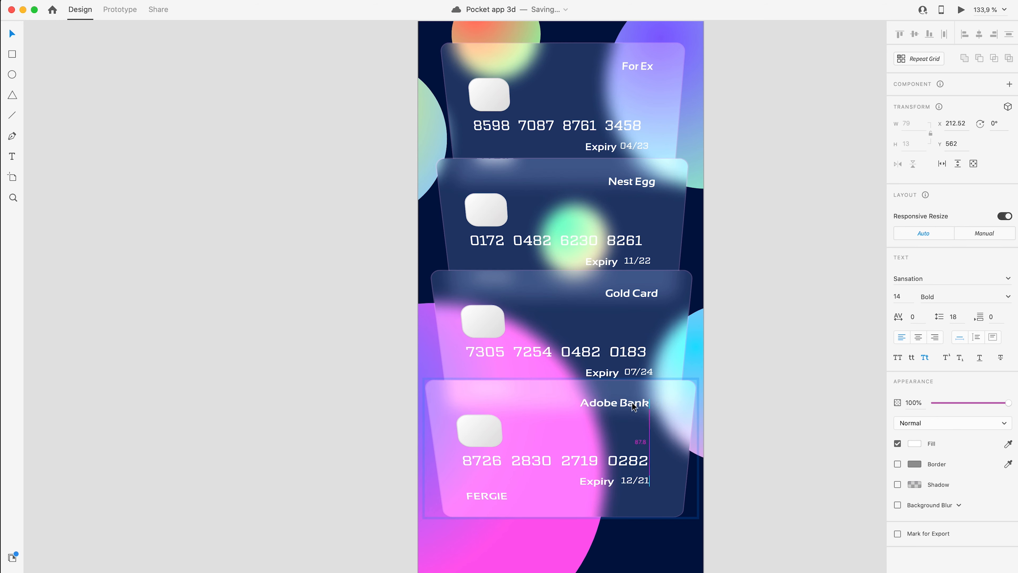
pyautogui.click(613, 402)
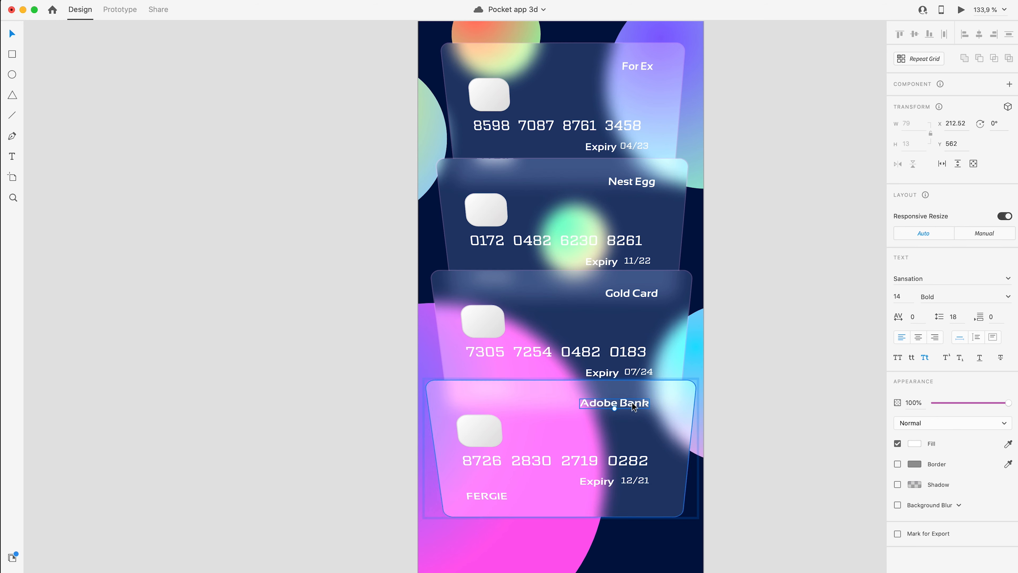
pyautogui.click(553, 459)
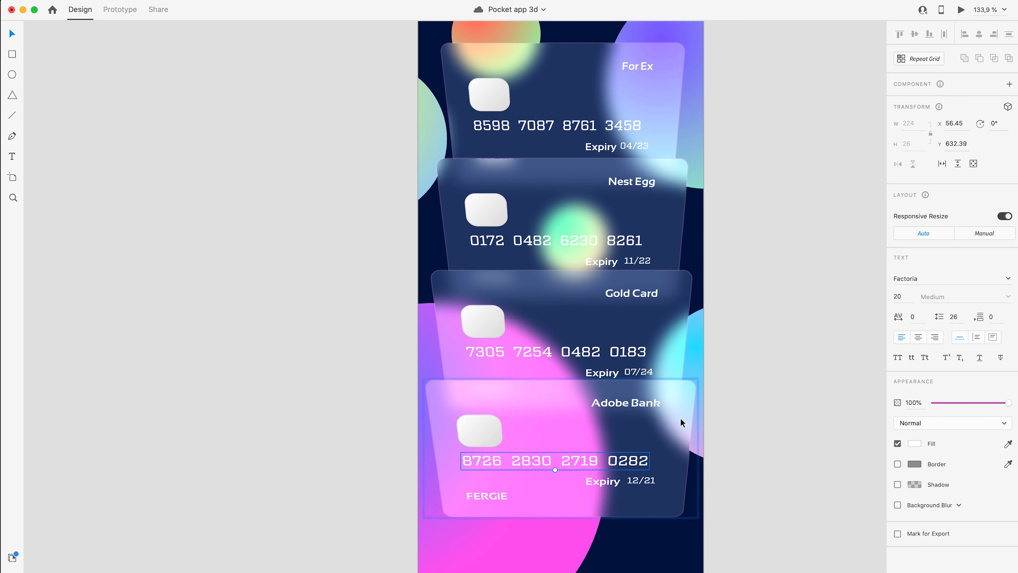
pyautogui.moveTo(982, 340)
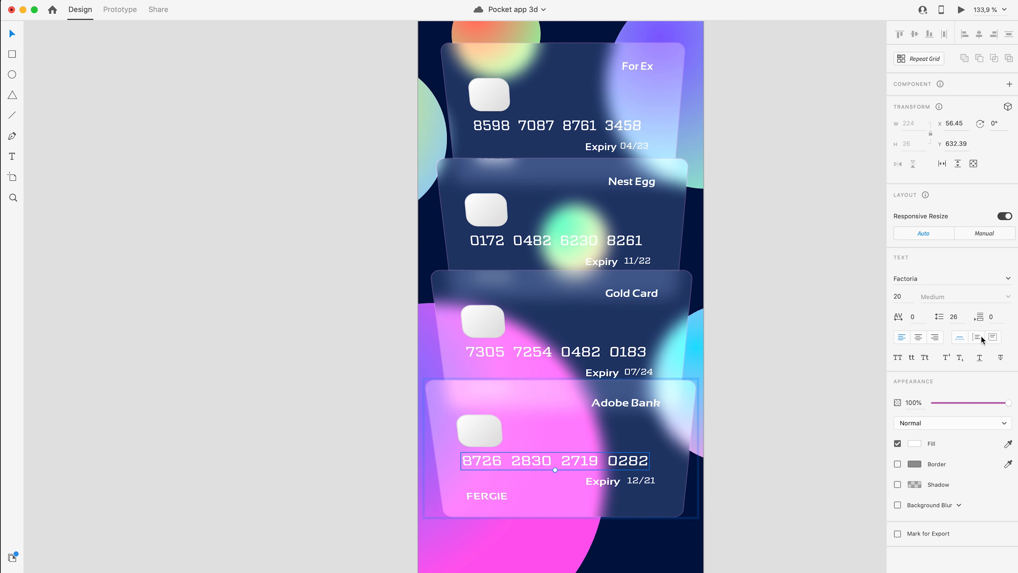
pyautogui.click(992, 338)
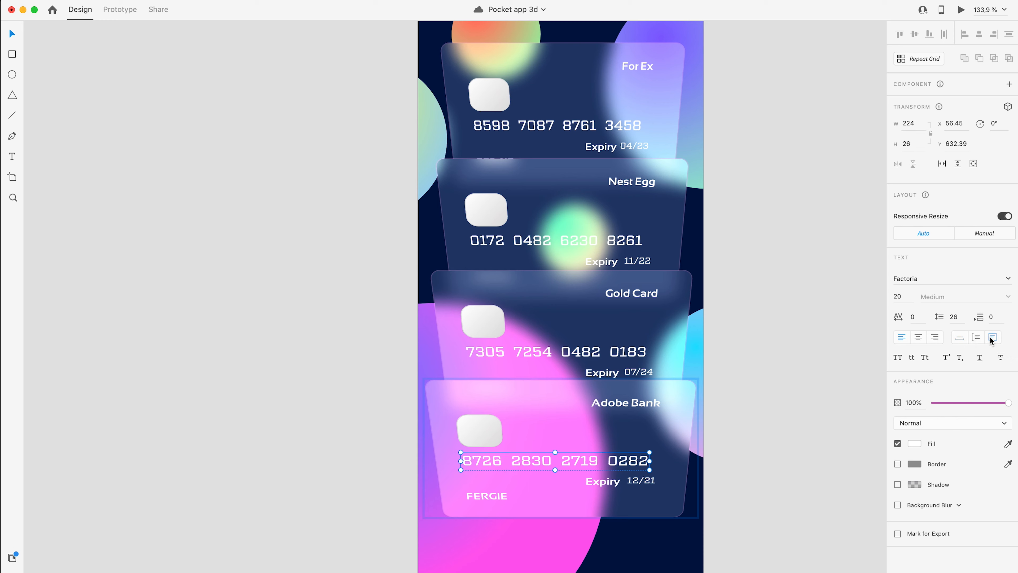
pyautogui.click(992, 336)
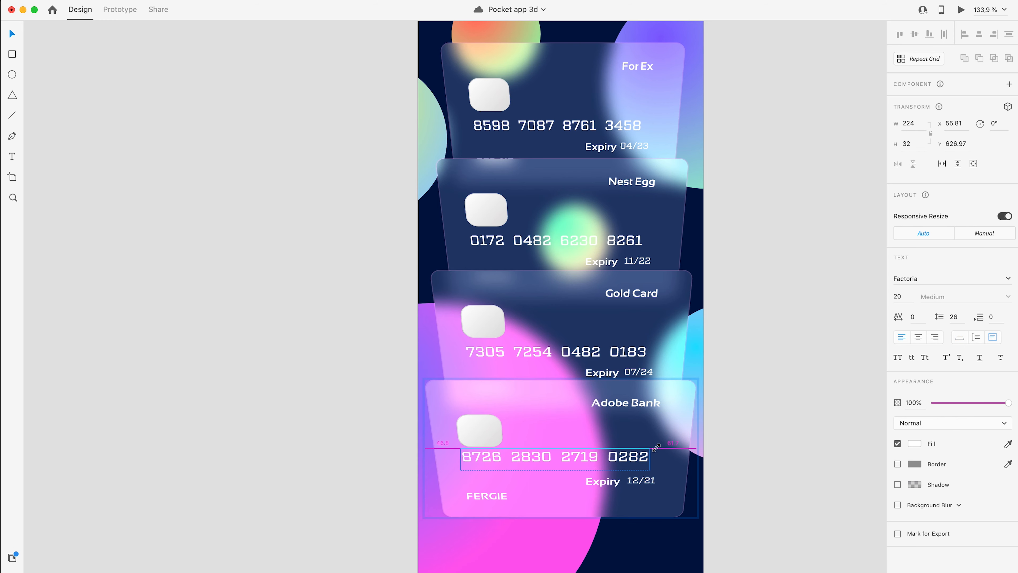
pyautogui.click(976, 336)
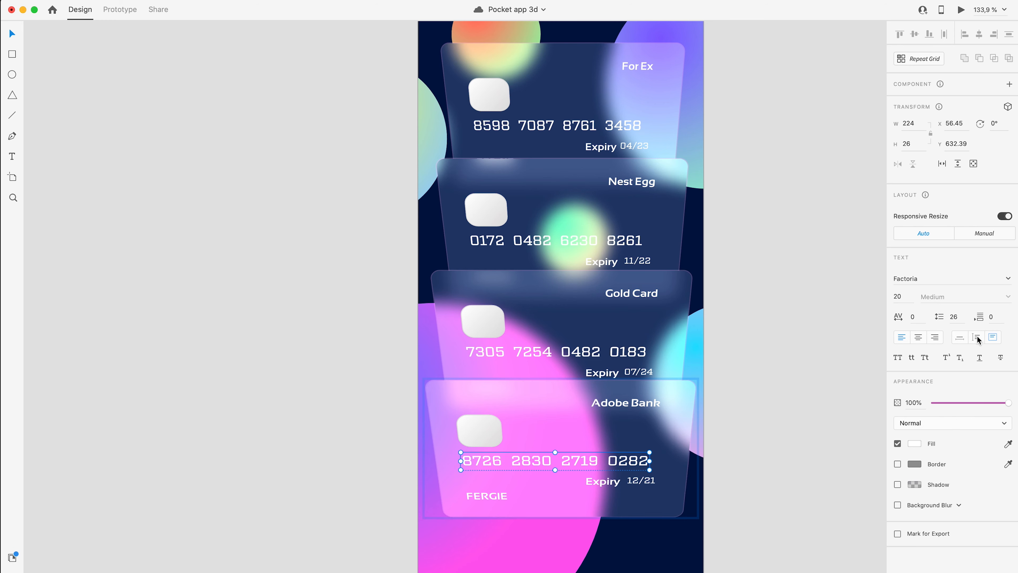
pyautogui.click(977, 336)
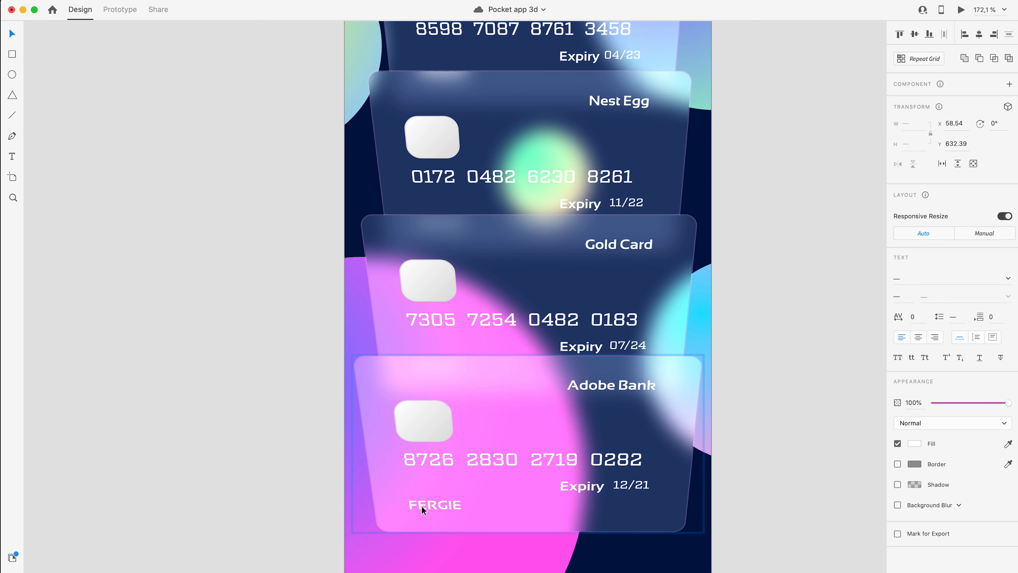
# Align the Fergie cardholder name under the card number along one left edge
pyautogui.click(434, 504)
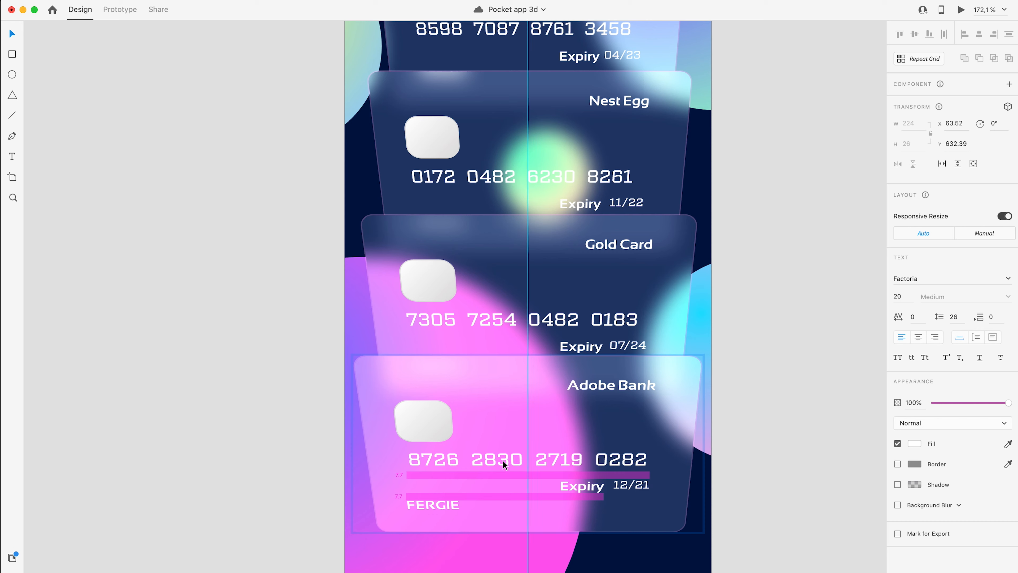
pyautogui.click(511, 318)
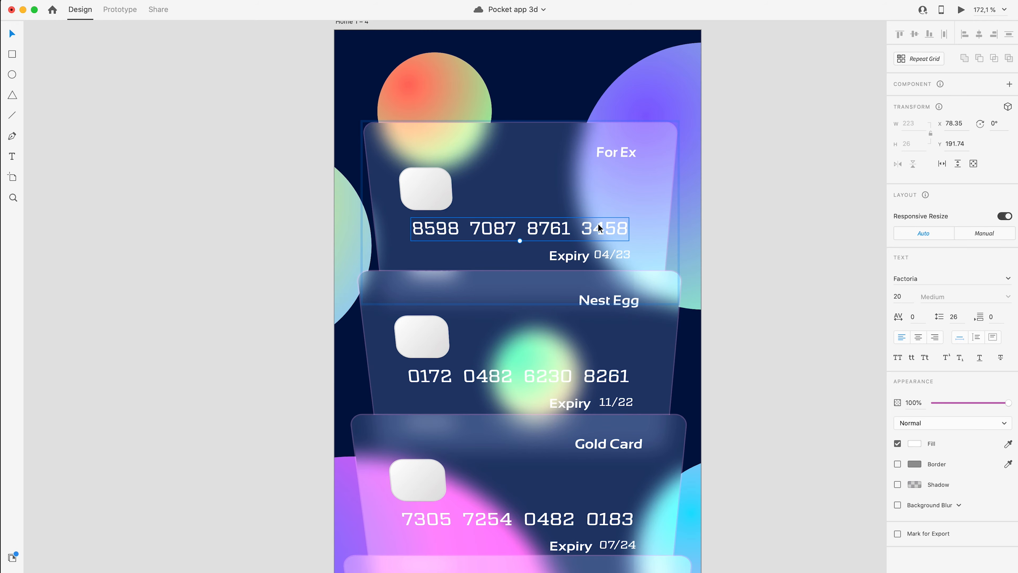
pyautogui.click(772, 245)
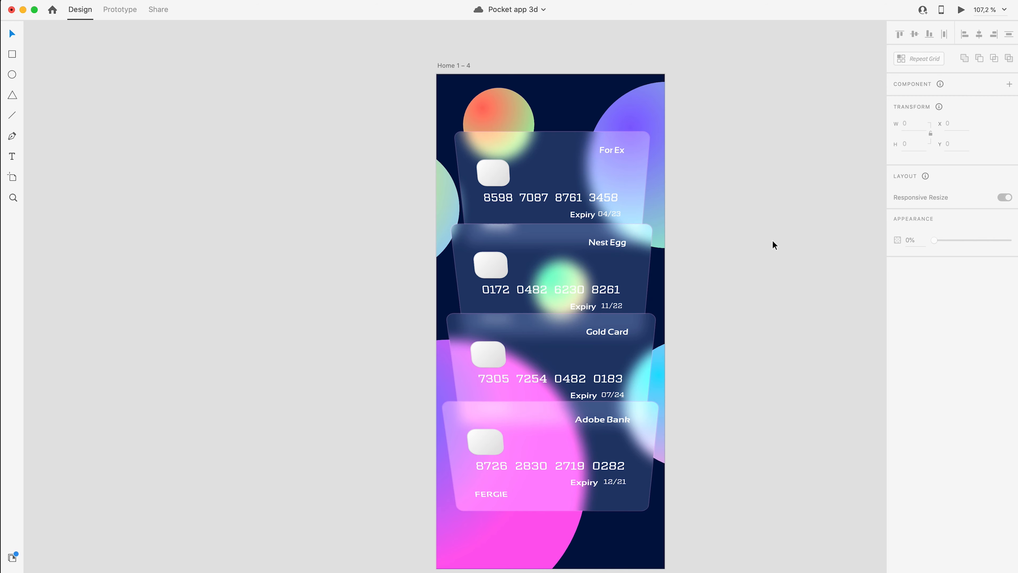
pyautogui.moveTo(464, 72)
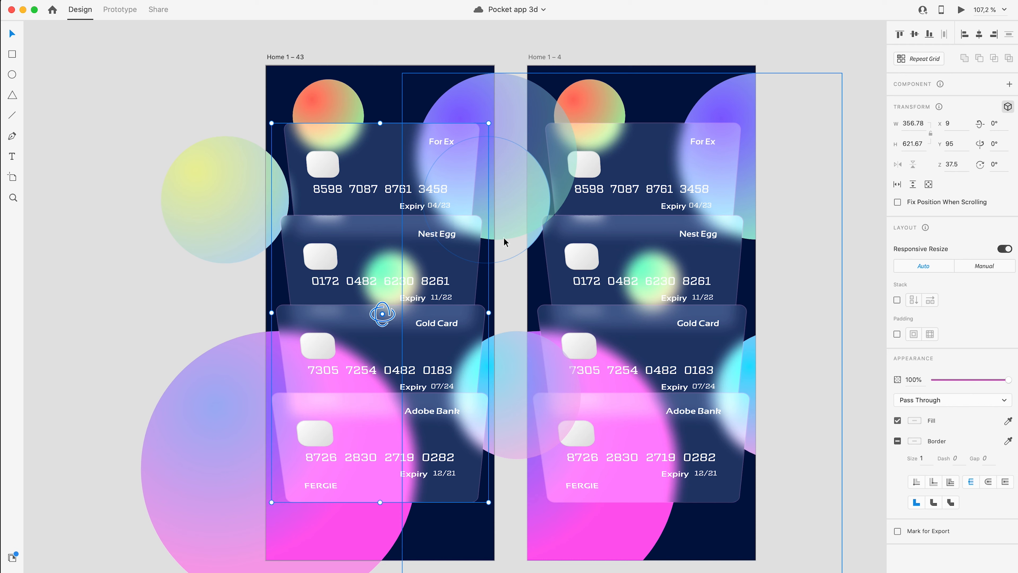
# Rotate the copied artboard's cards -29° with 3D Transform and collapse them into a top stack
pyautogui.click(459, 424)
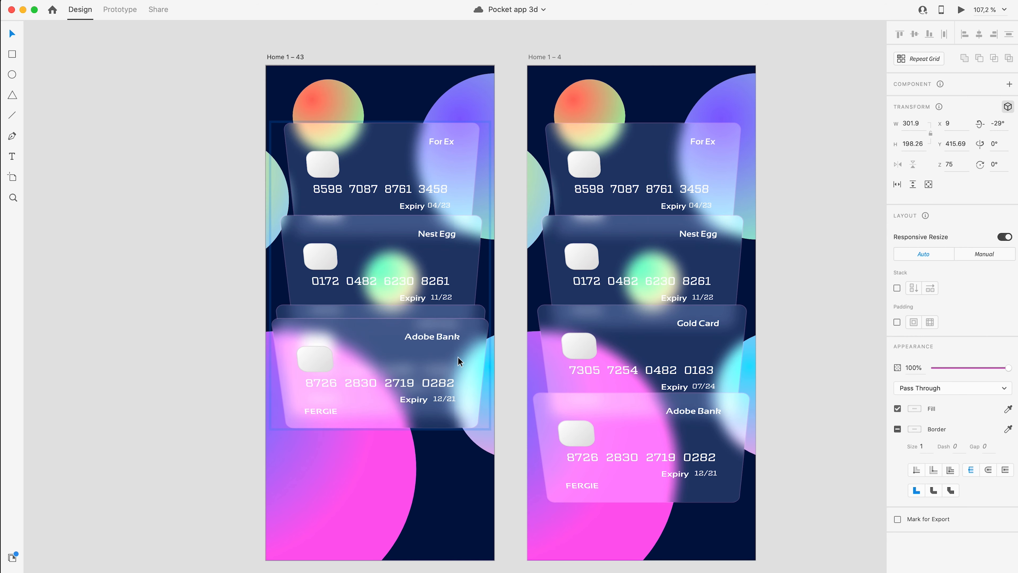
pyautogui.click(379, 373)
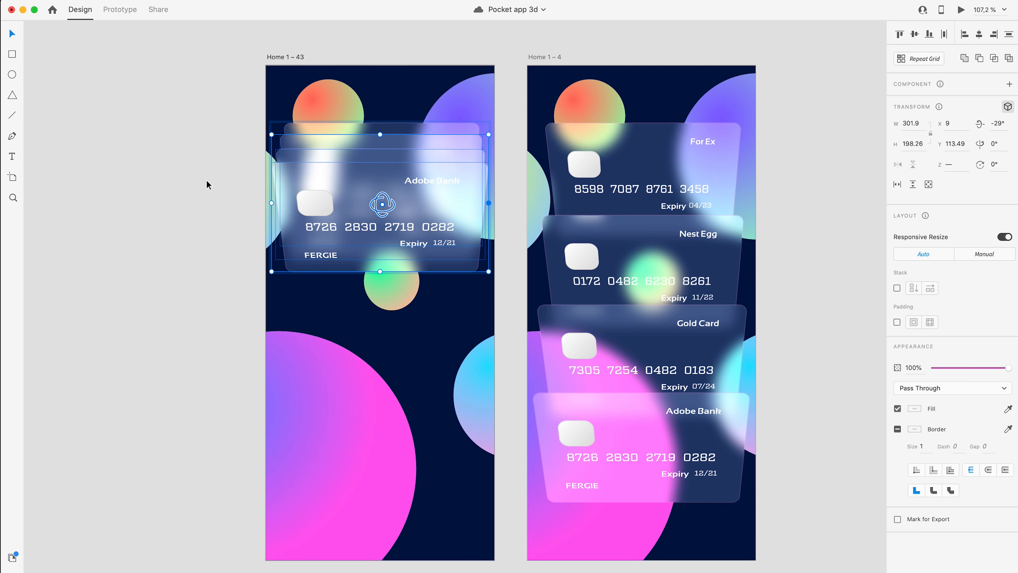
pyautogui.click(367, 193)
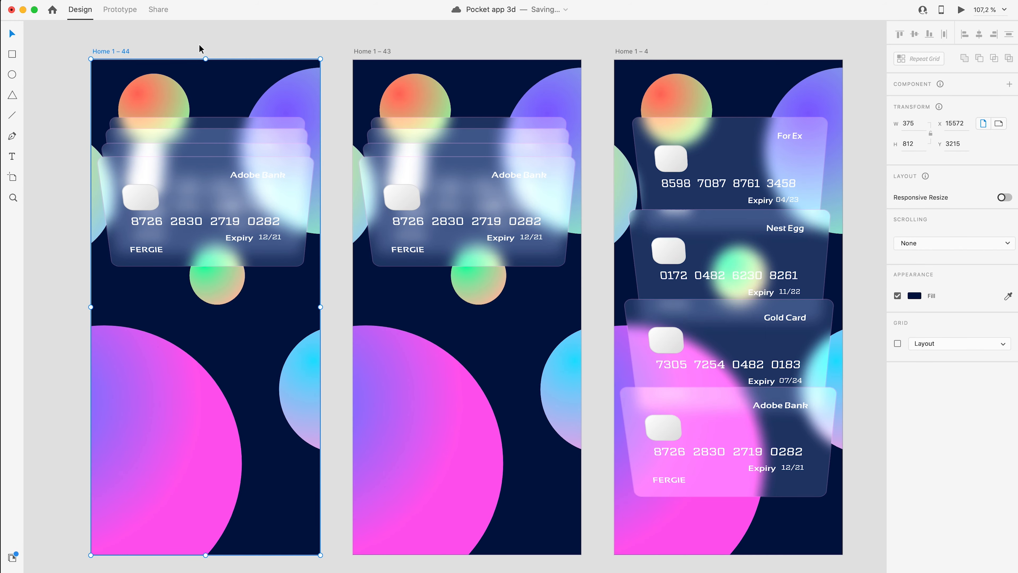
# On the Home 1 – 44 artboard, reset the 3D transforms of the front Adobe Bank card
pyautogui.click(740, 260)
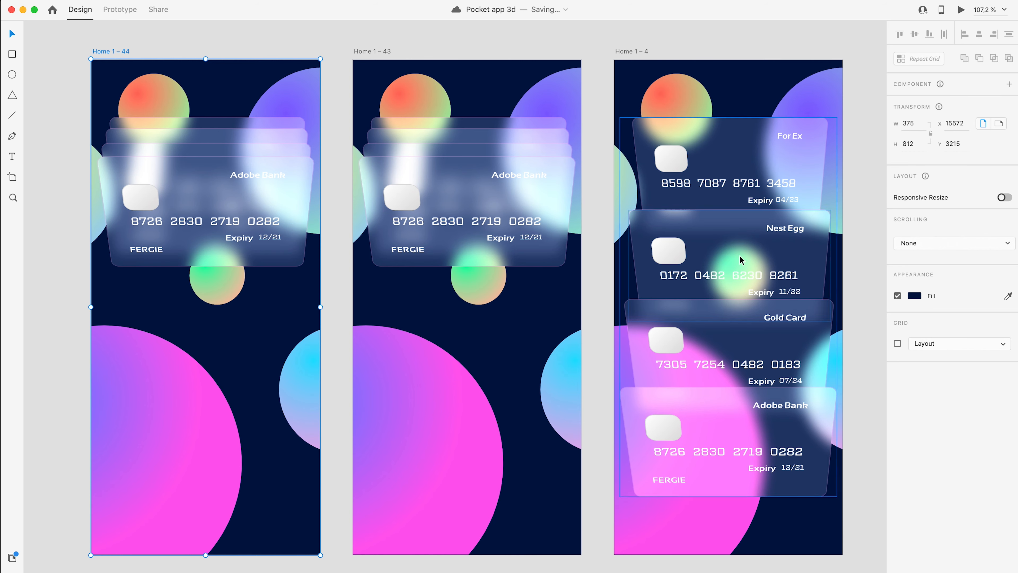
pyautogui.moveTo(763, 440)
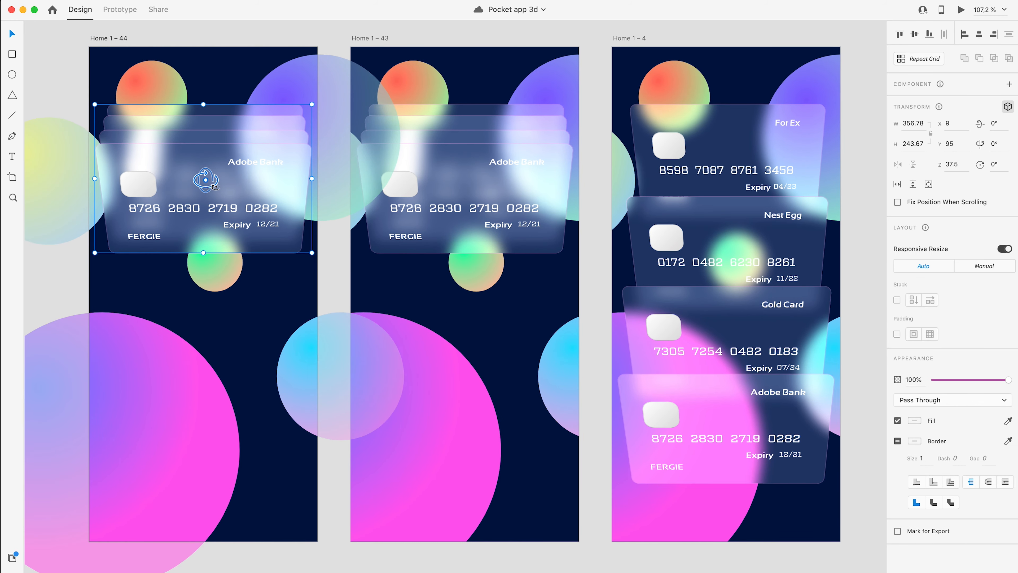
pyautogui.rightClick(206, 180)
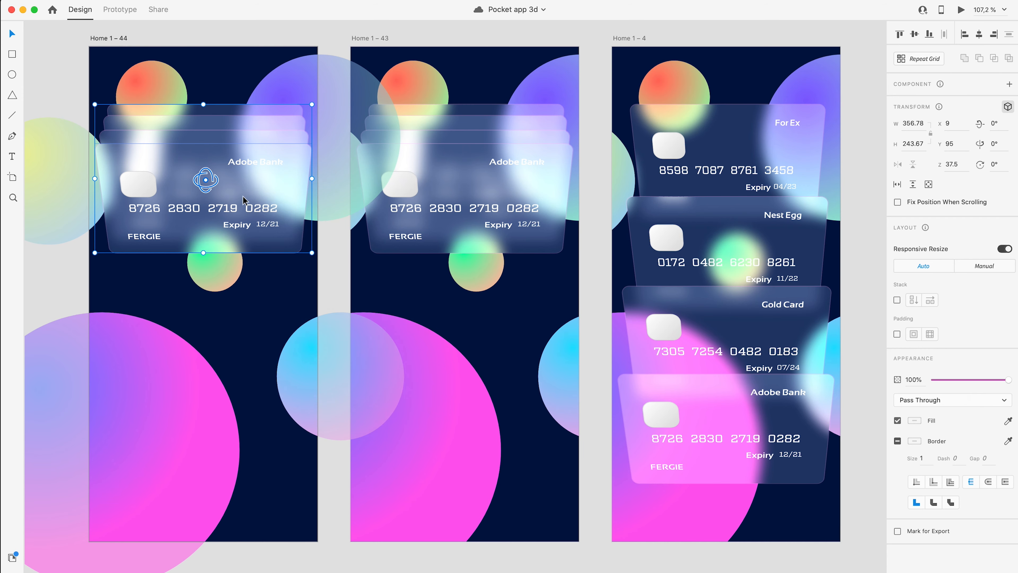
pyautogui.rightClick(259, 176)
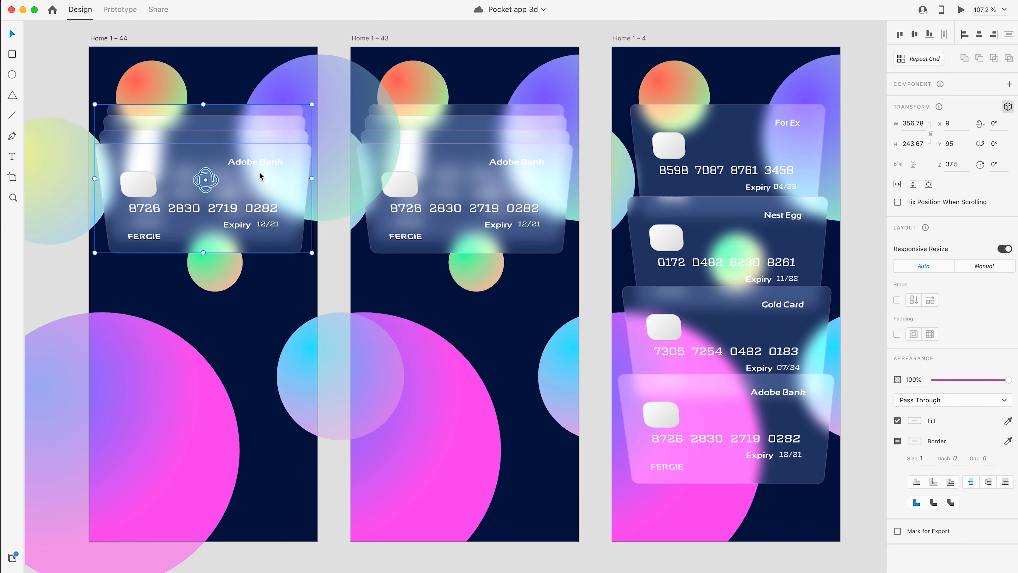
pyautogui.moveTo(958, 116)
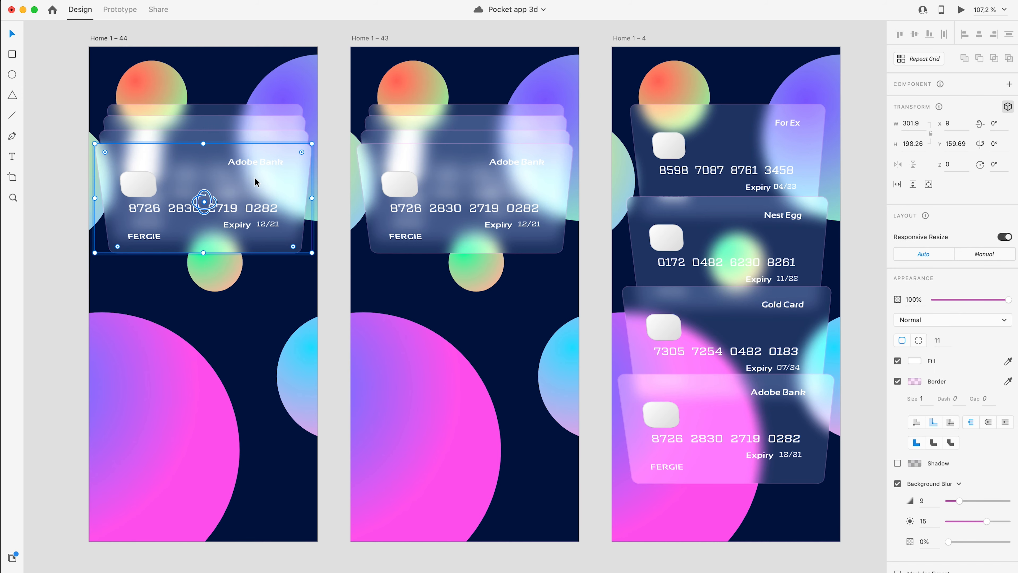
pyautogui.rightClick(255, 182)
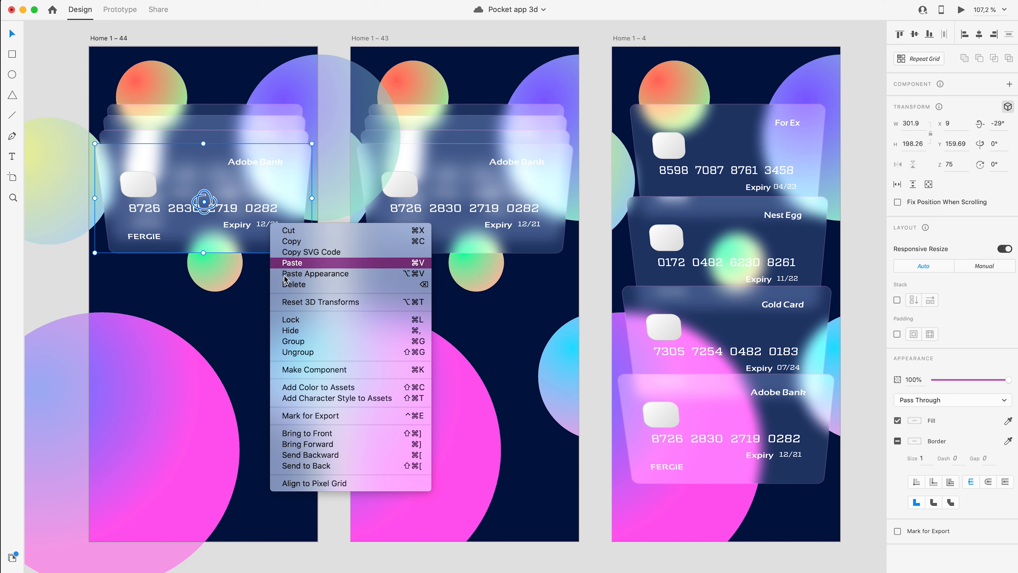
pyautogui.click(292, 263)
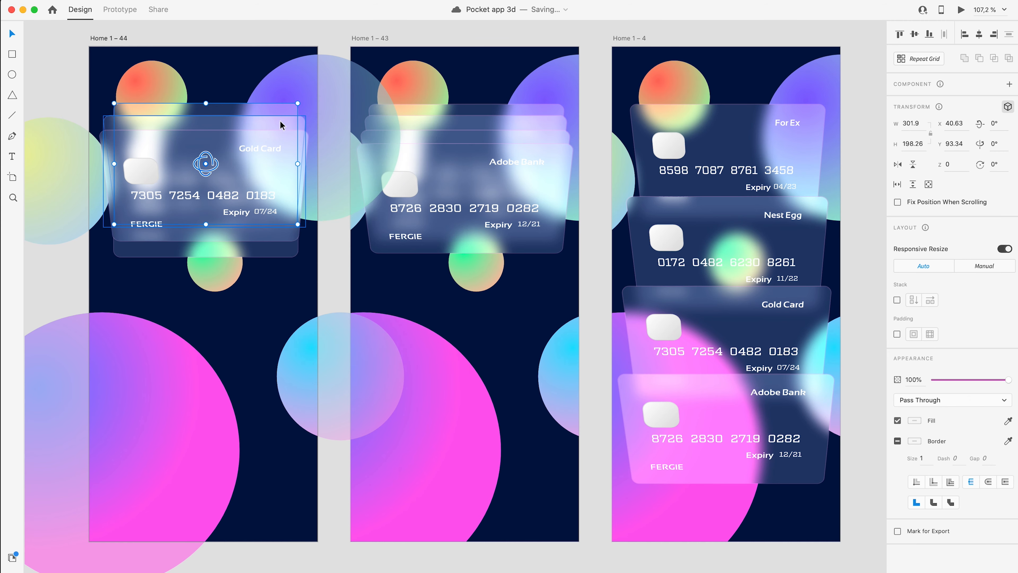
# Reset the Gold Card's 3D transforms so the whole stack sits flat without tilt
pyautogui.rightClick(281, 124)
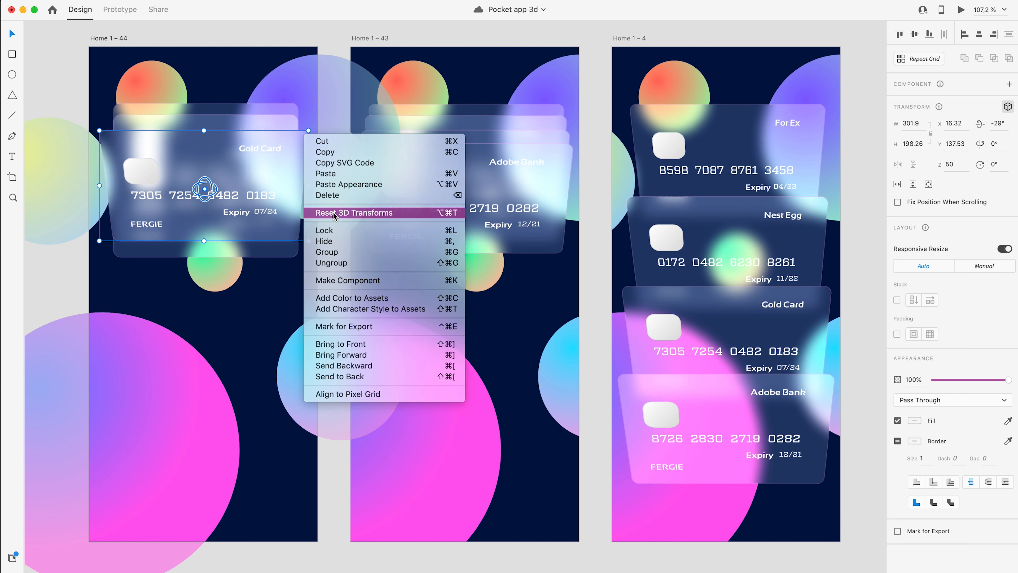
pyautogui.click(354, 212)
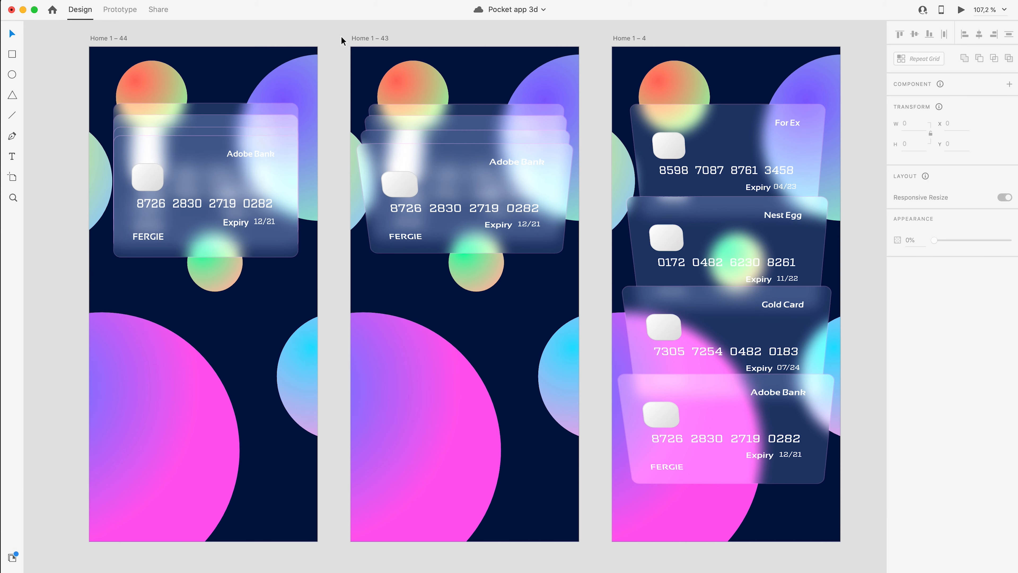
pyautogui.click(238, 222)
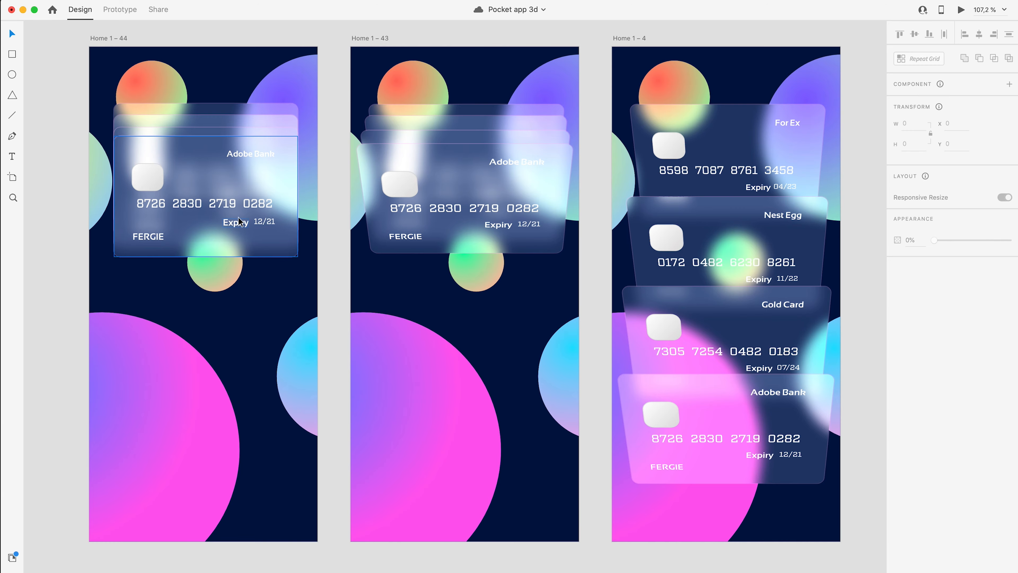
pyautogui.scroll(-3)
pyautogui.write('Welcome')
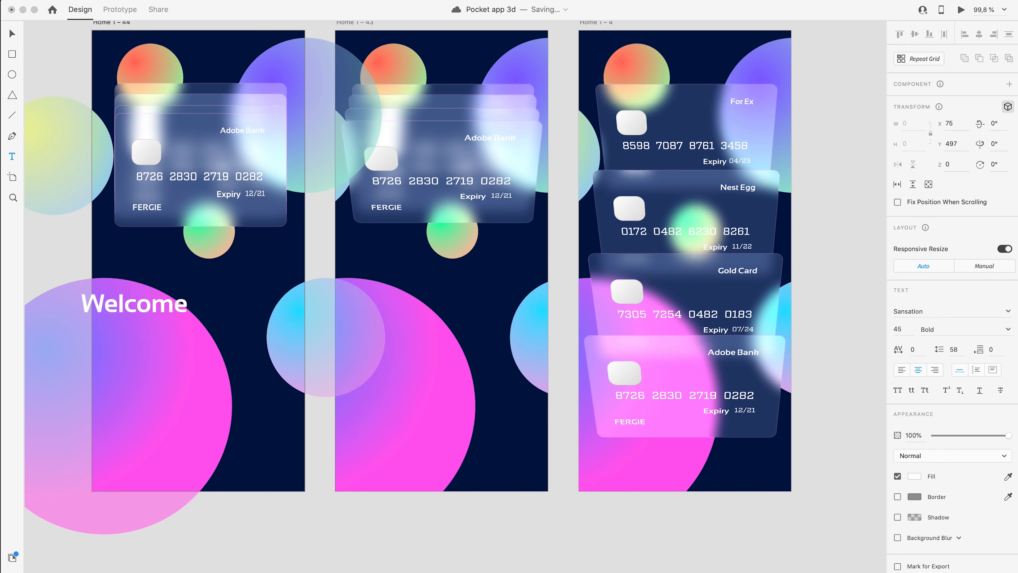
# Add a 'Welcome to Pocket' heading in Sansation Bold 45 centred below the card stack
pyautogui.write('to')
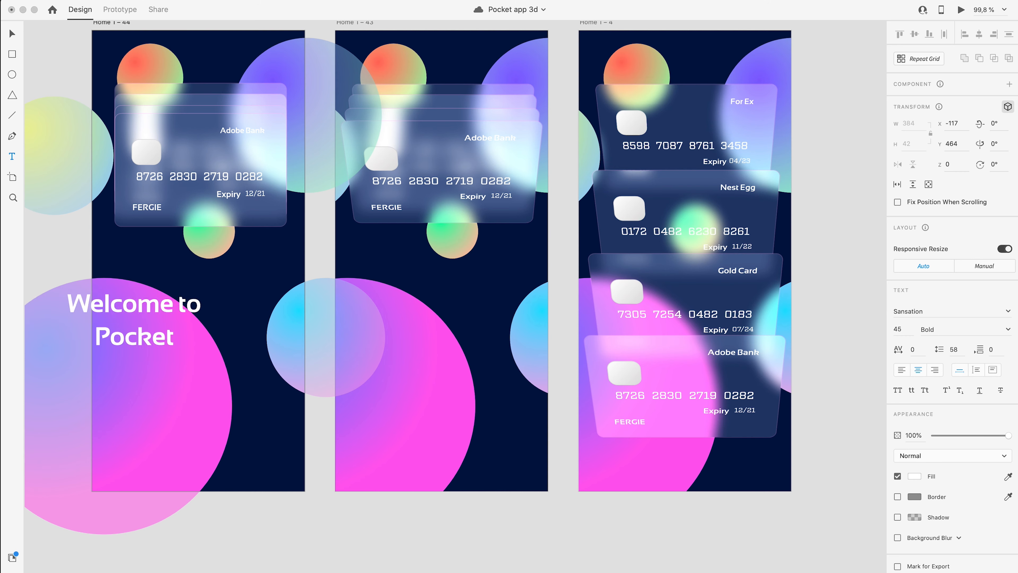
pyautogui.click(133, 321)
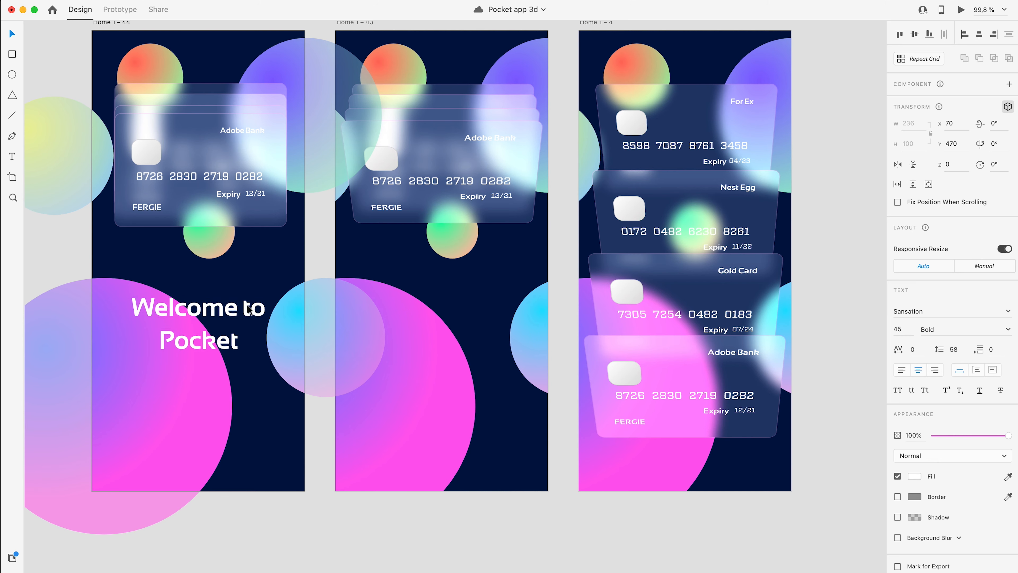
pyautogui.click(197, 322)
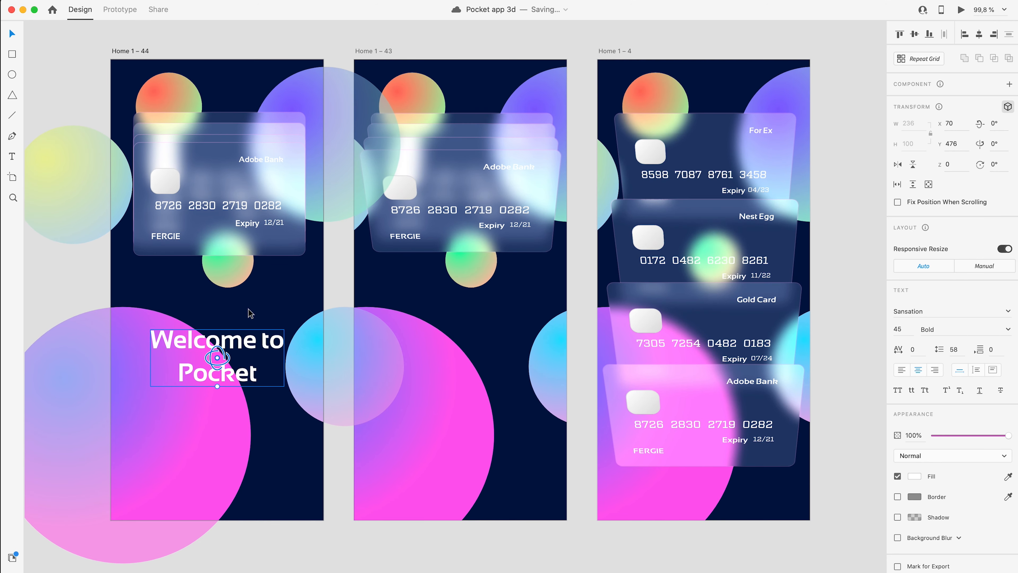
pyautogui.click(70, 271)
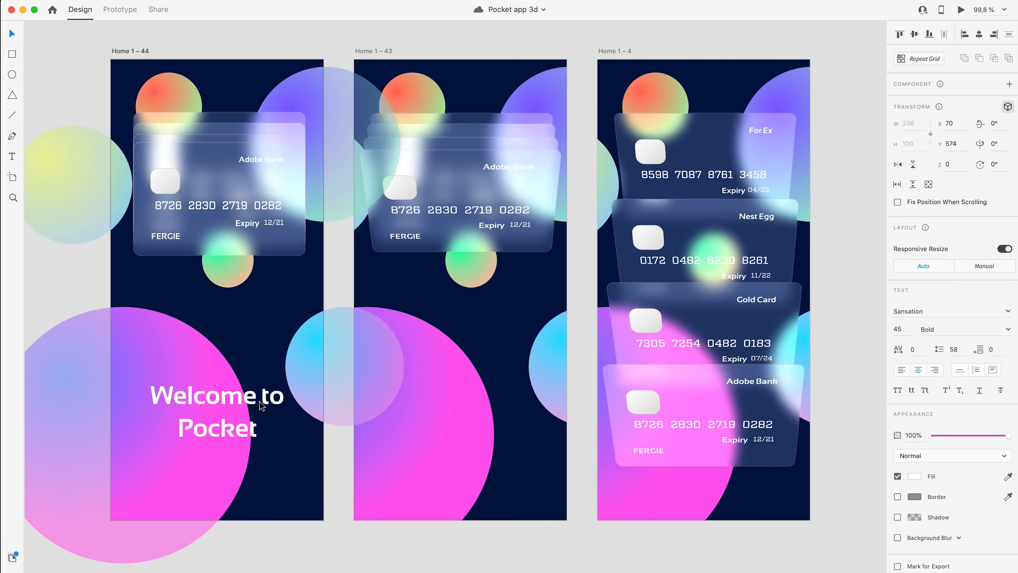
pyautogui.click(223, 346)
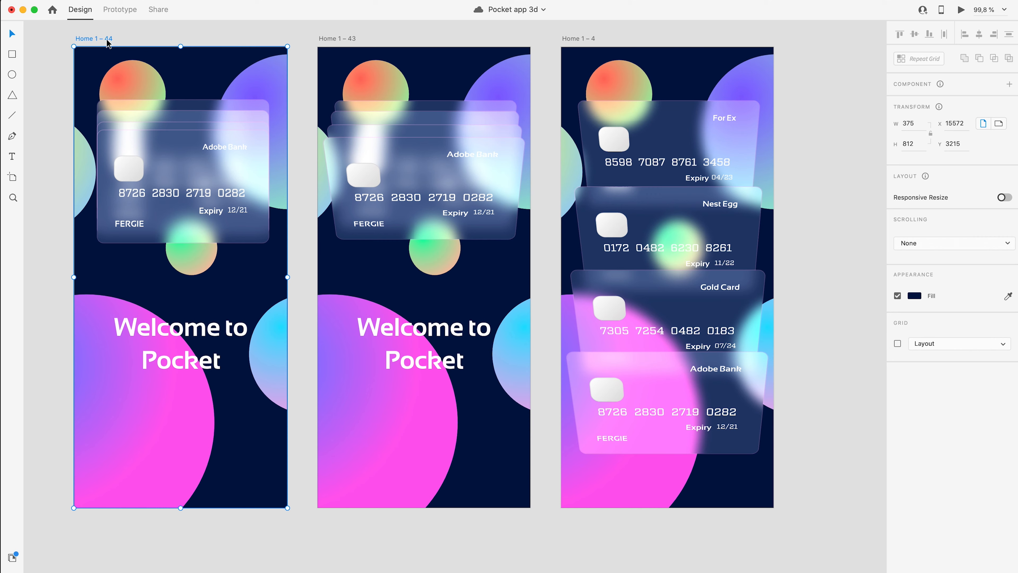
# In Prototype mode, set the Home 1–44 to Home 1–43 wire to Tap, Auto-Animate, Ease In-Out with a longer duration
pyautogui.click(119, 9)
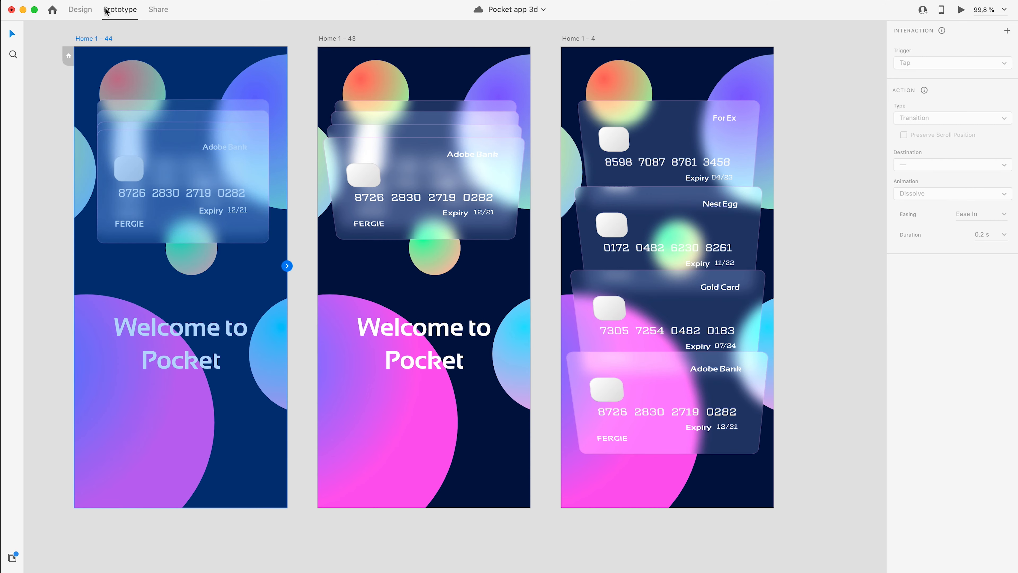
pyautogui.moveTo(292, 258)
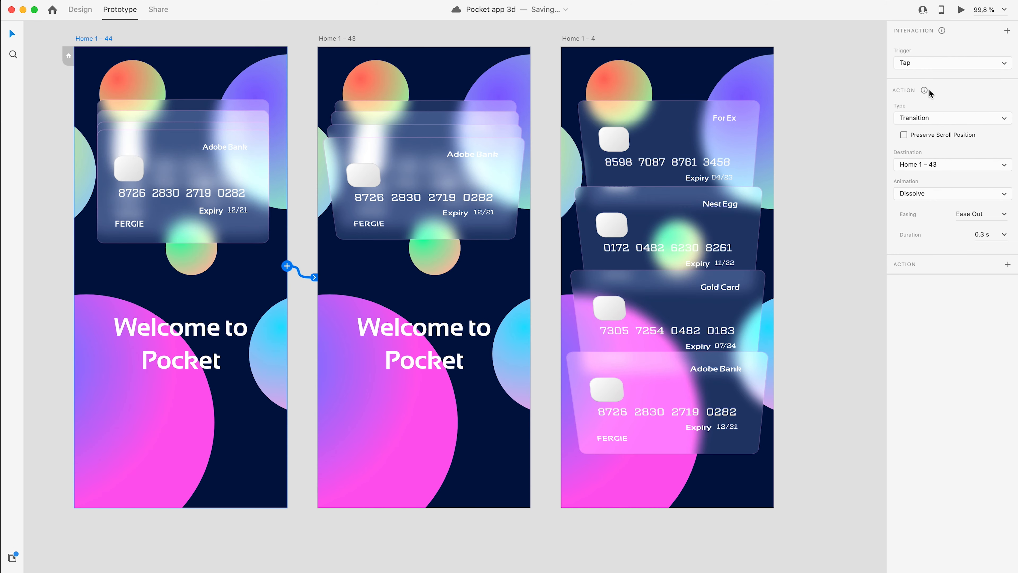
pyautogui.click(950, 63)
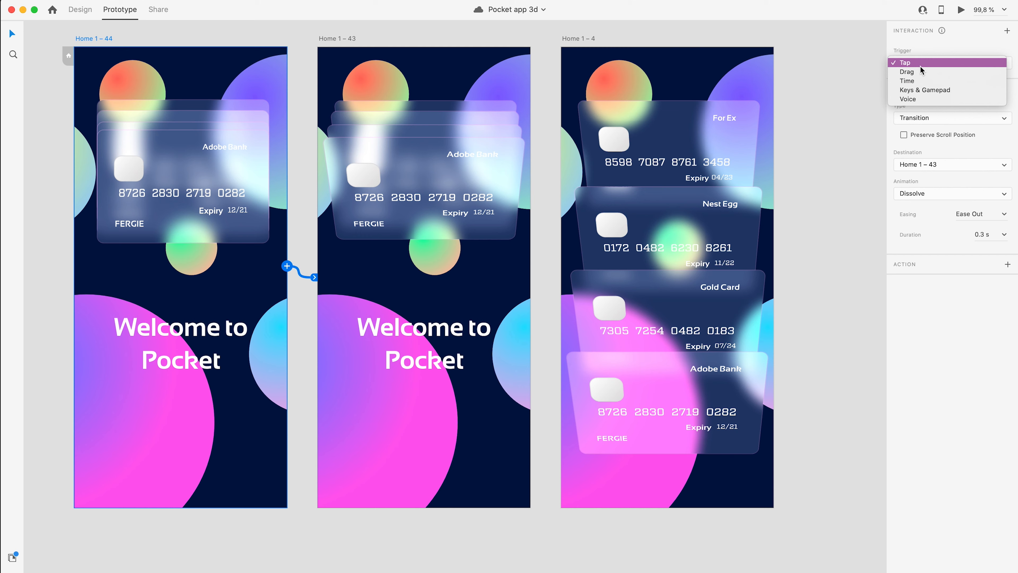
pyautogui.click(903, 63)
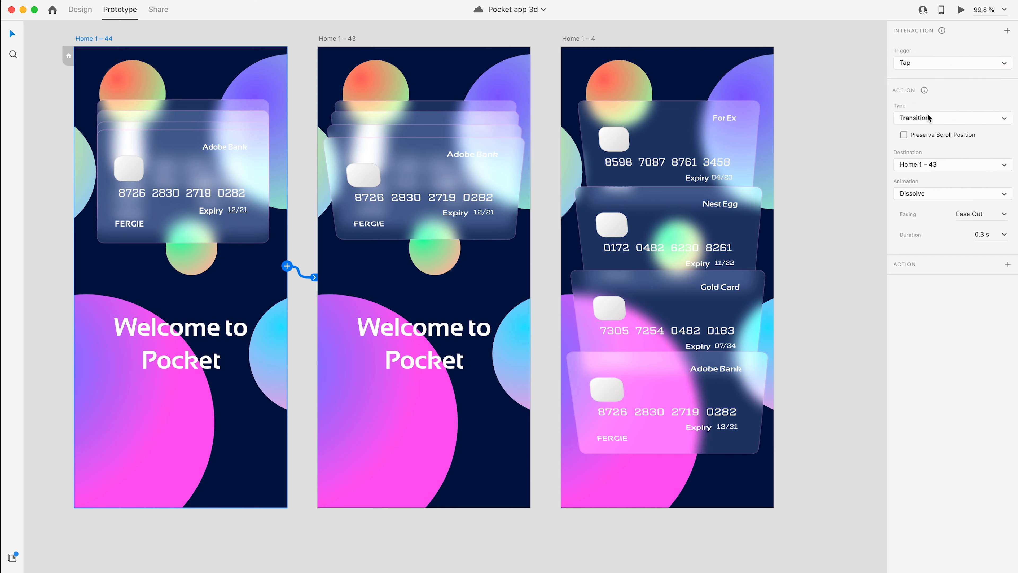
pyautogui.click(951, 117)
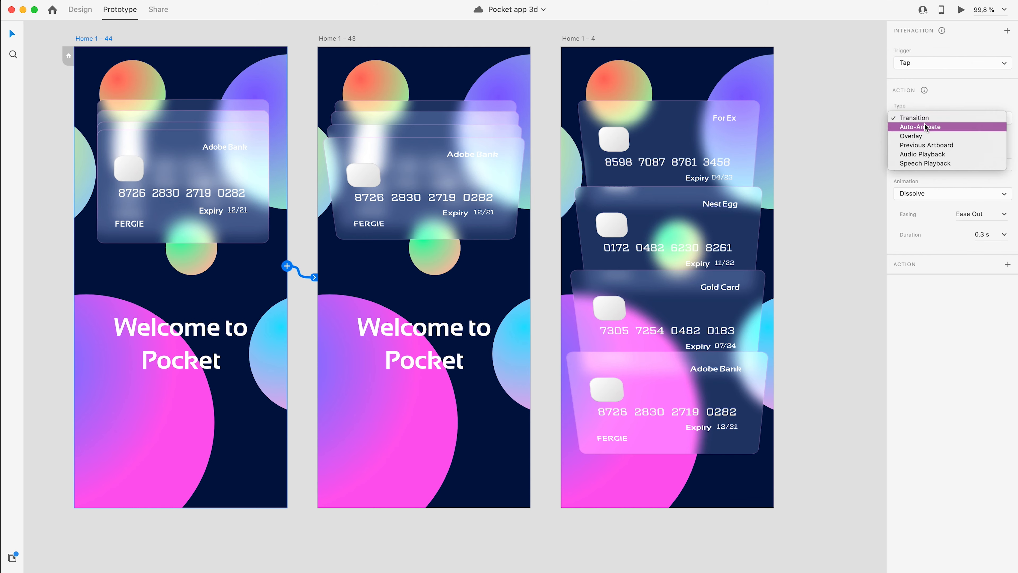
pyautogui.click(920, 126)
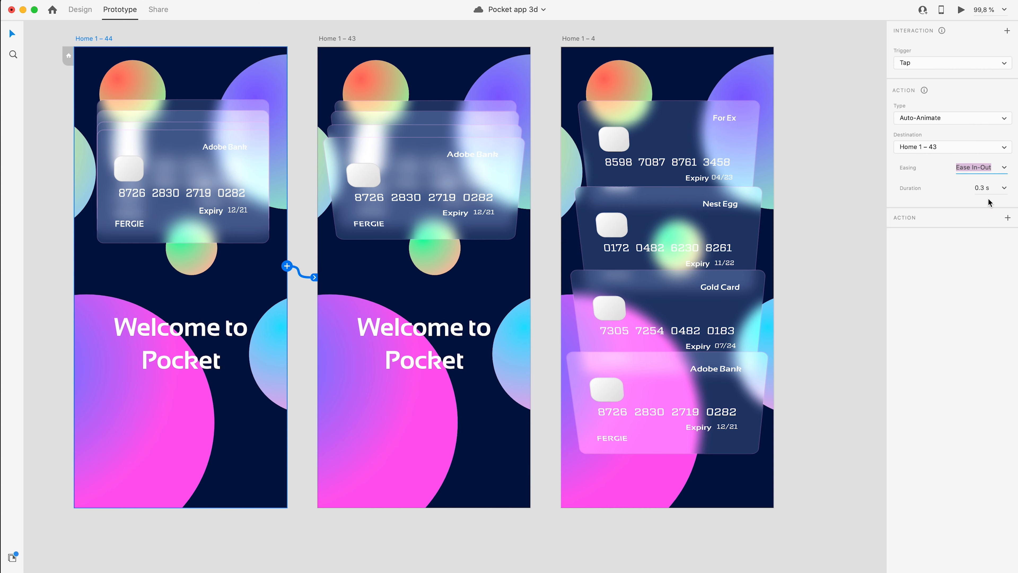
pyautogui.click(986, 187)
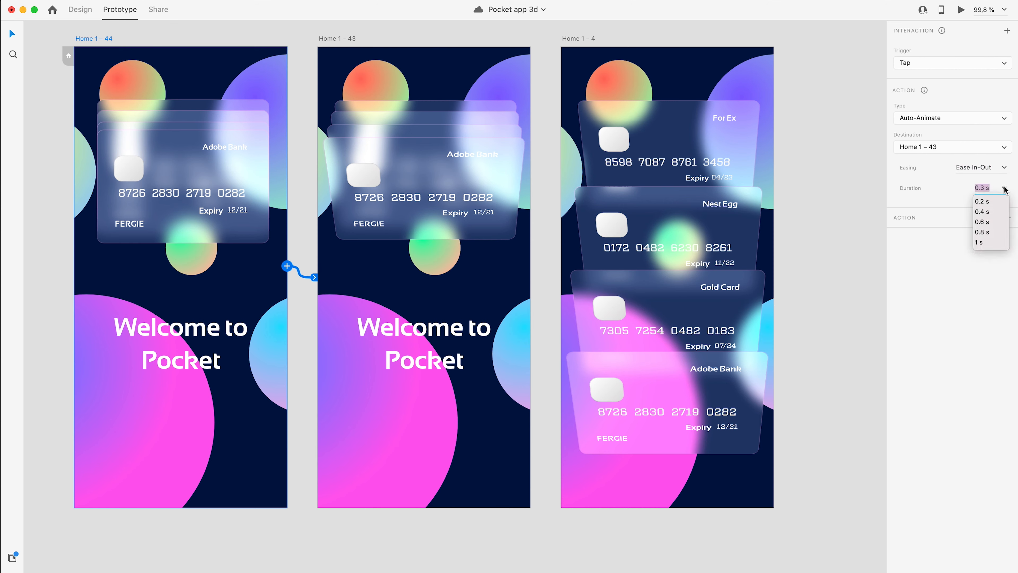
pyautogui.click(981, 211)
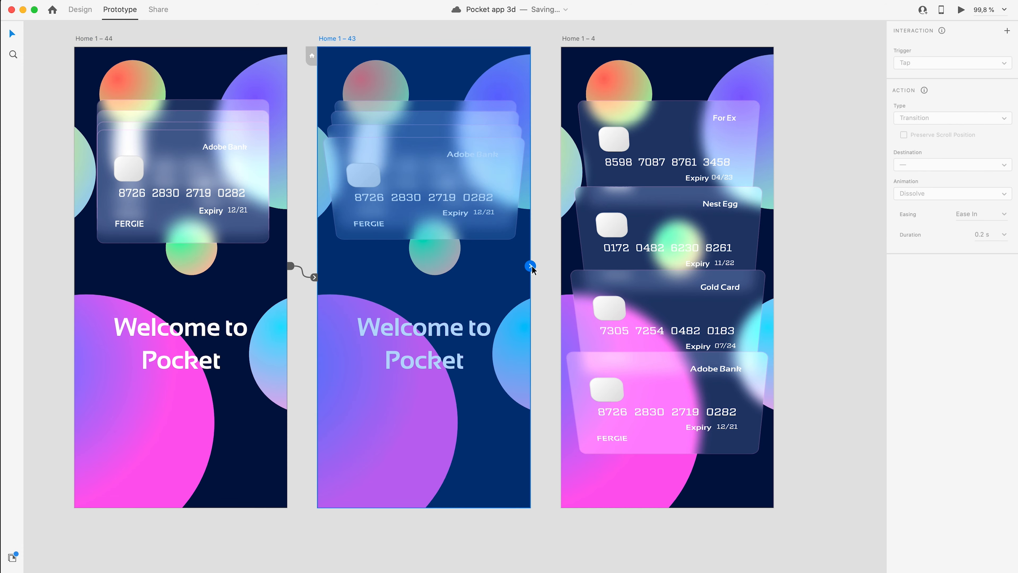
# Wire Home 1–43 to Home 1–4 with a Time trigger, 0 s delay and 0.4 s duration
pyautogui.click(950, 63)
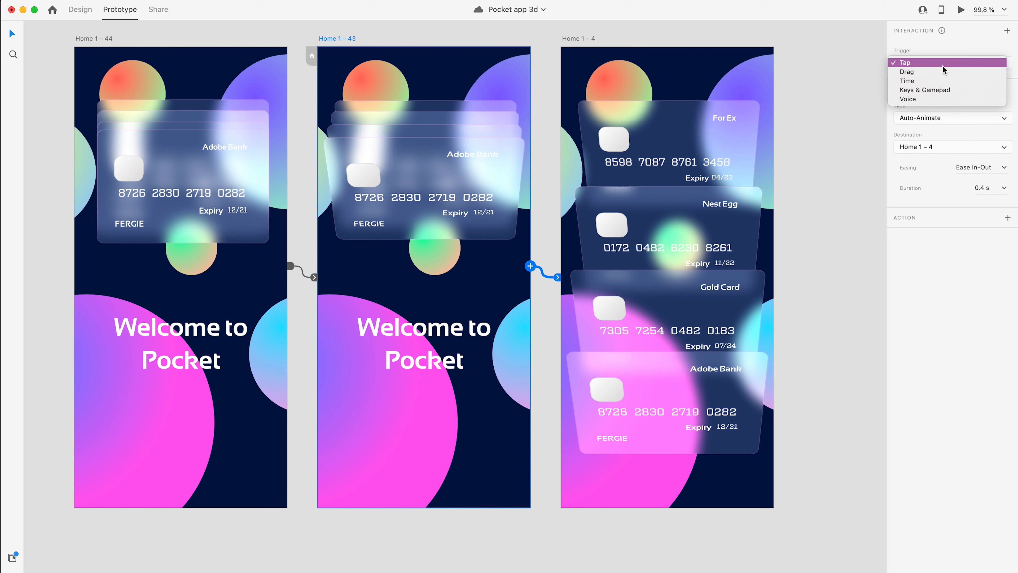
pyautogui.click(907, 81)
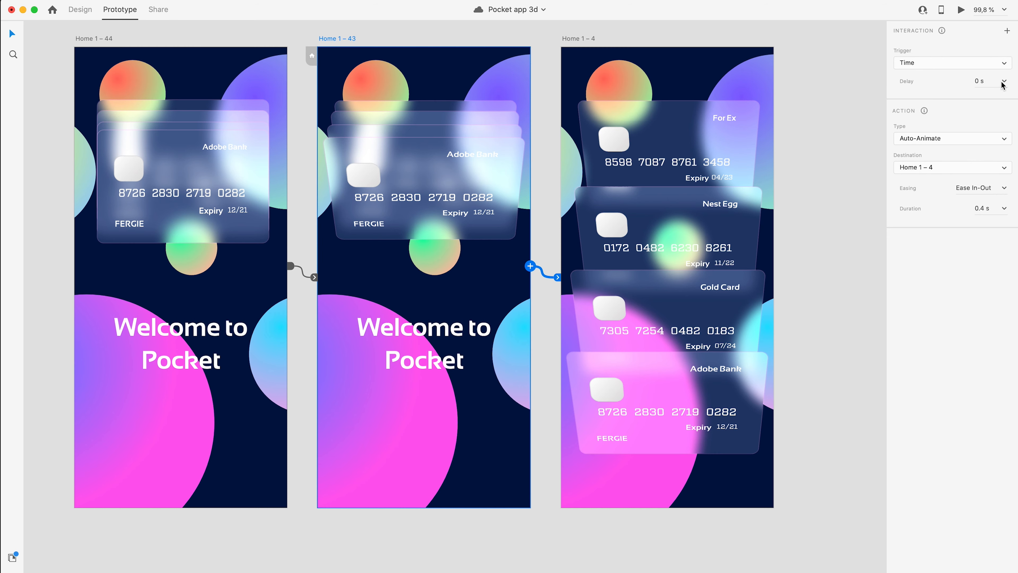
pyautogui.click(982, 208)
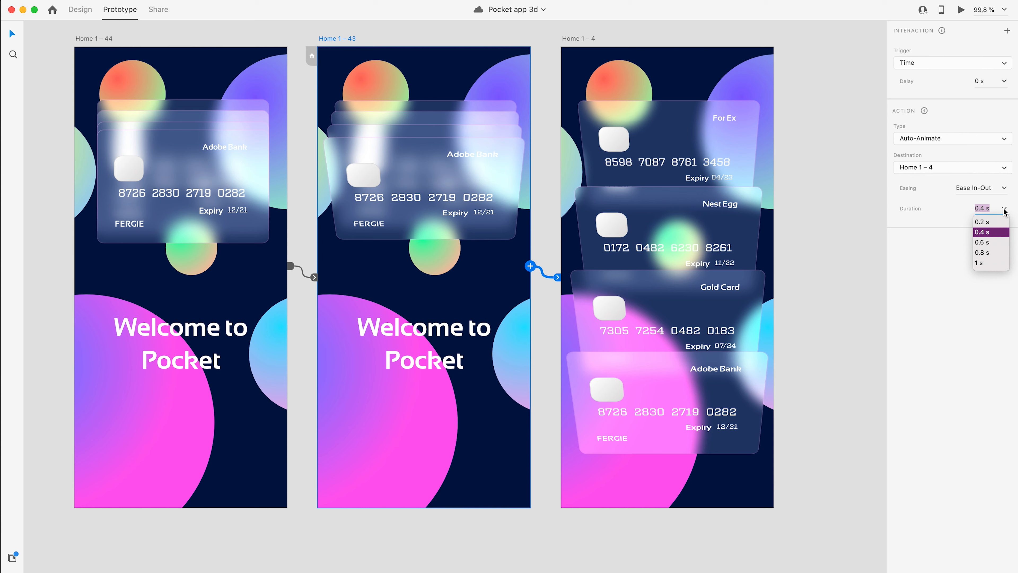
pyautogui.moveTo(1003, 224)
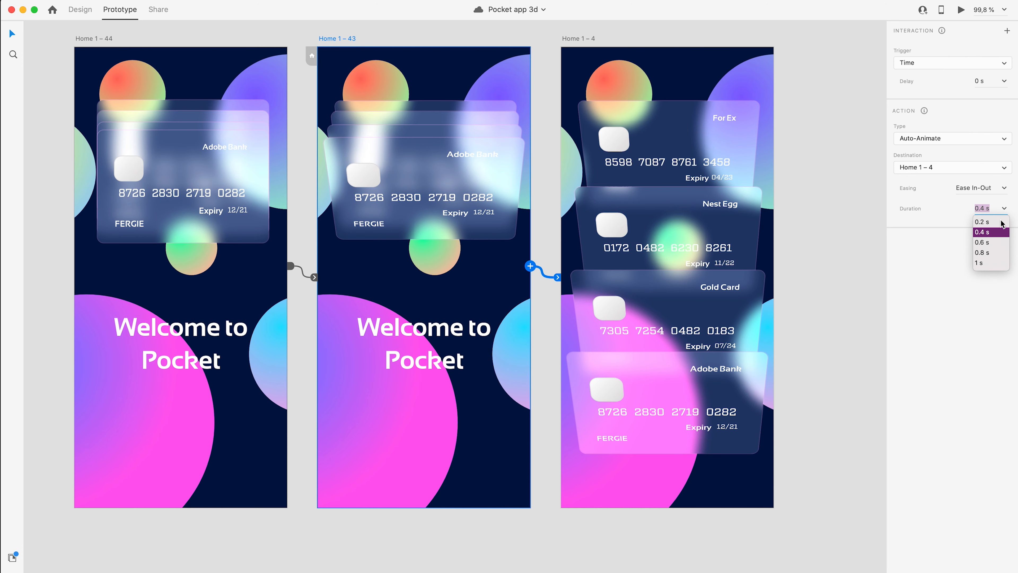
pyautogui.click(979, 262)
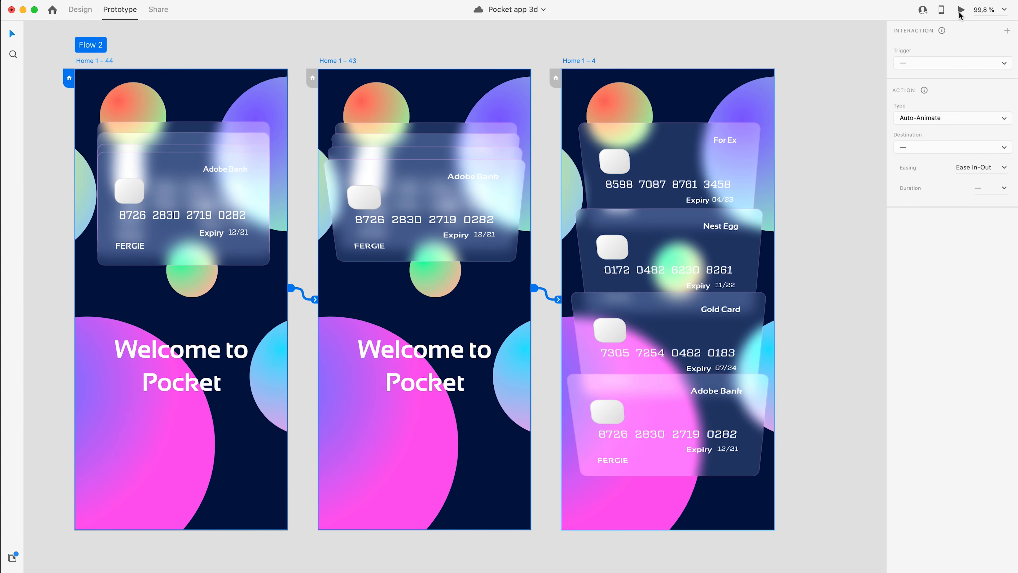
# Play Flow 2 in Desktop Preview to watch the card animation, then close the preview
pyautogui.click(962, 9)
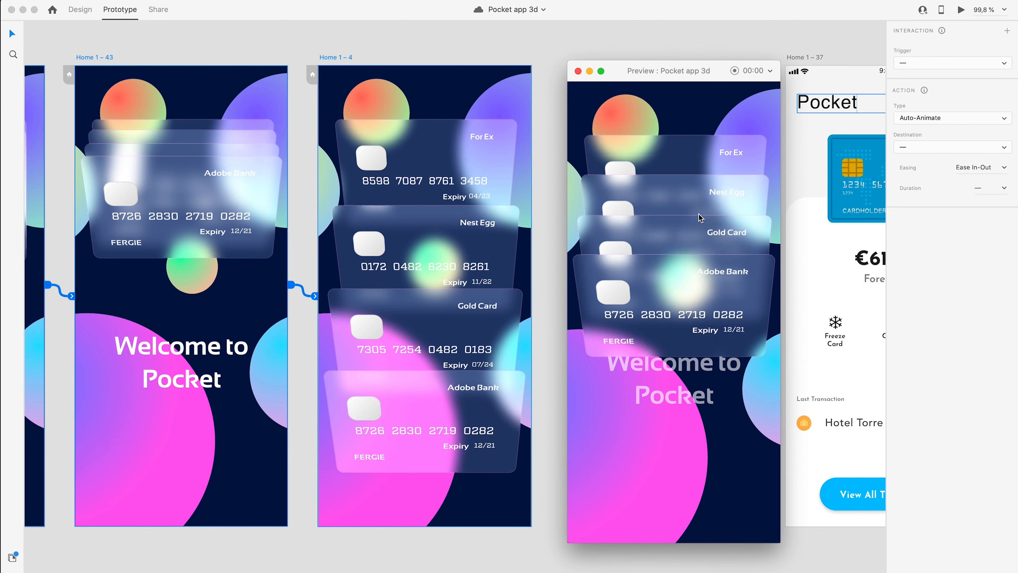
pyautogui.click(577, 71)
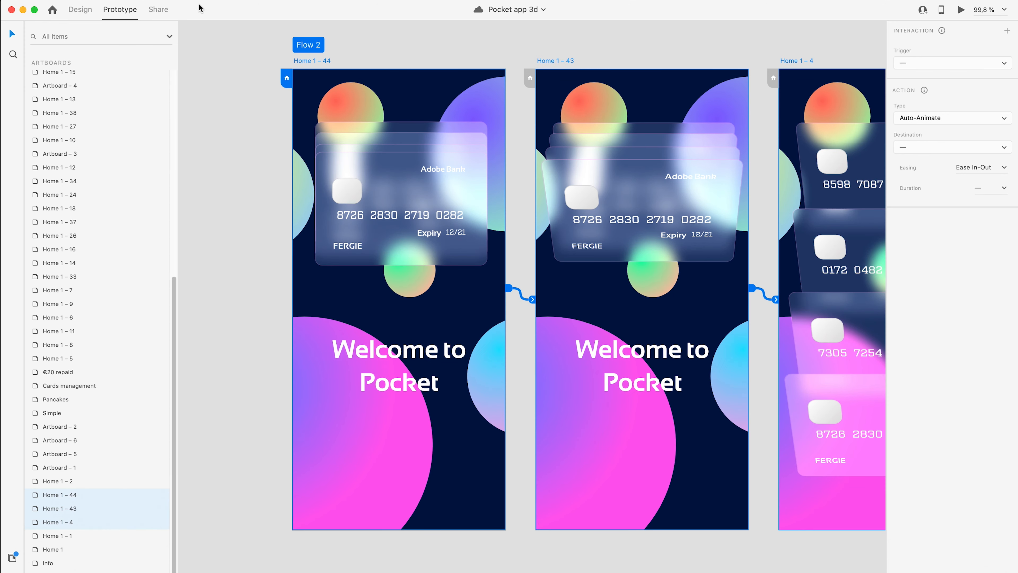
# Check Home 1–43's card group is Group 455 and rename Home 1–44's Group 461 to Group 455
pyautogui.scroll(-3)
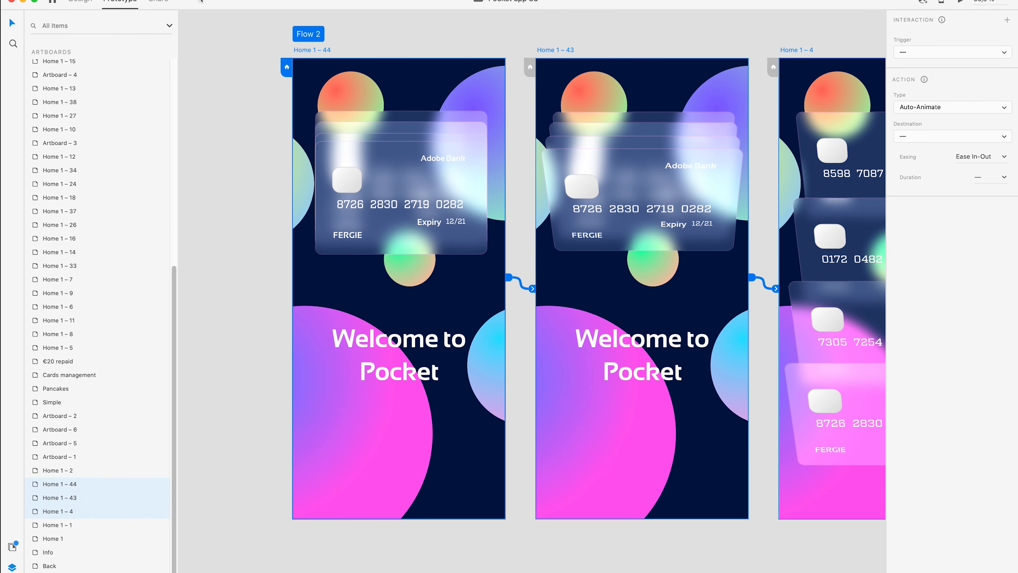
pyautogui.click(401, 126)
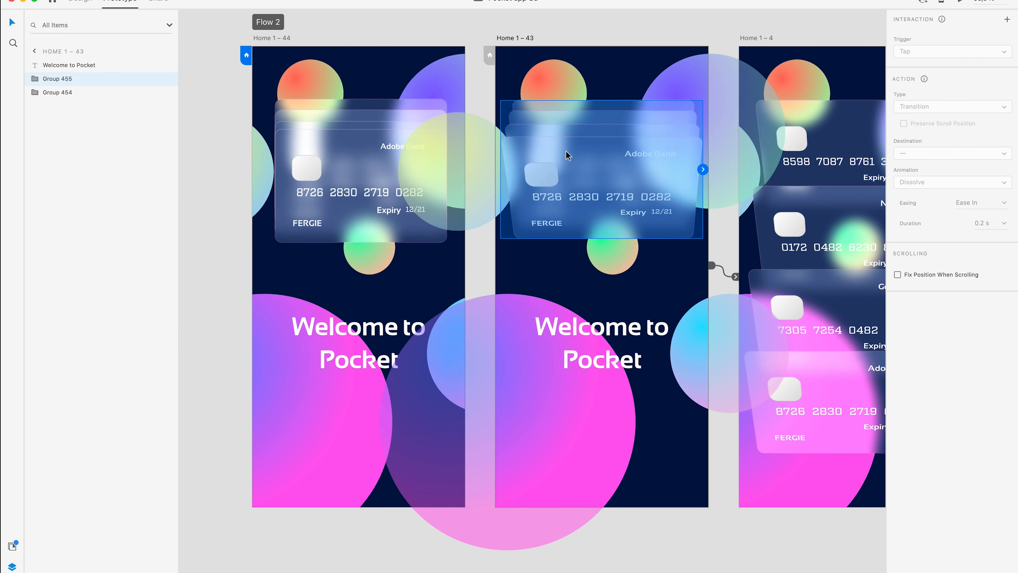
pyautogui.doubleClick(58, 79)
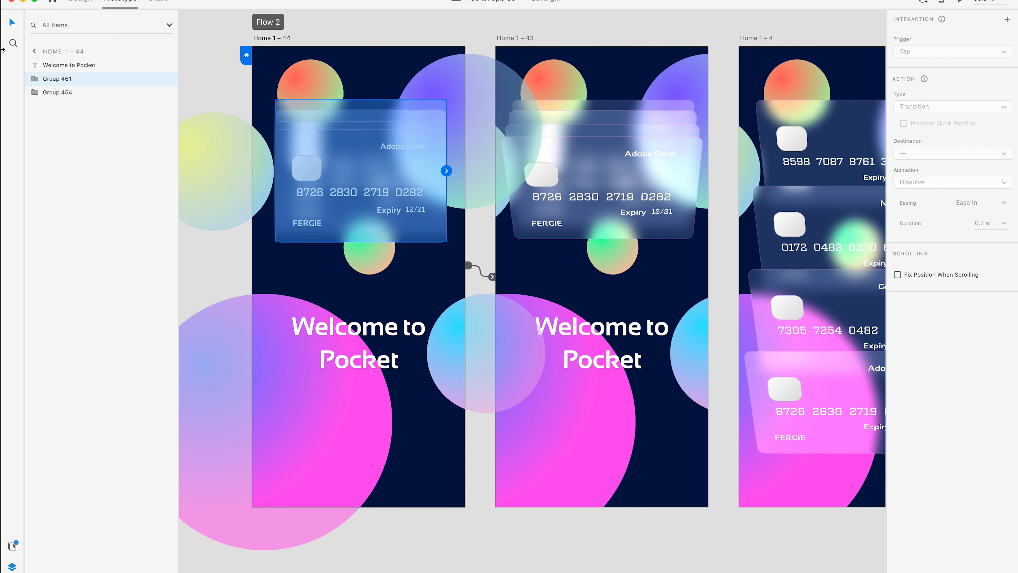
pyautogui.doubleClick(57, 78)
pyautogui.write('55')
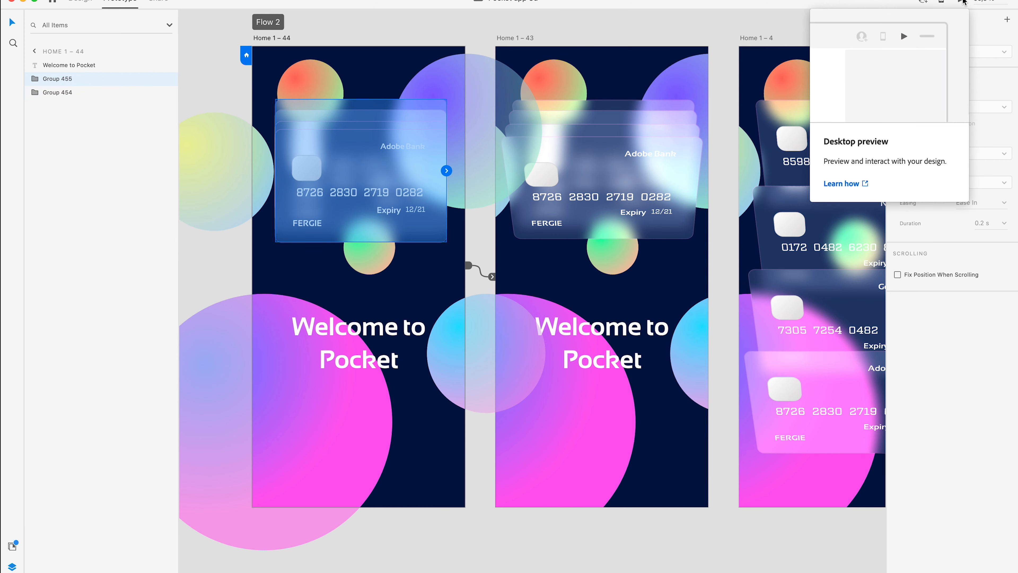
# Preview Flow 2 again, tapping the card to fan the stack into four cards, then dismiss the preview
pyautogui.click(903, 37)
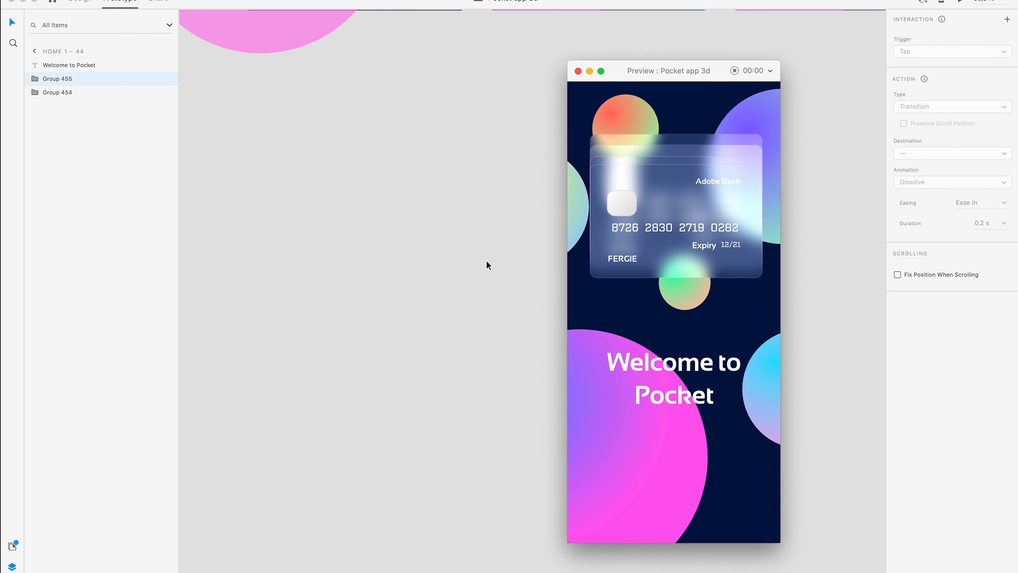
pyautogui.moveTo(701, 206)
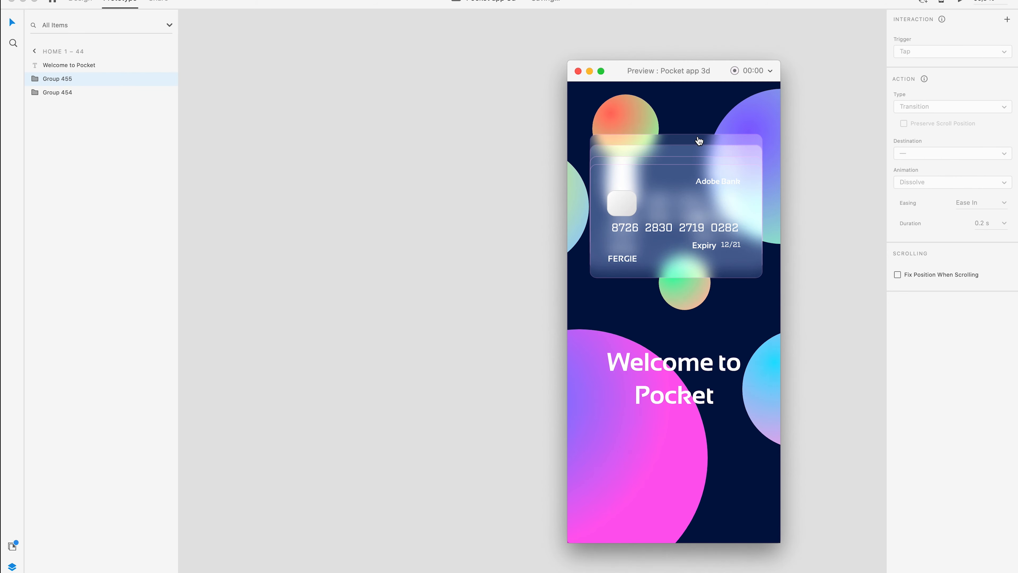
pyautogui.moveTo(754, 257)
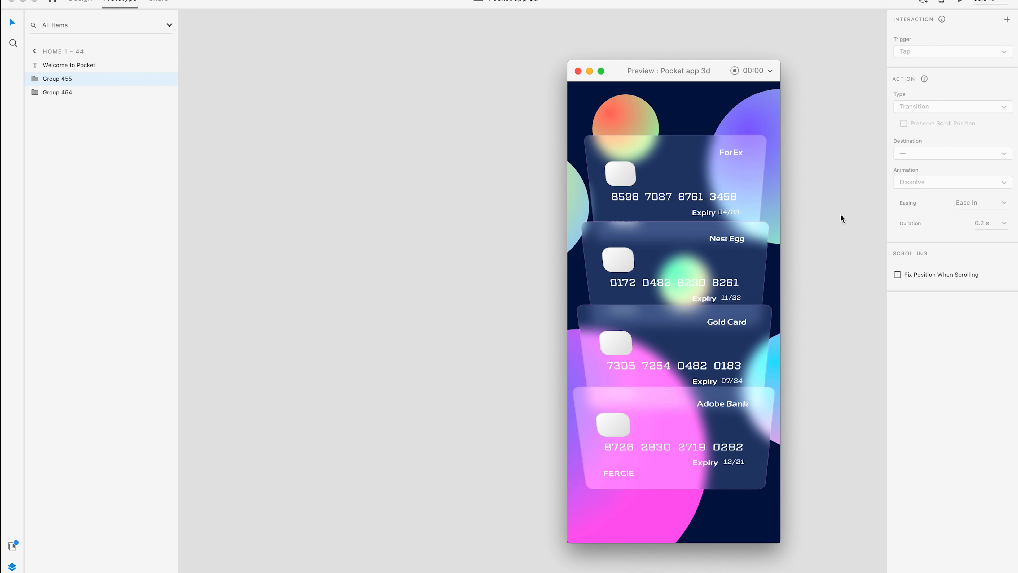
pyautogui.moveTo(807, 116)
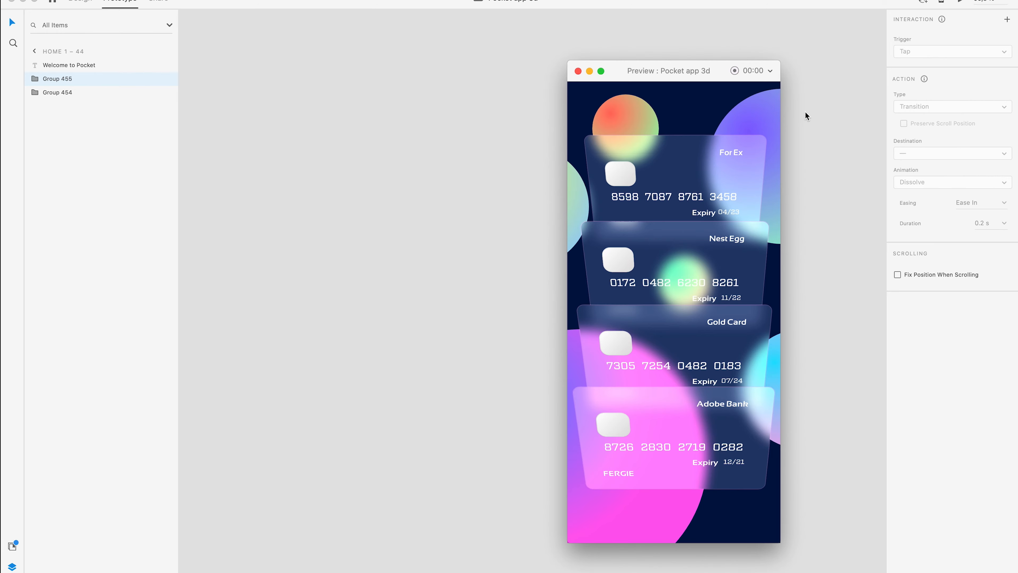
pyautogui.click(577, 71)
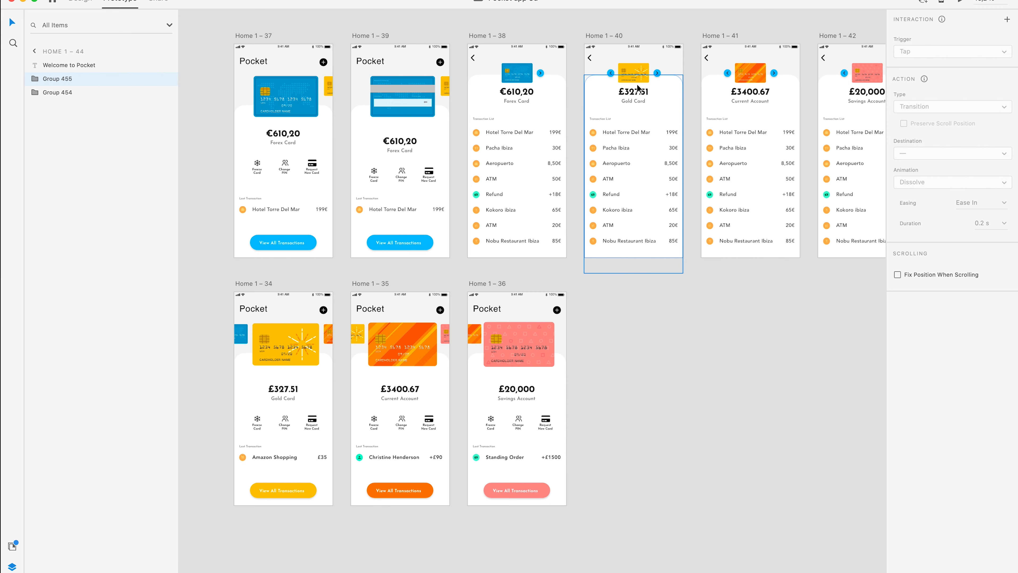
pyautogui.click(643, 414)
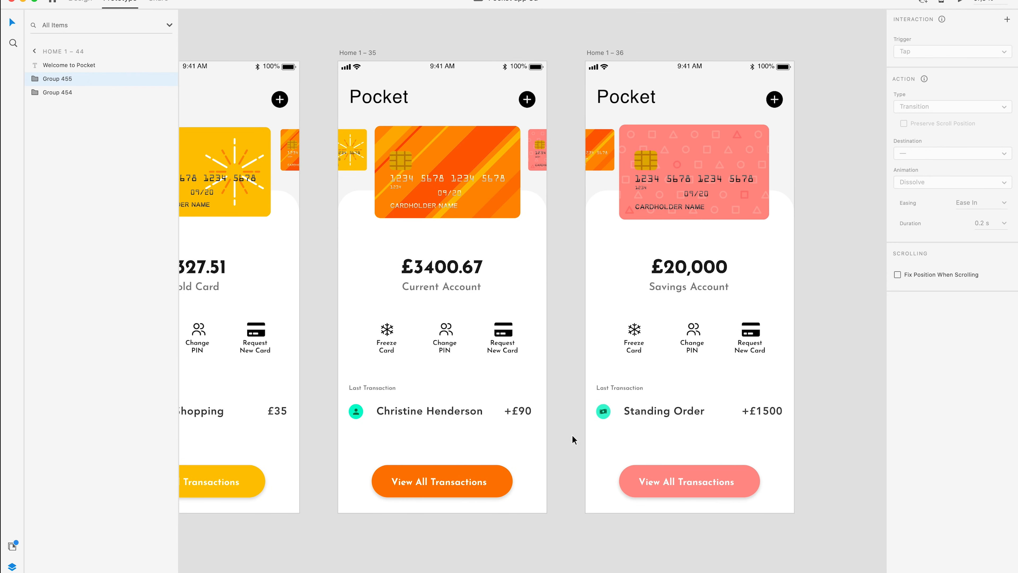
pyautogui.moveTo(562, 542)
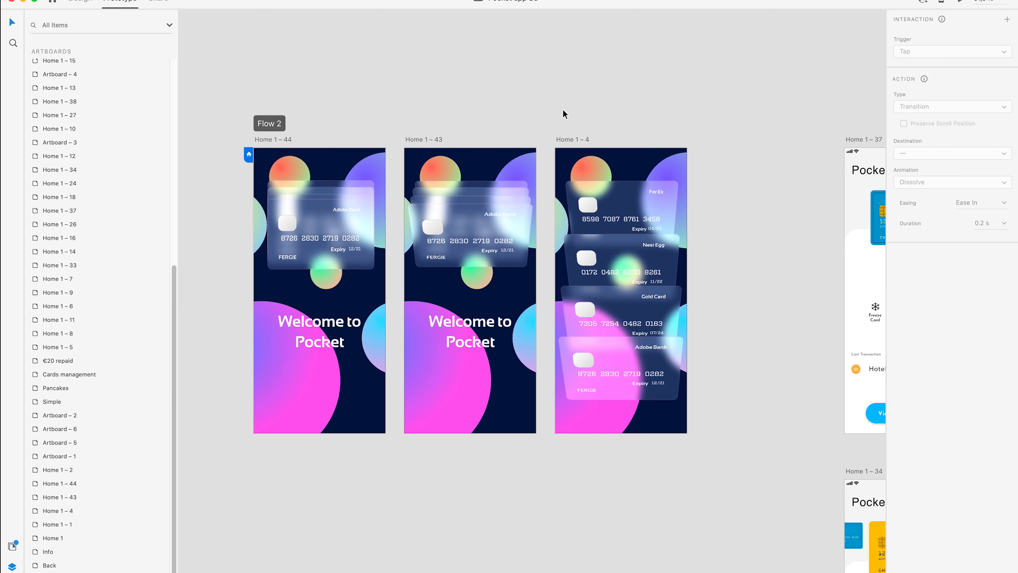
pyautogui.moveTo(750, 225)
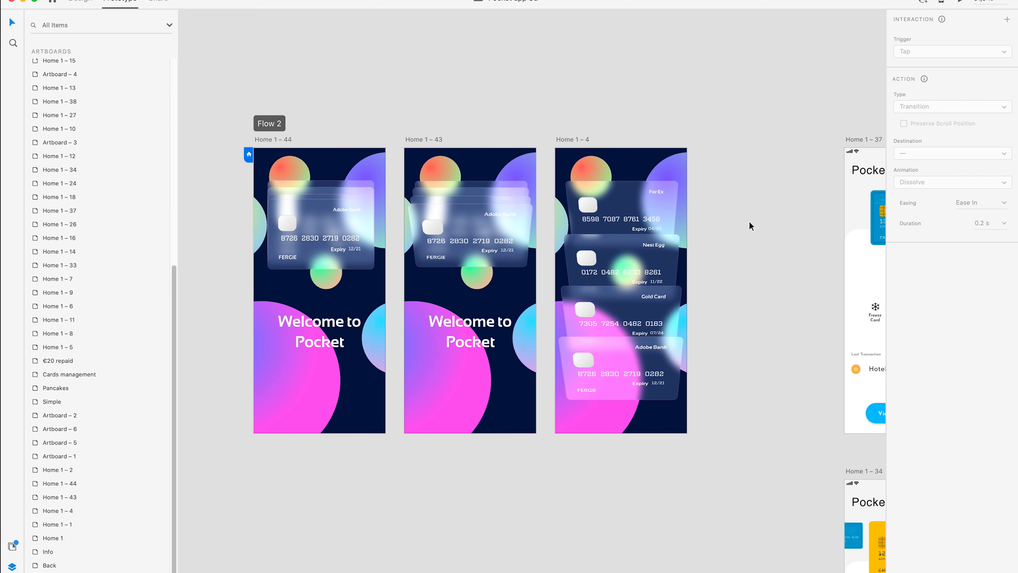